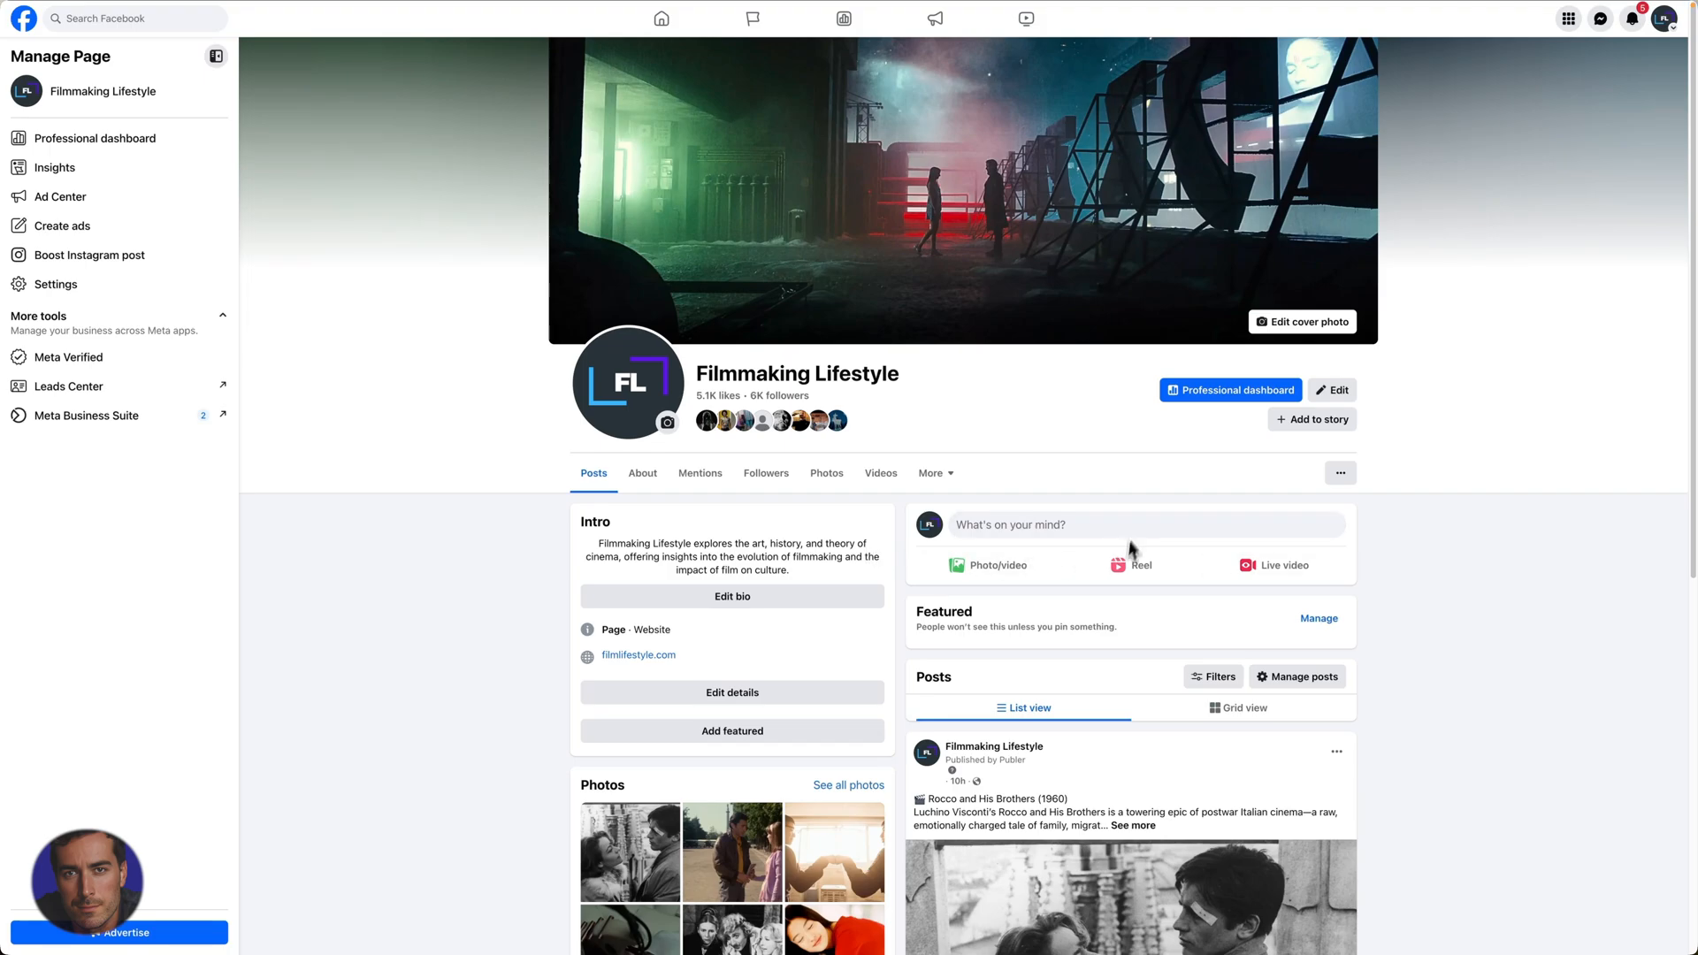
{"action": "mouse_move", "coordinate": [938, 394]}
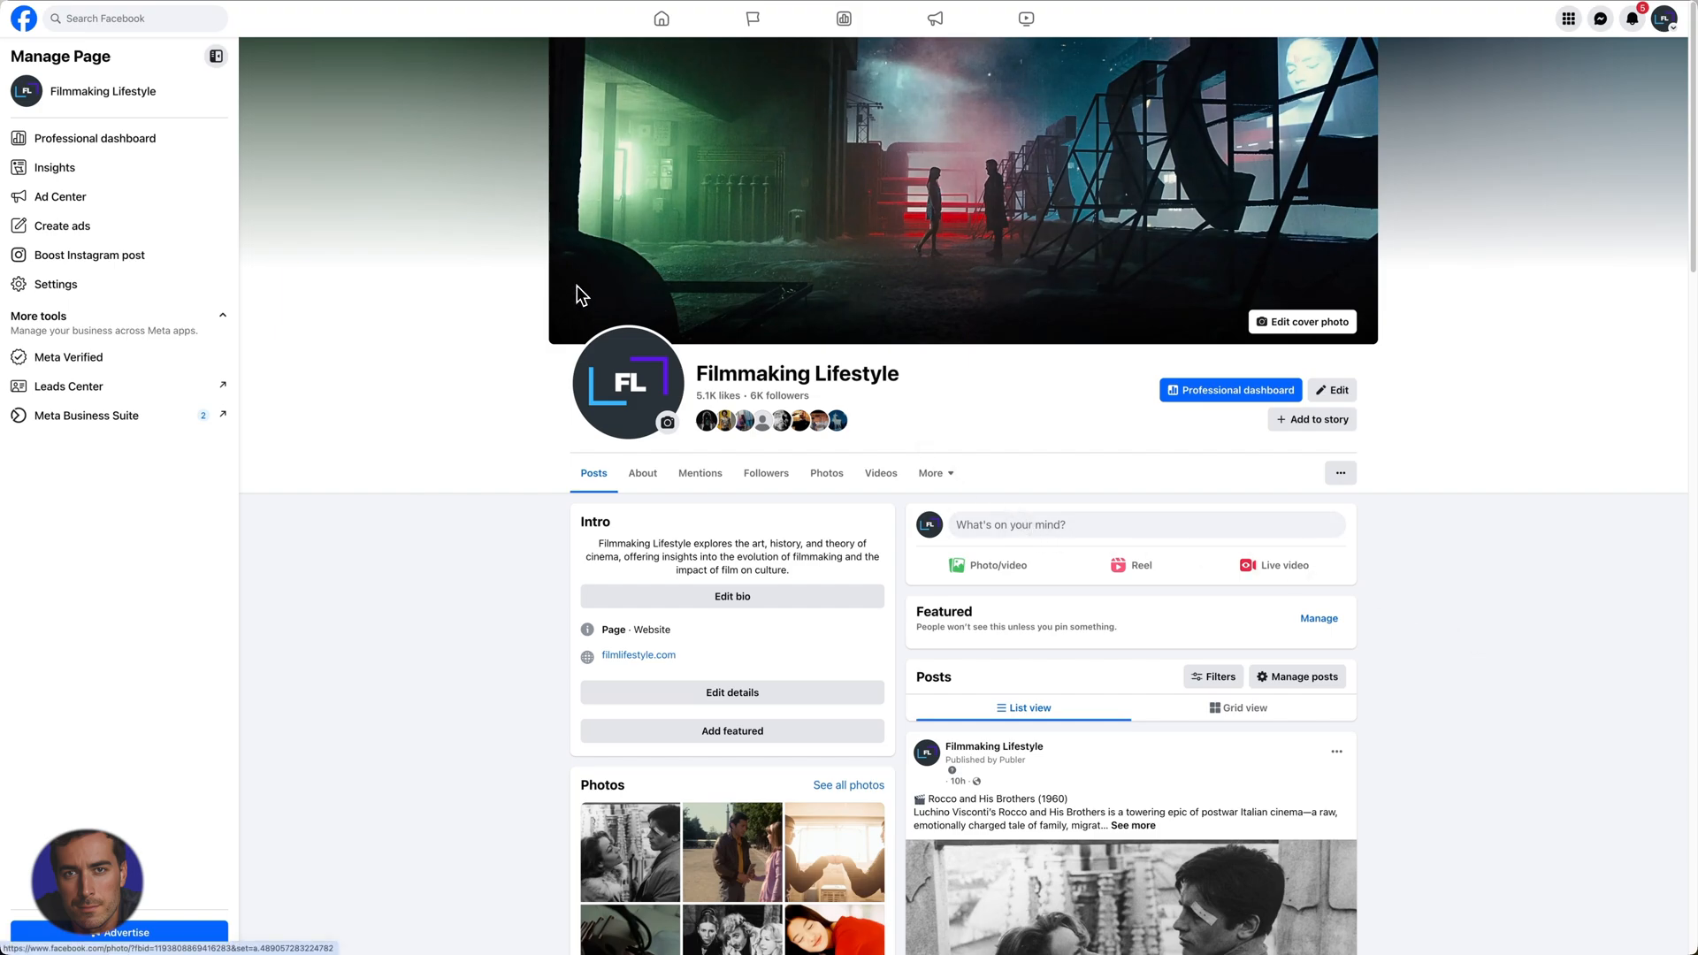
{"action": "mouse_move", "coordinate": [659, 18]}
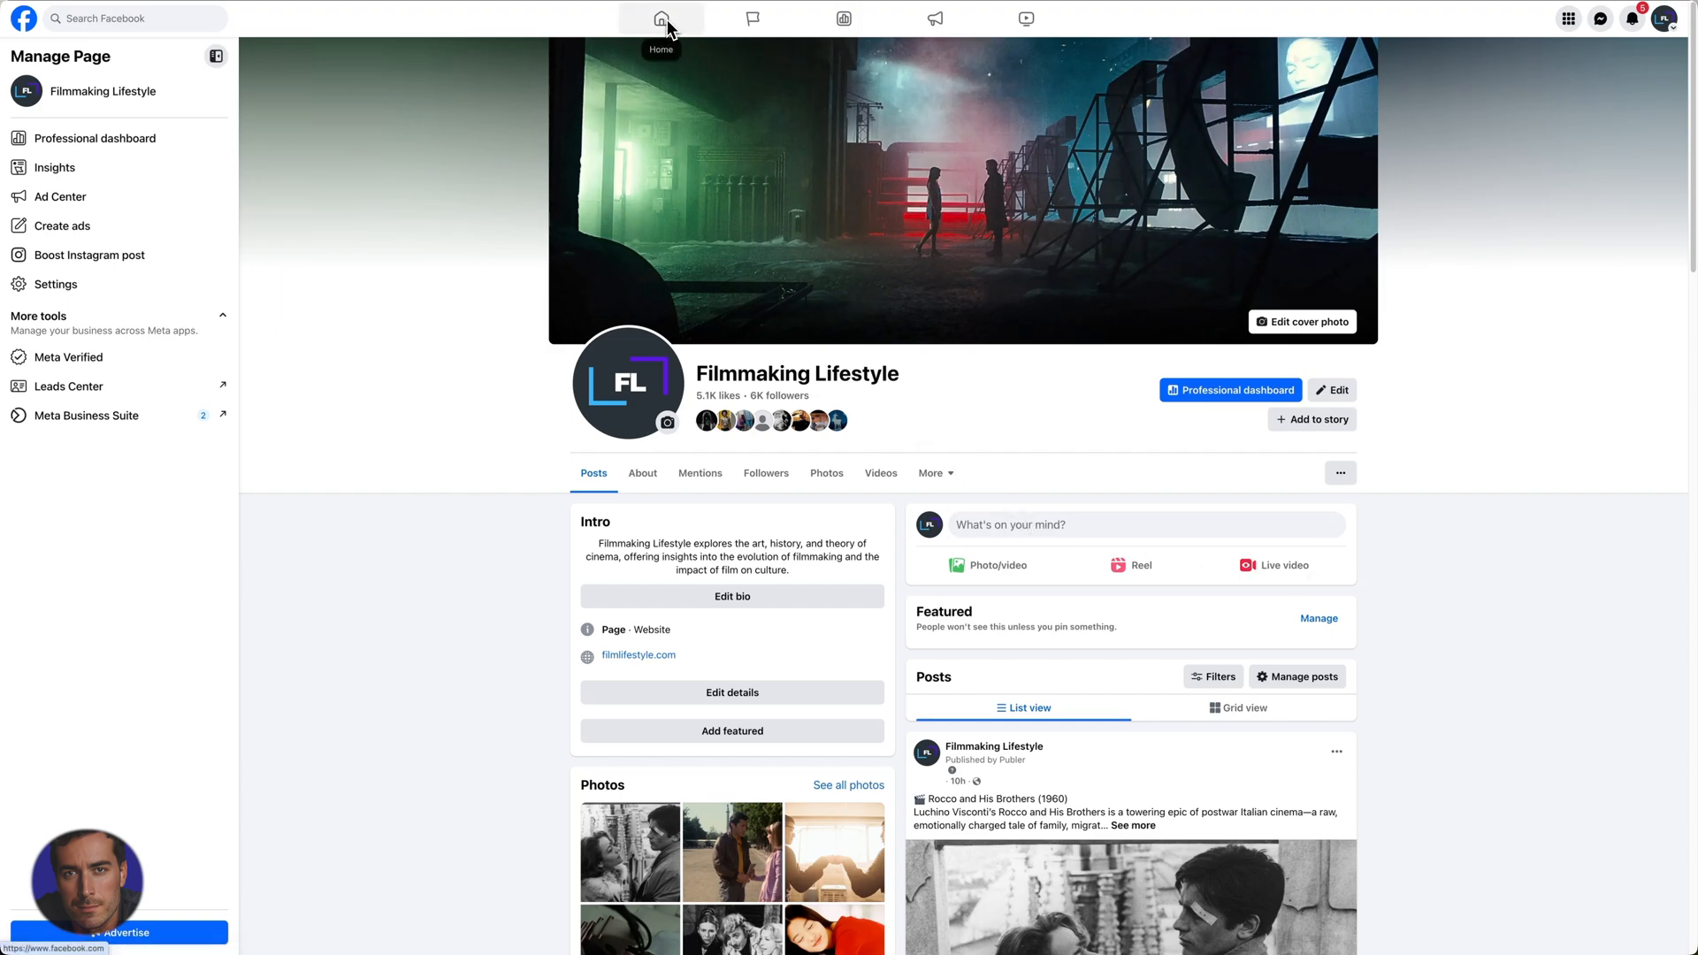
{"action": "mouse_move", "coordinate": [495, 226]}
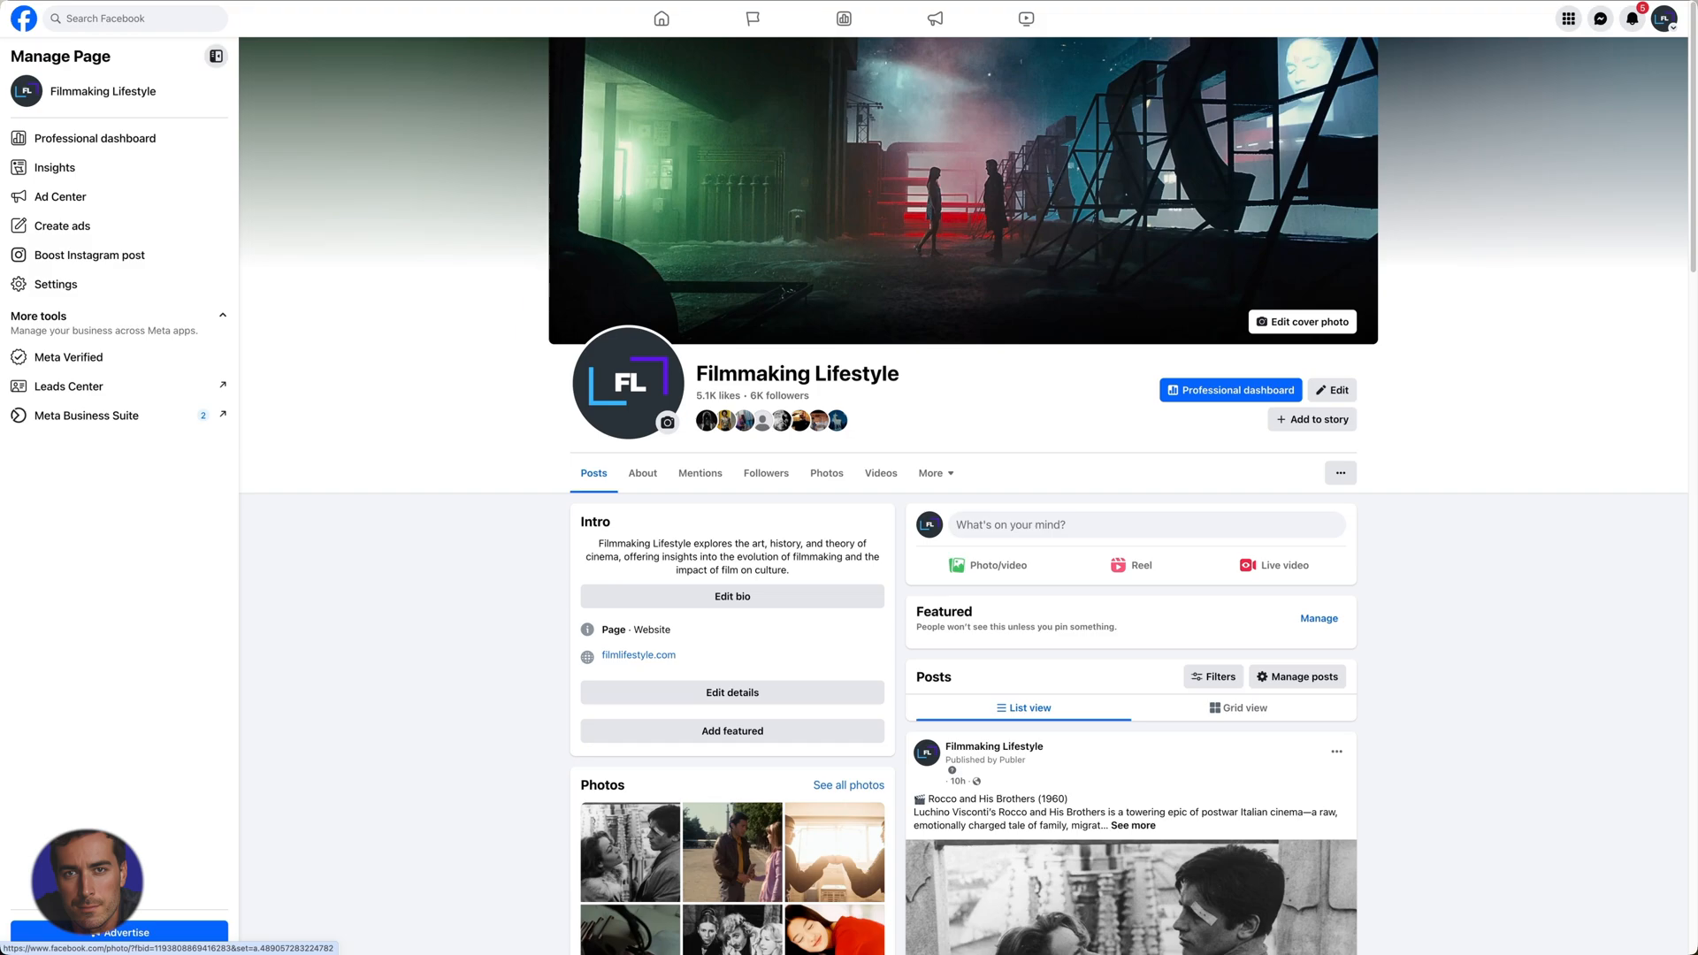
{"action": "mouse_move", "coordinate": [1666, 17]}
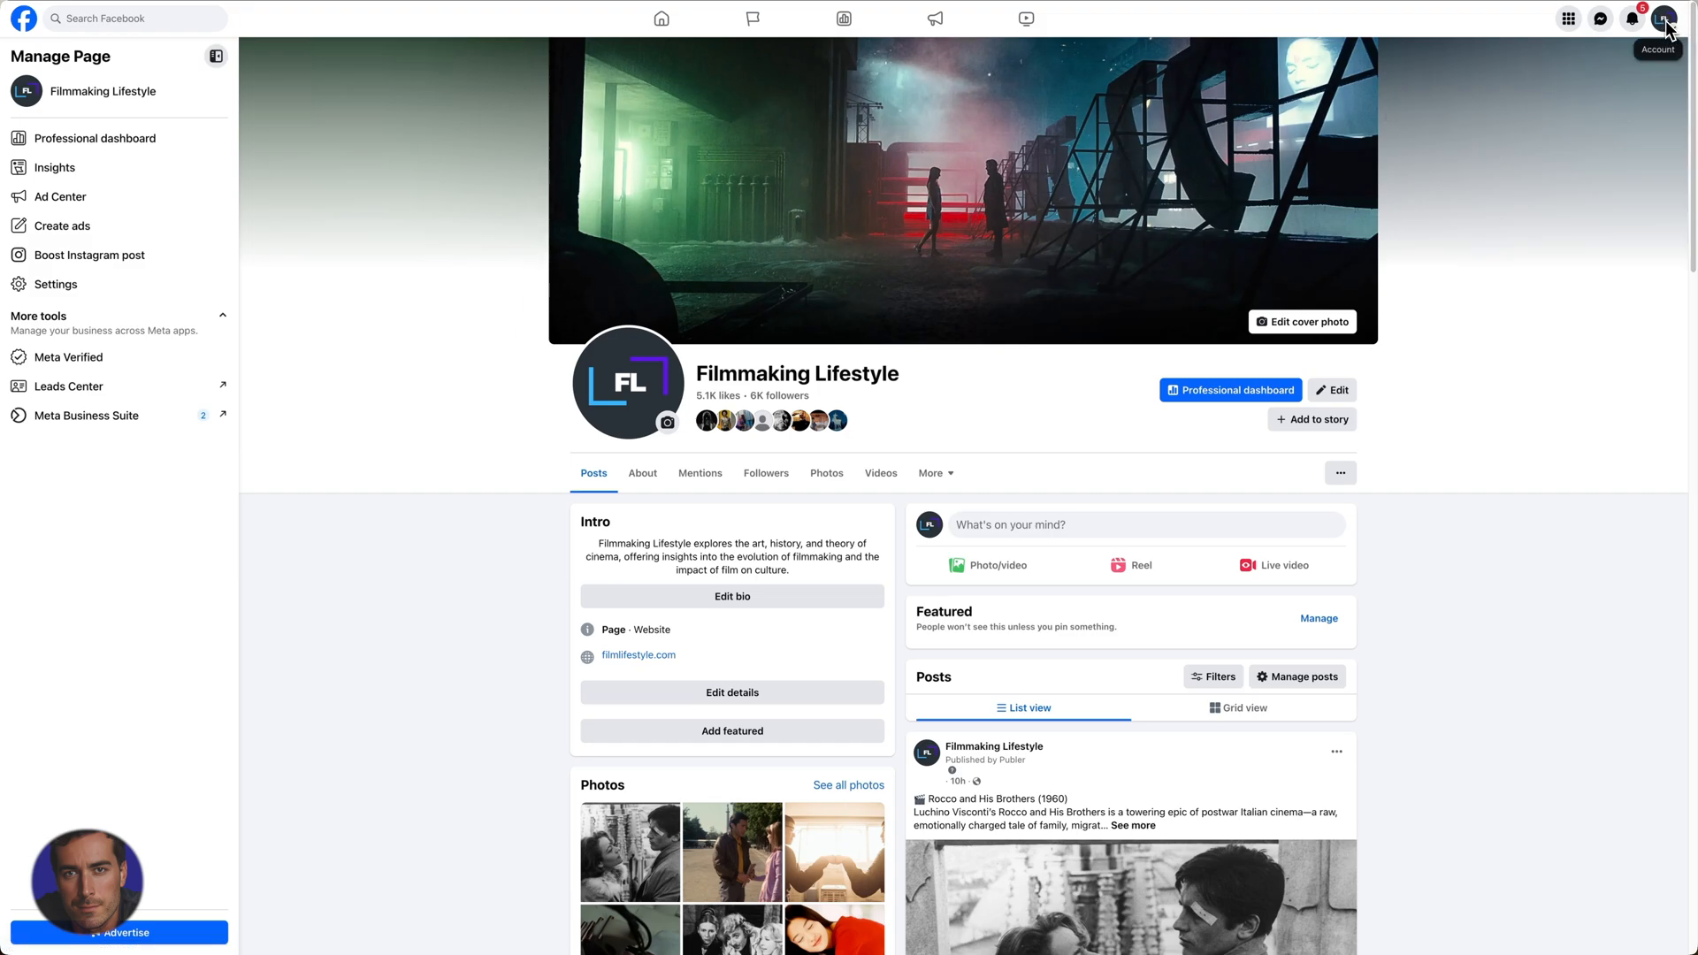
- Reach the full Settings & privacy page from the profile's account menu
{"action": "left_click", "coordinate": [1666, 18]}
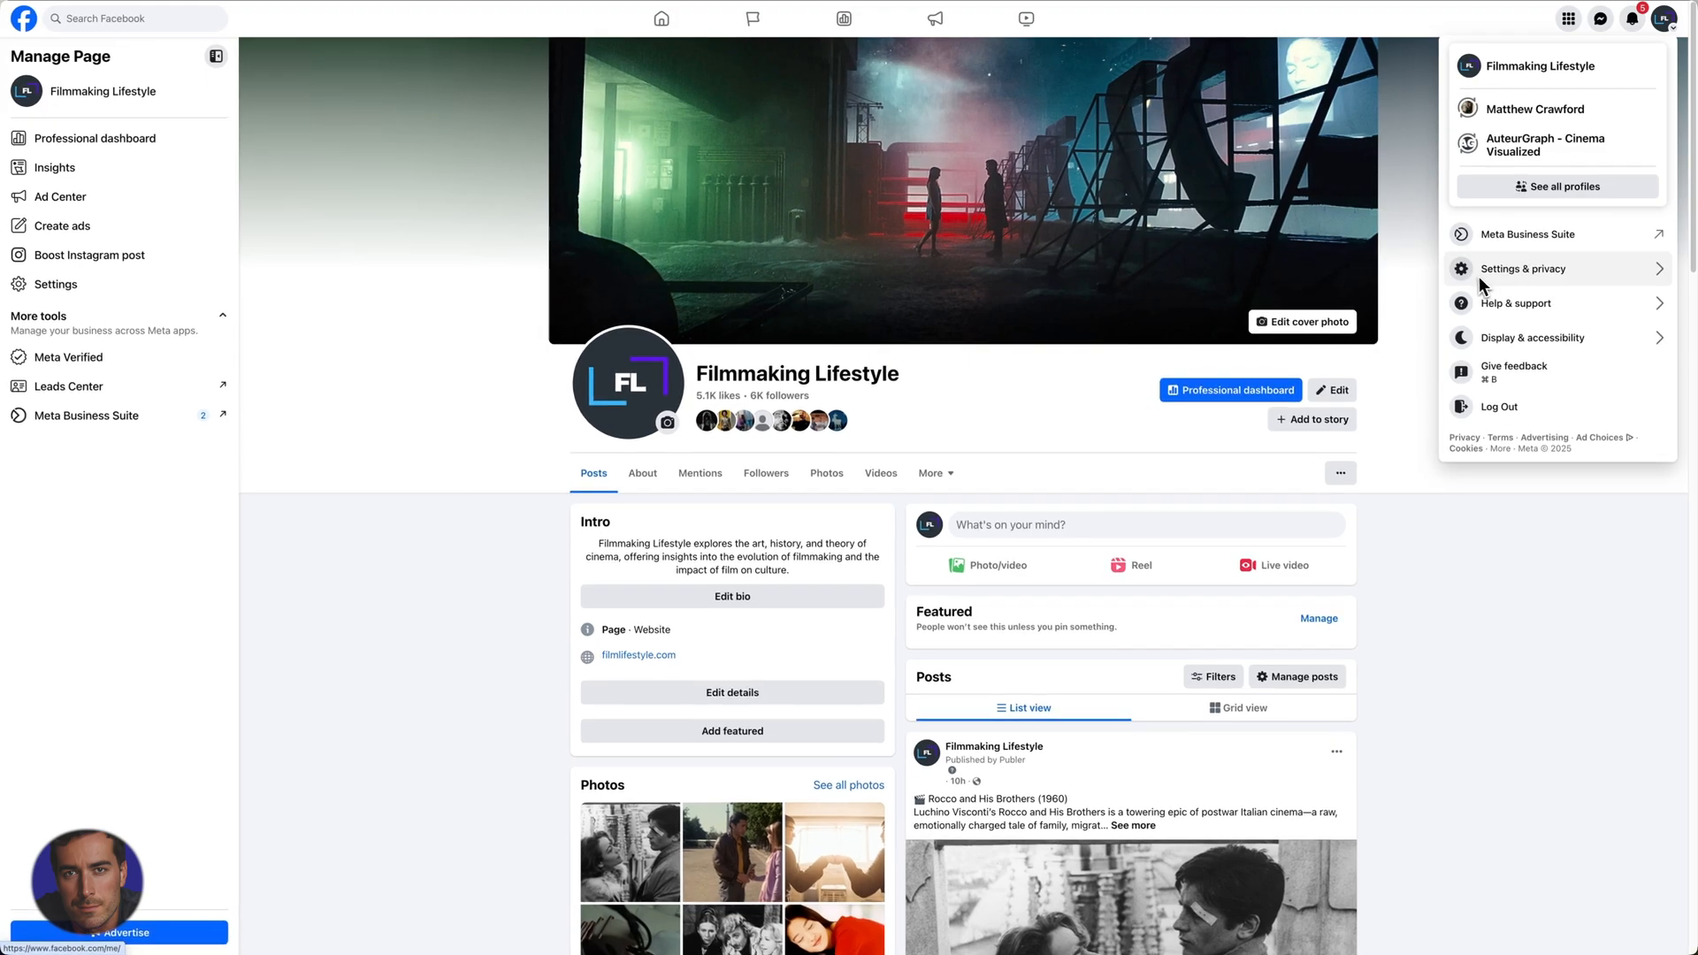
{"action": "mouse_move", "coordinate": [1514, 281]}
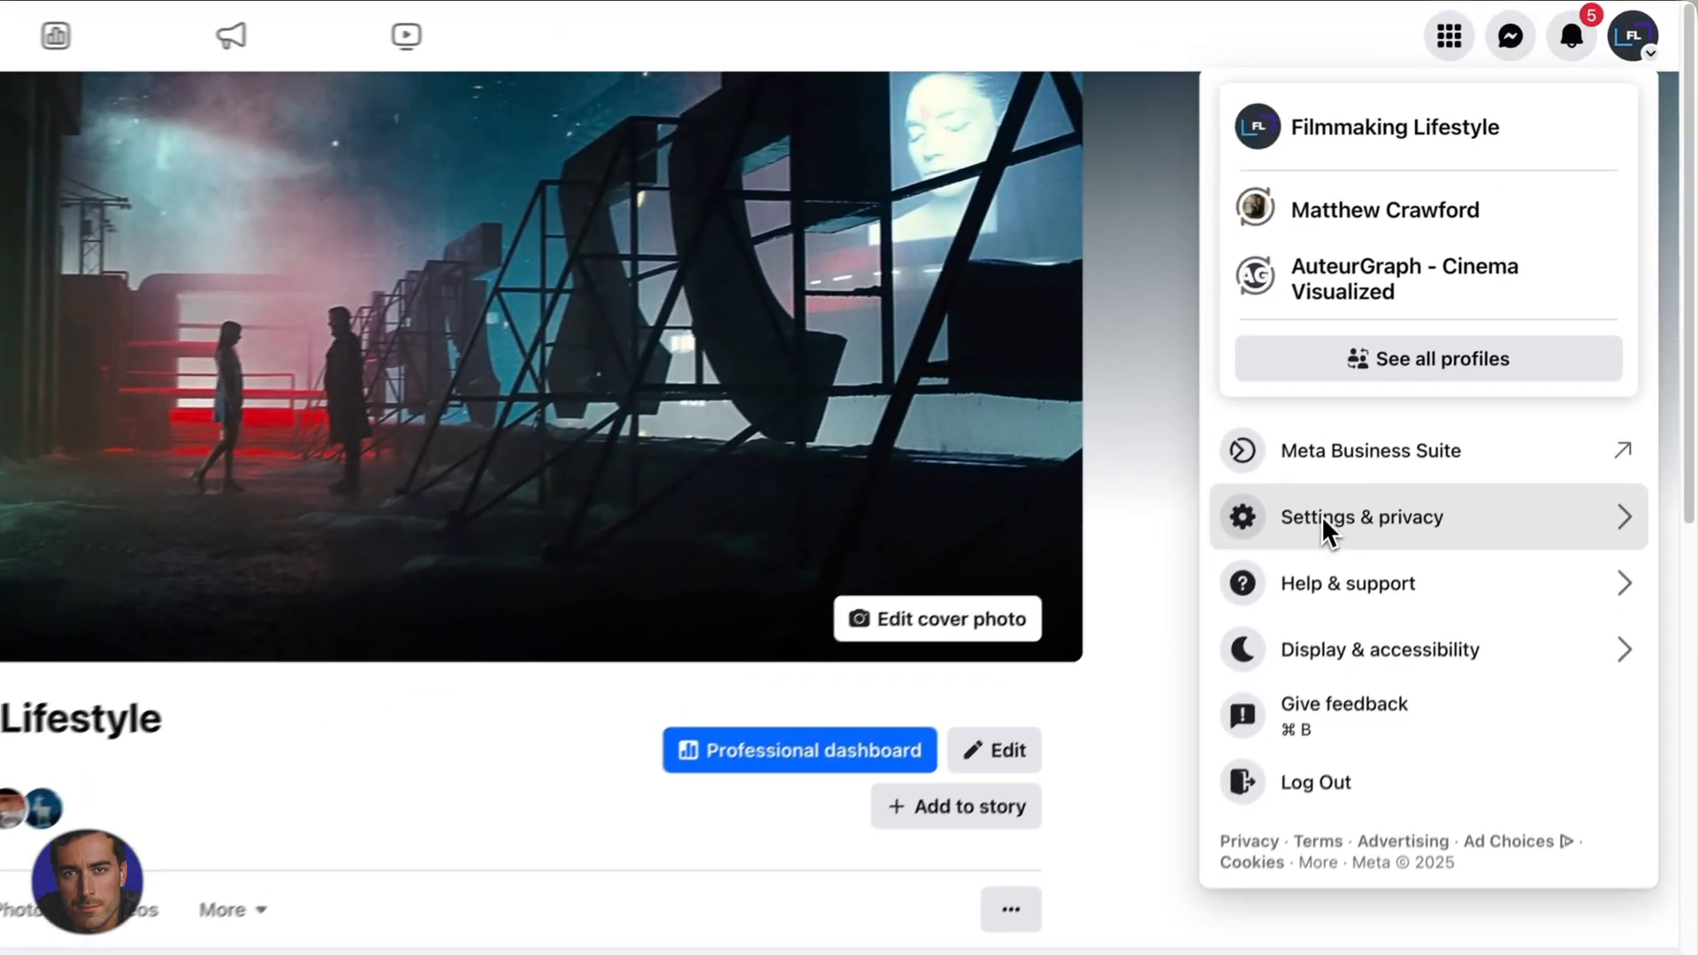
{"action": "left_click", "coordinate": [1362, 517]}
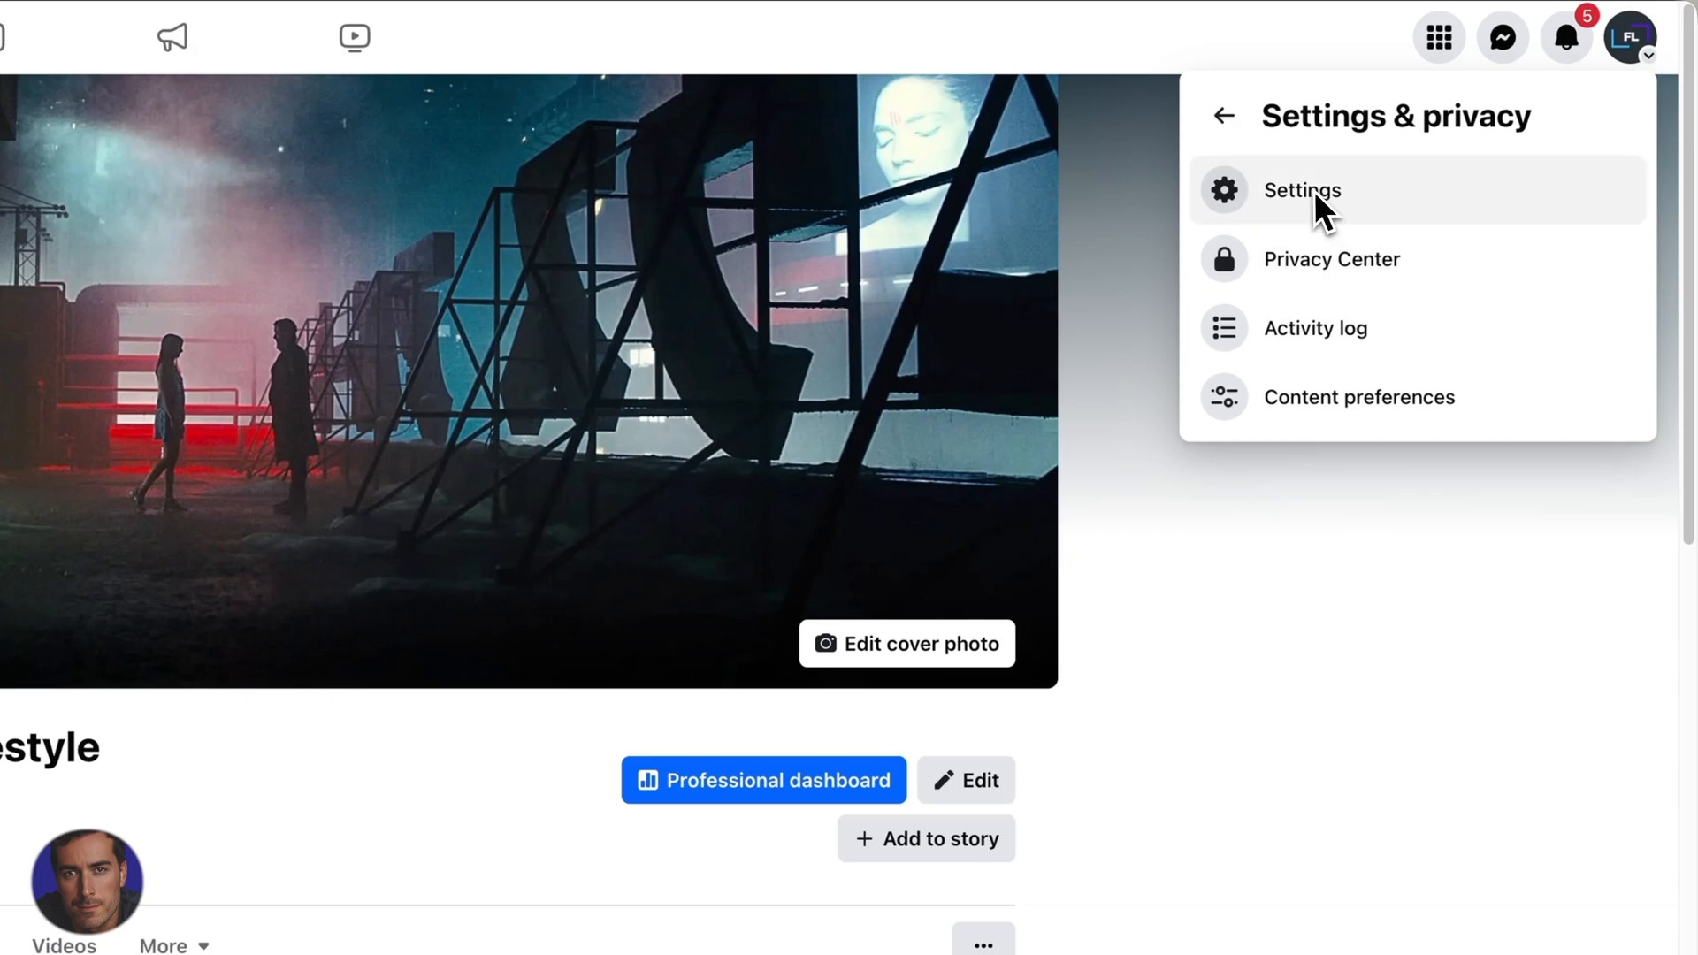
{"action": "left_click", "coordinate": [1301, 191]}
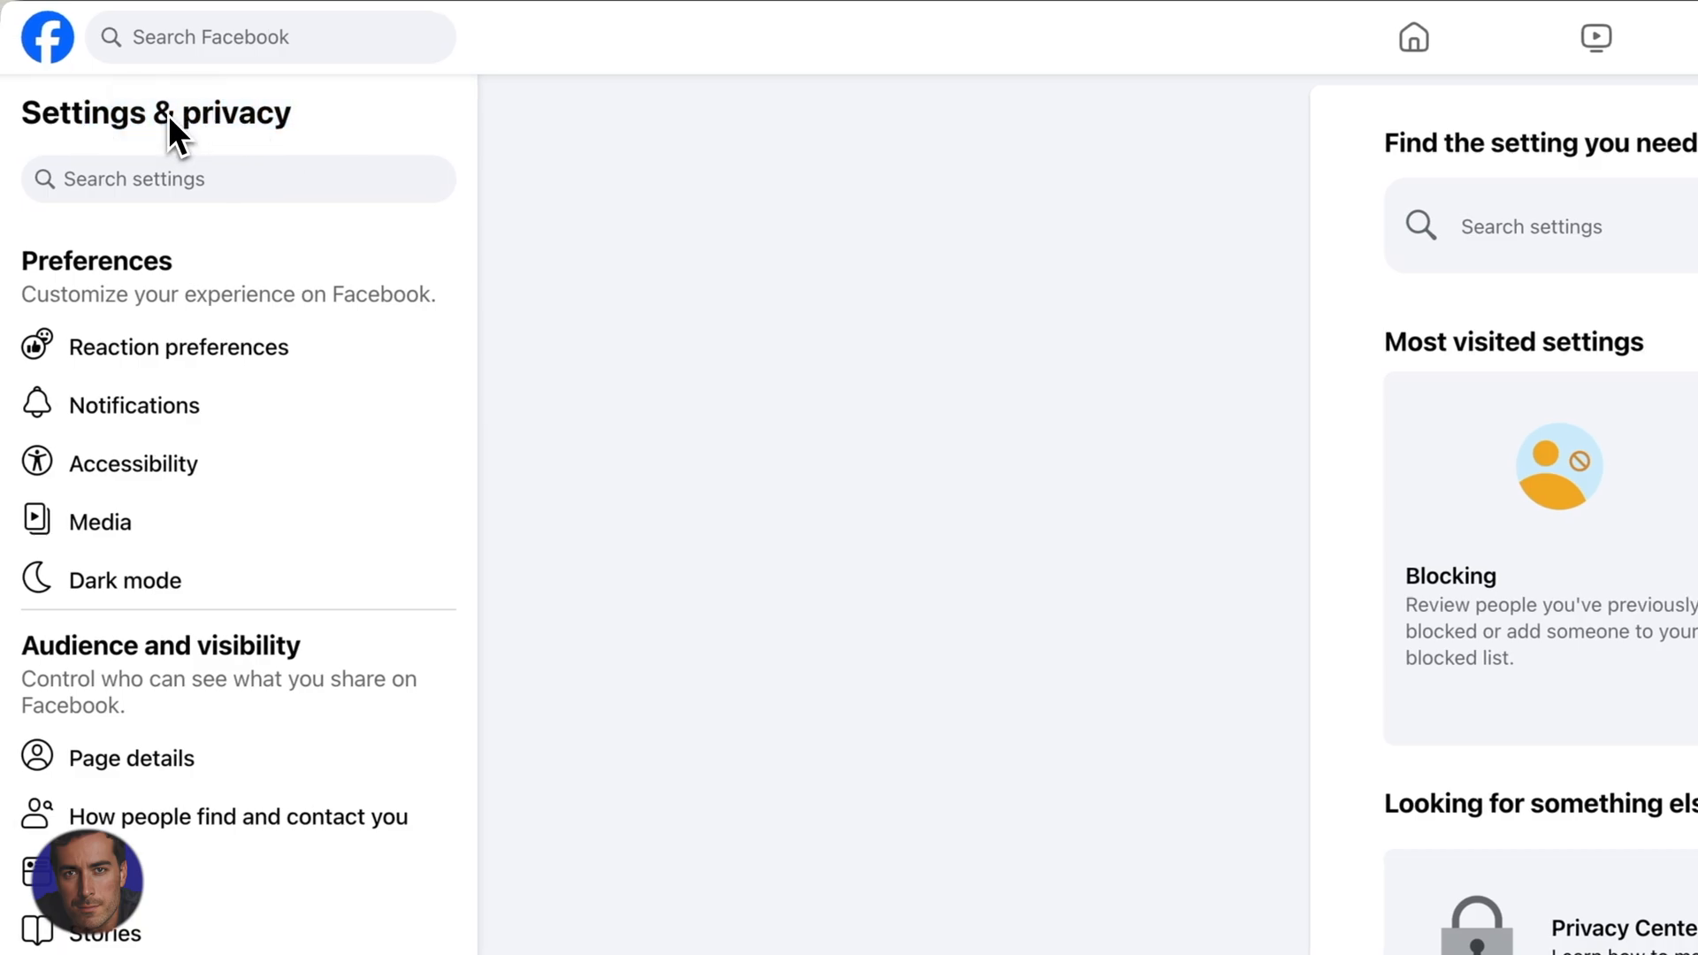
- Scroll the settings sidebar down to the Your information section with Download your information
{"action": "scroll", "scroll_direction": "down", "scroll_amount": 3}
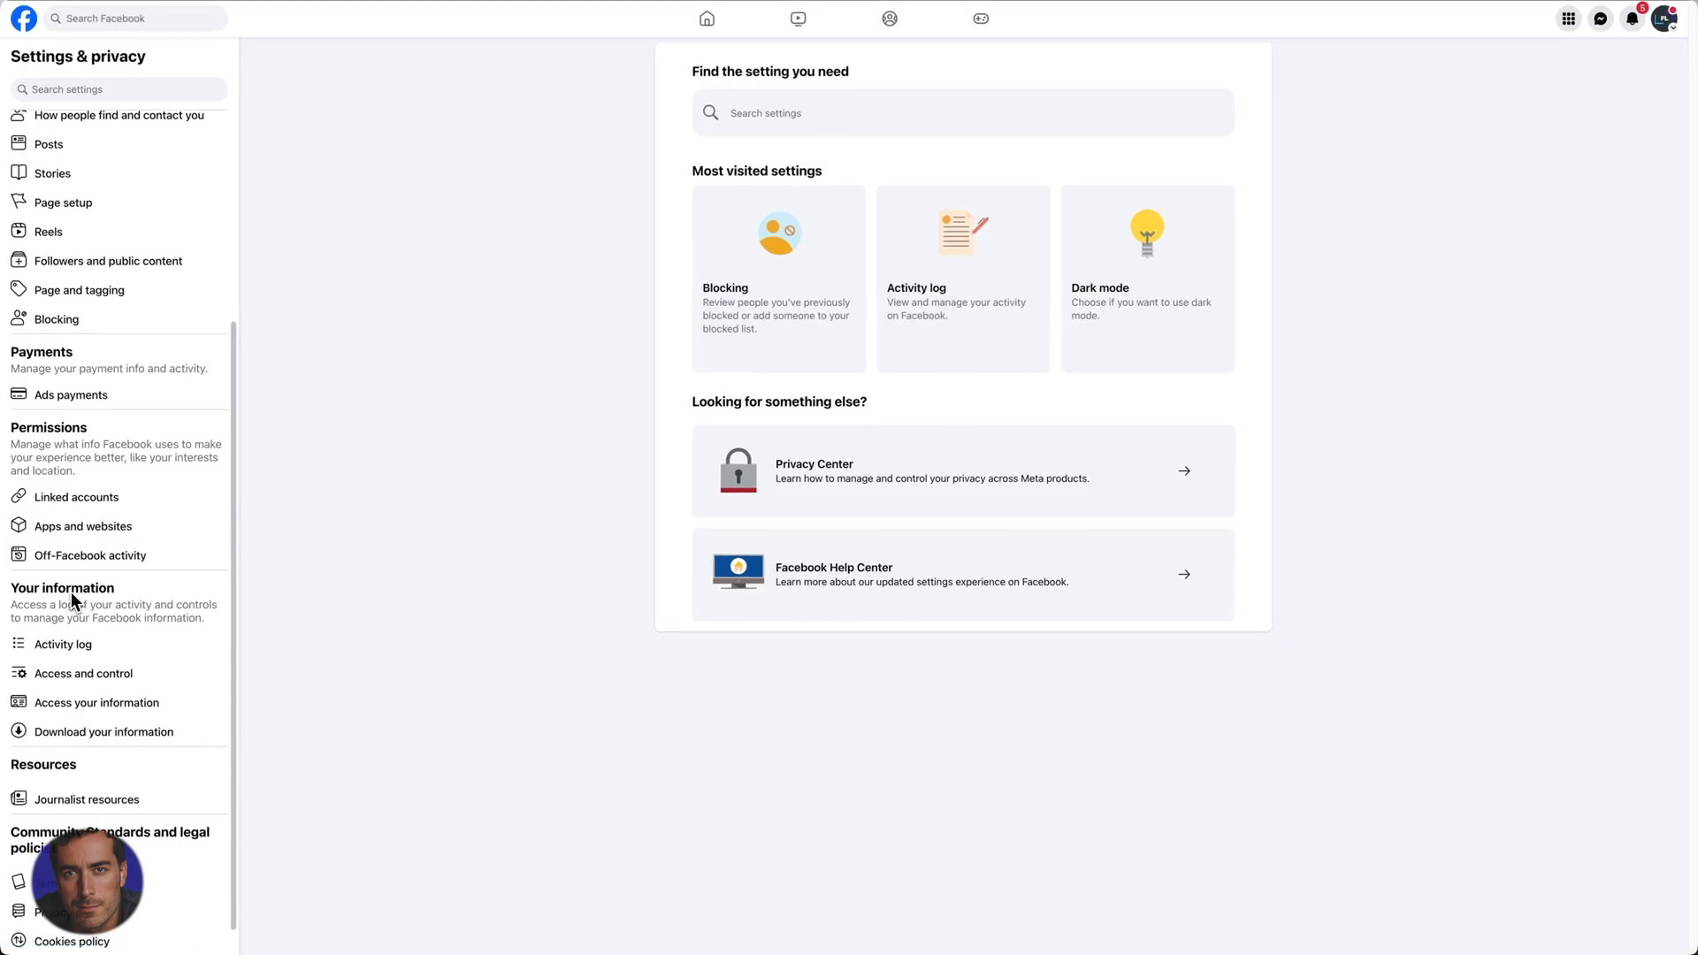
{"action": "scroll", "scroll_direction": "down", "scroll_amount": 3}
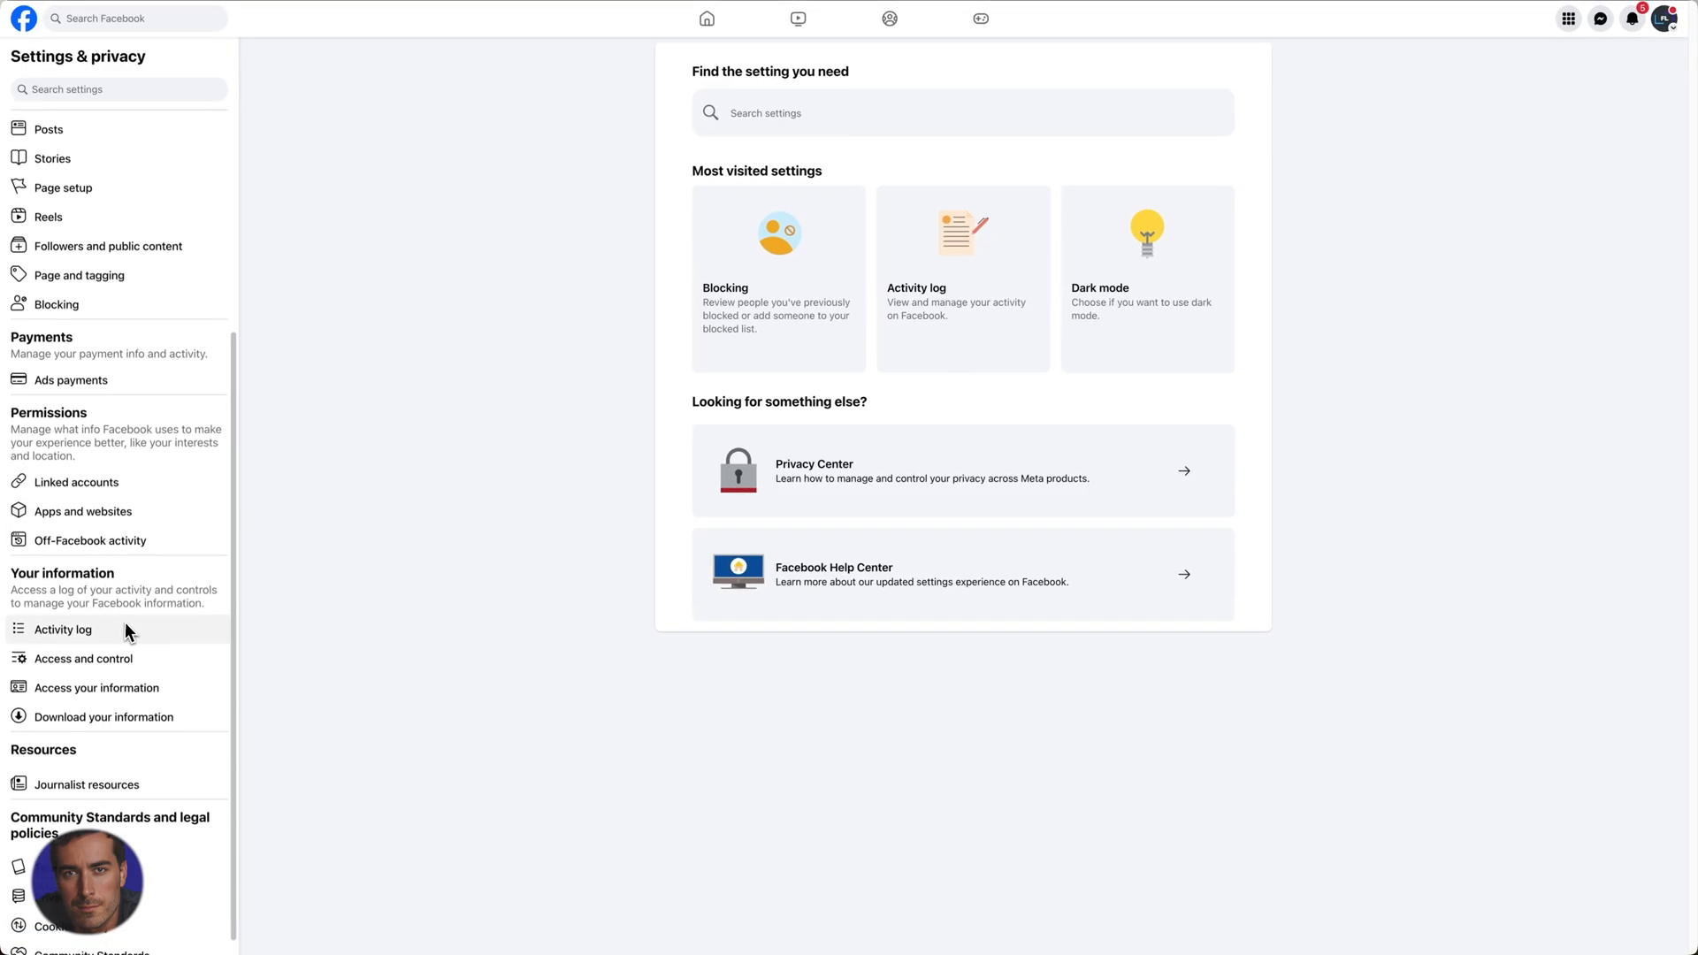
{"action": "scroll", "scroll_direction": "down", "scroll_amount": 3}
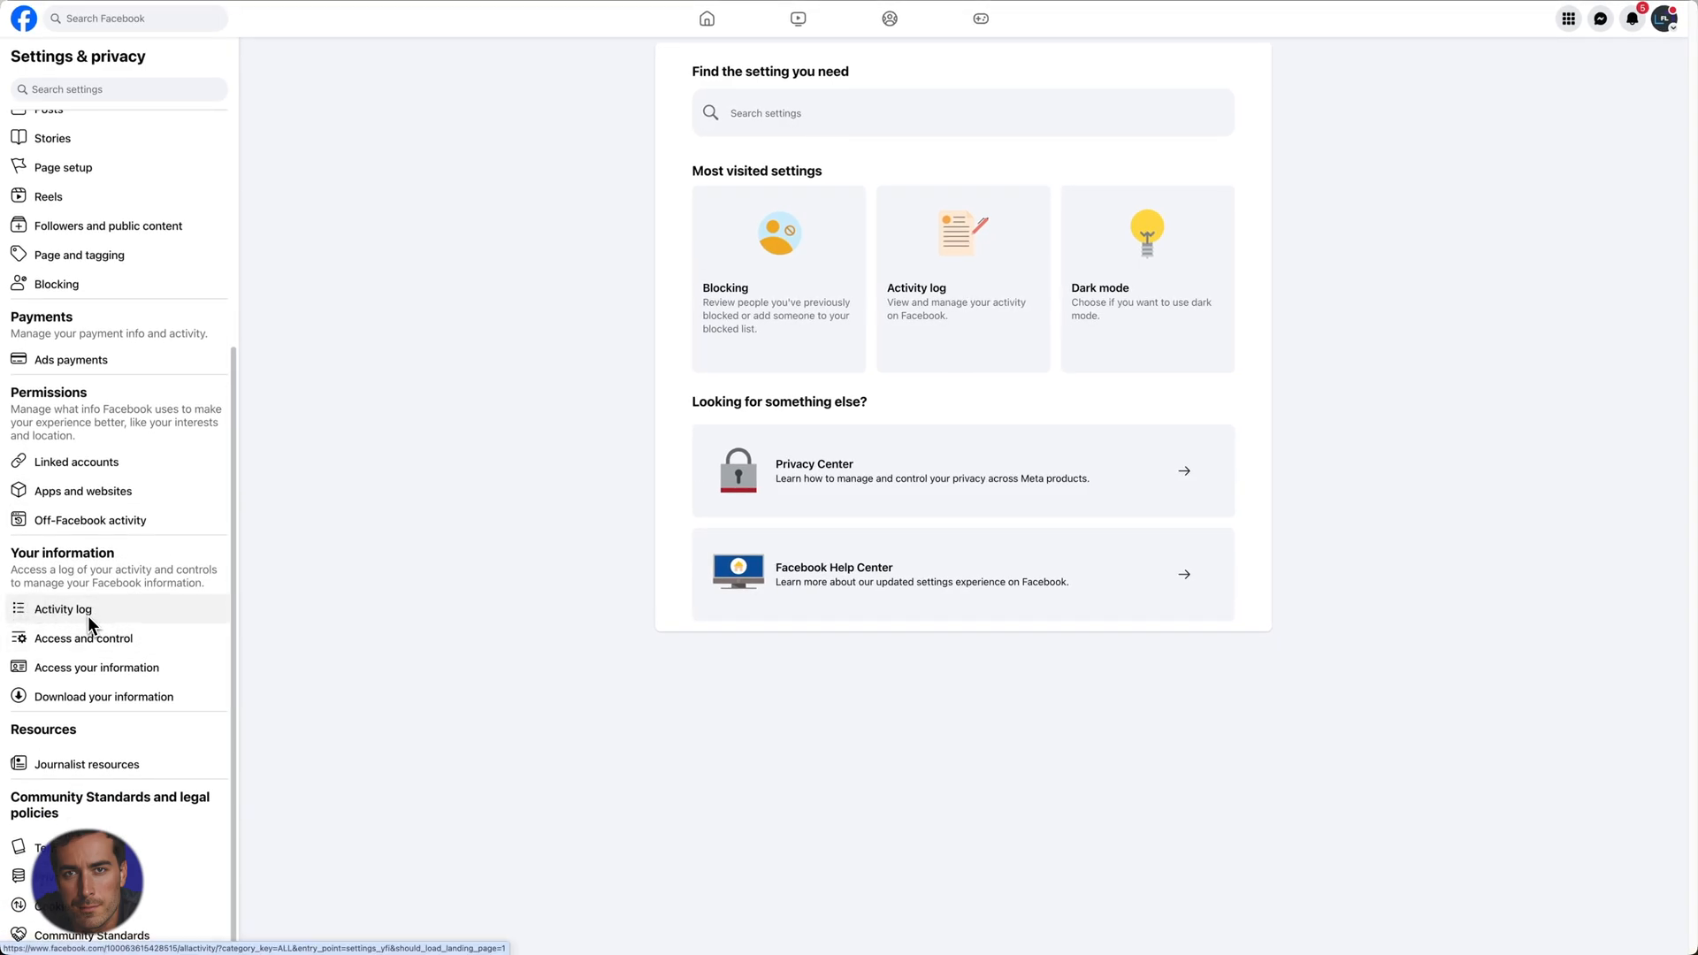
{"action": "mouse_move", "coordinate": [95, 667]}
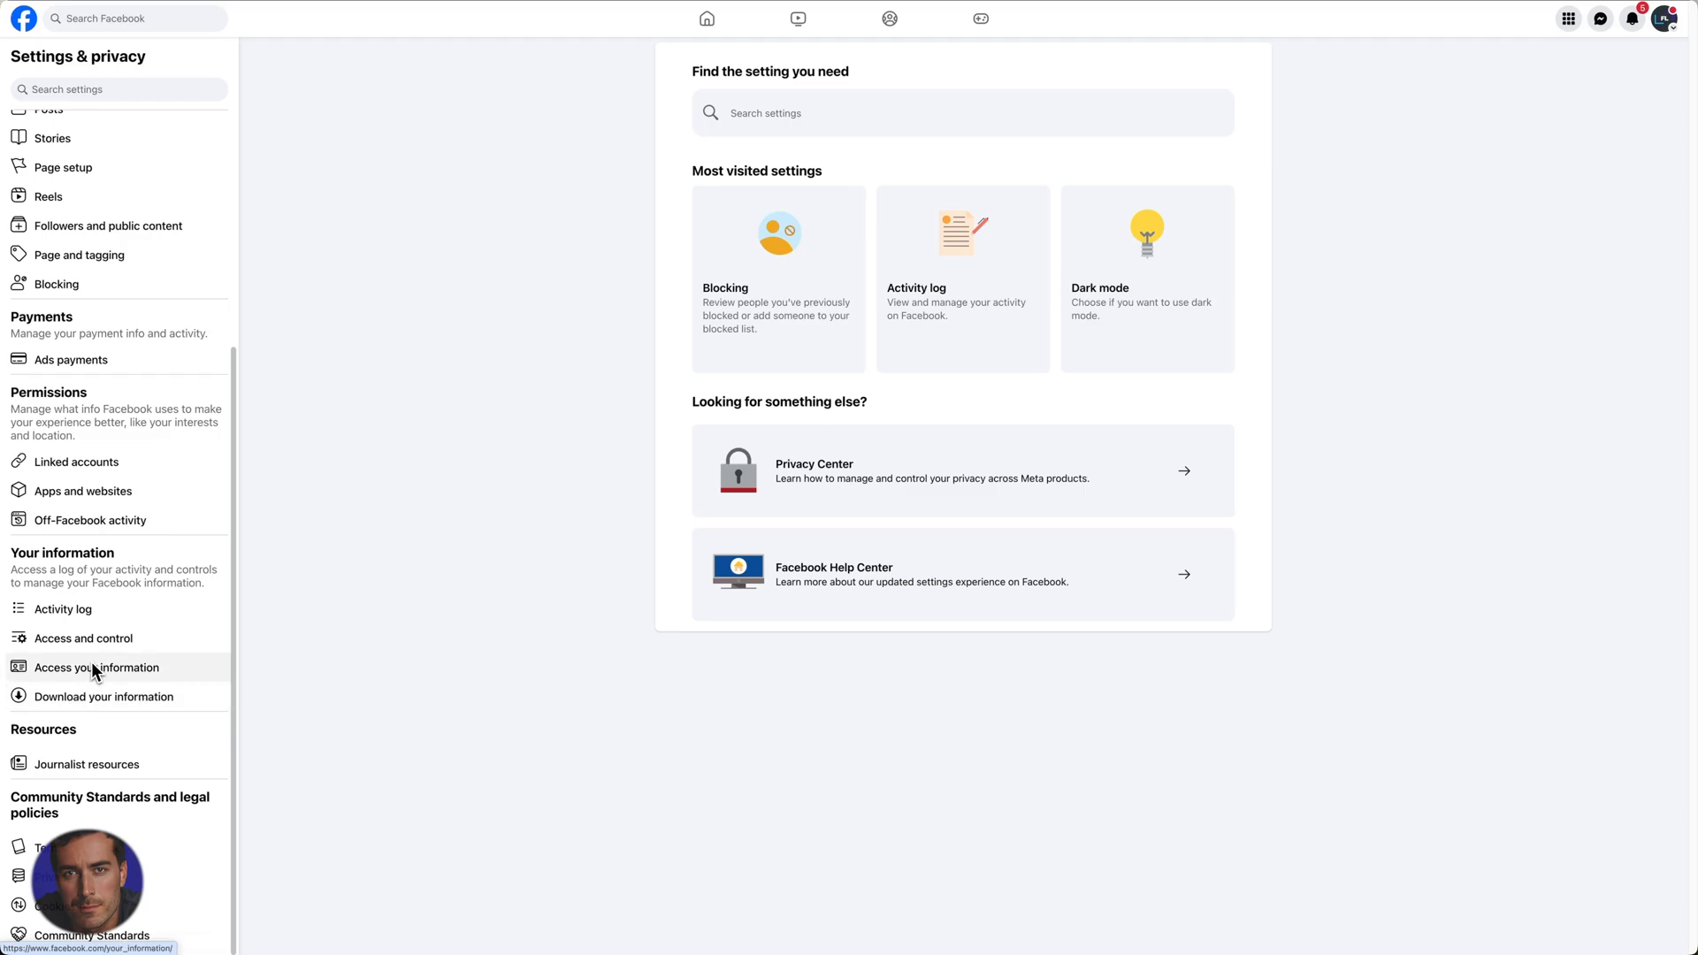
{"action": "mouse_move", "coordinate": [102, 697]}
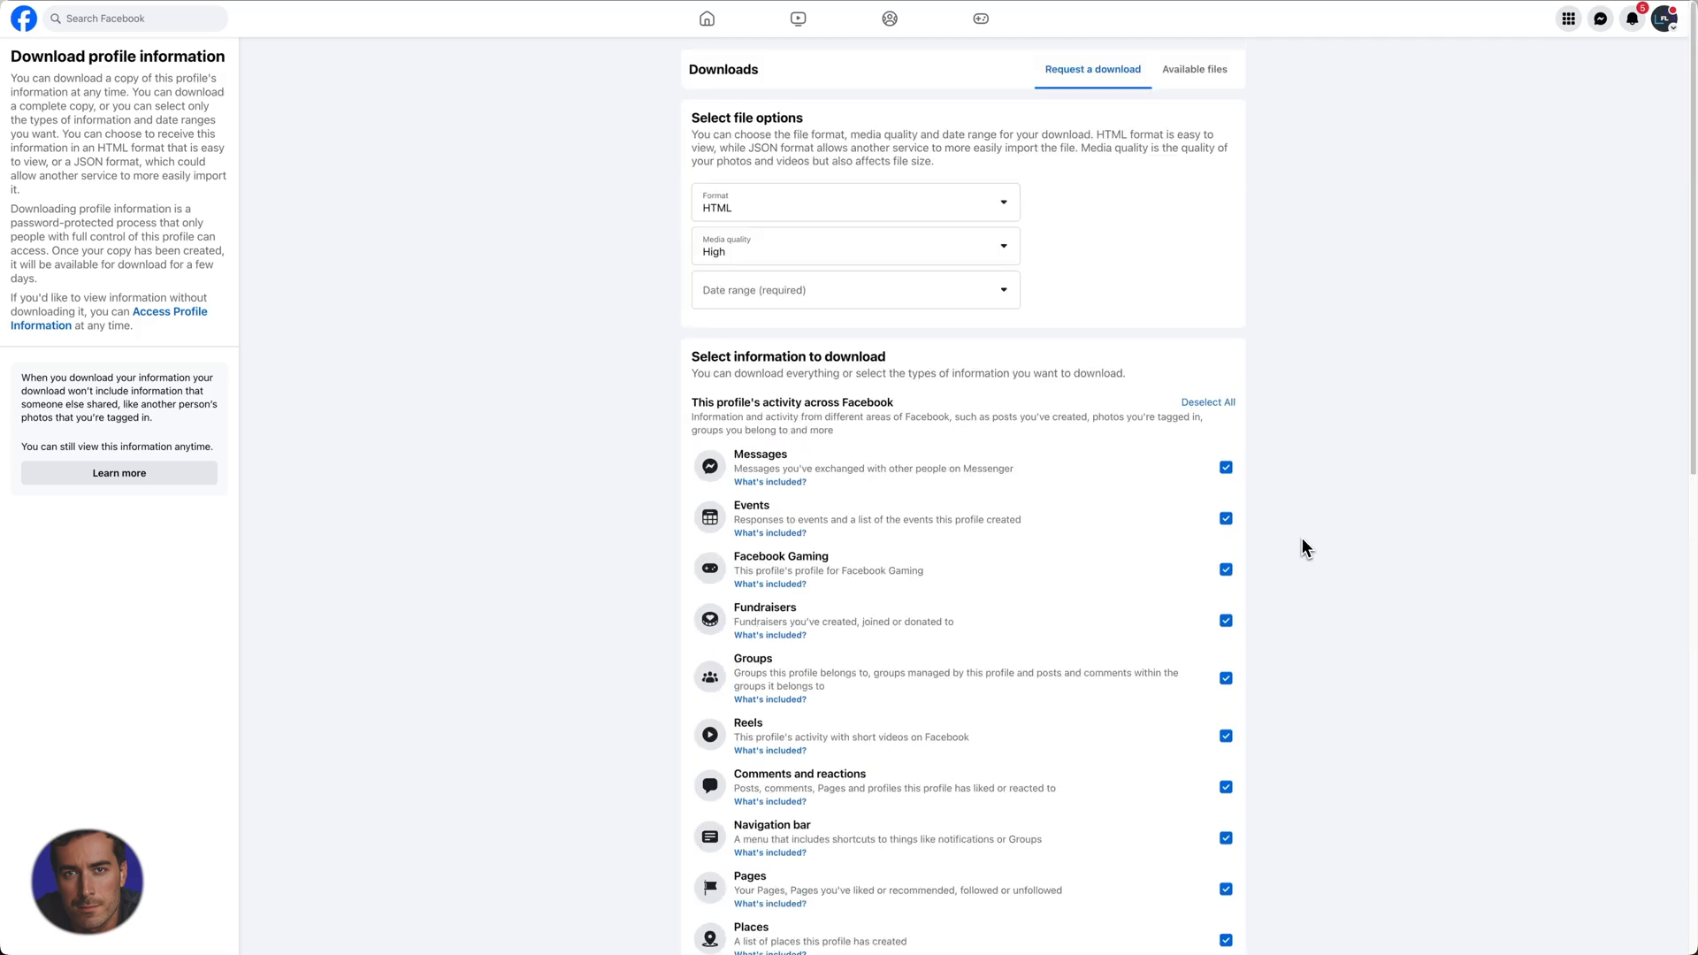
{"action": "mouse_move", "coordinate": [58, 74]}
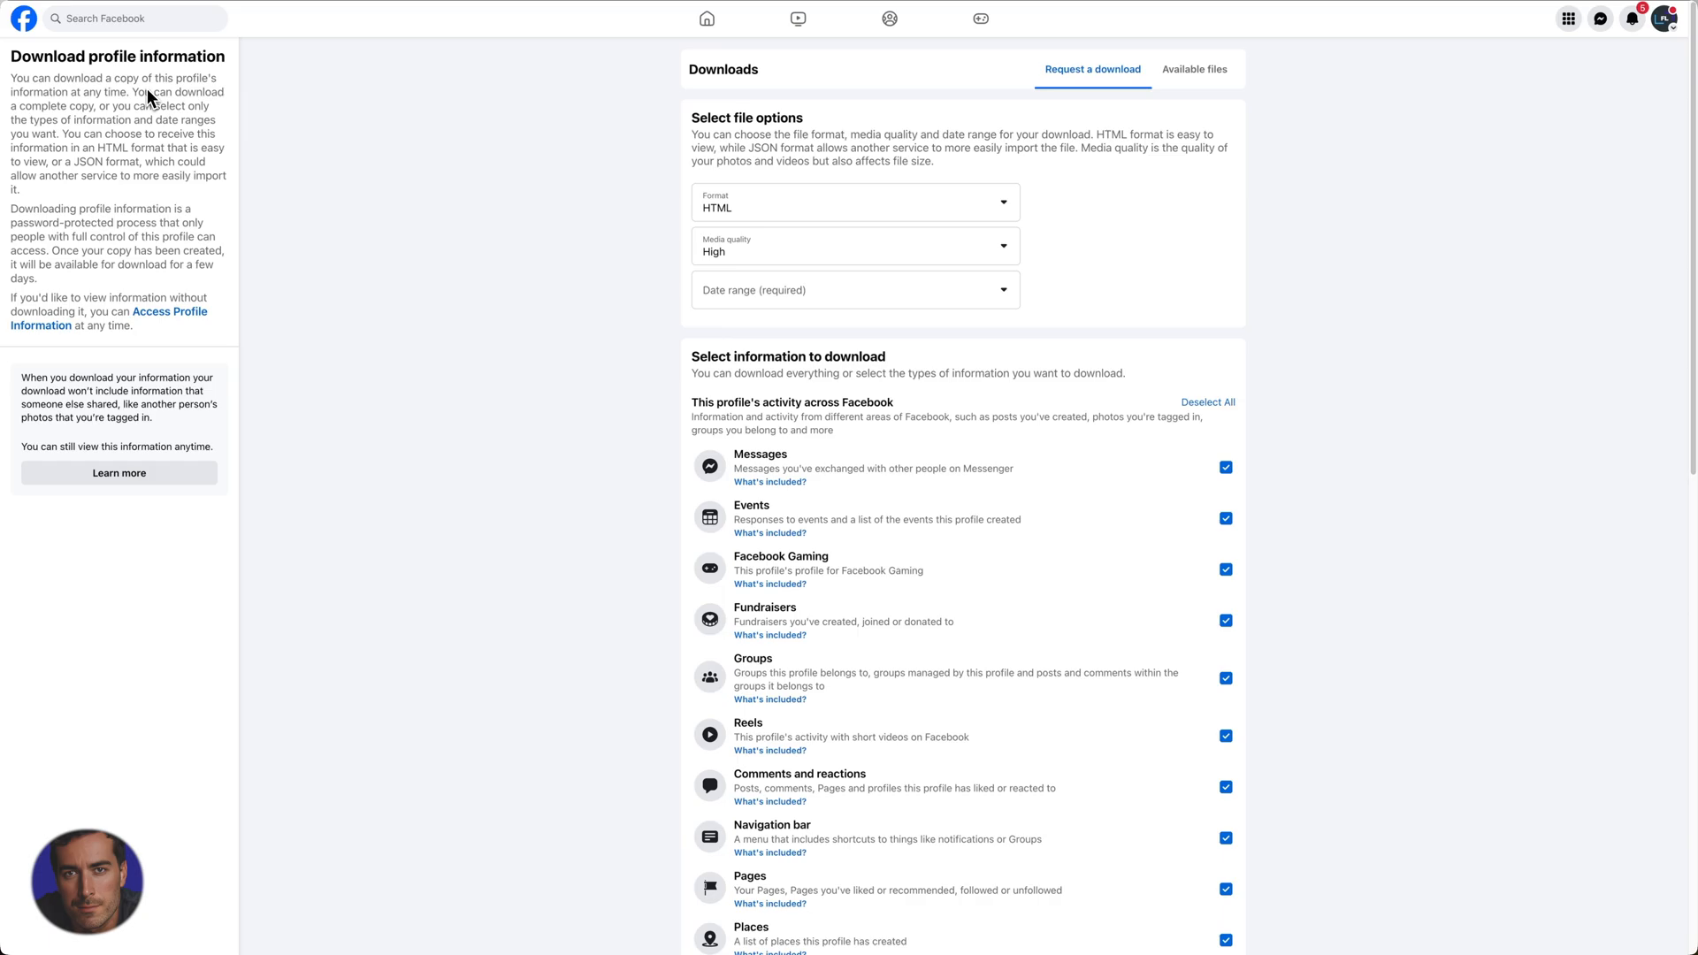
{"action": "mouse_move", "coordinate": [158, 186]}
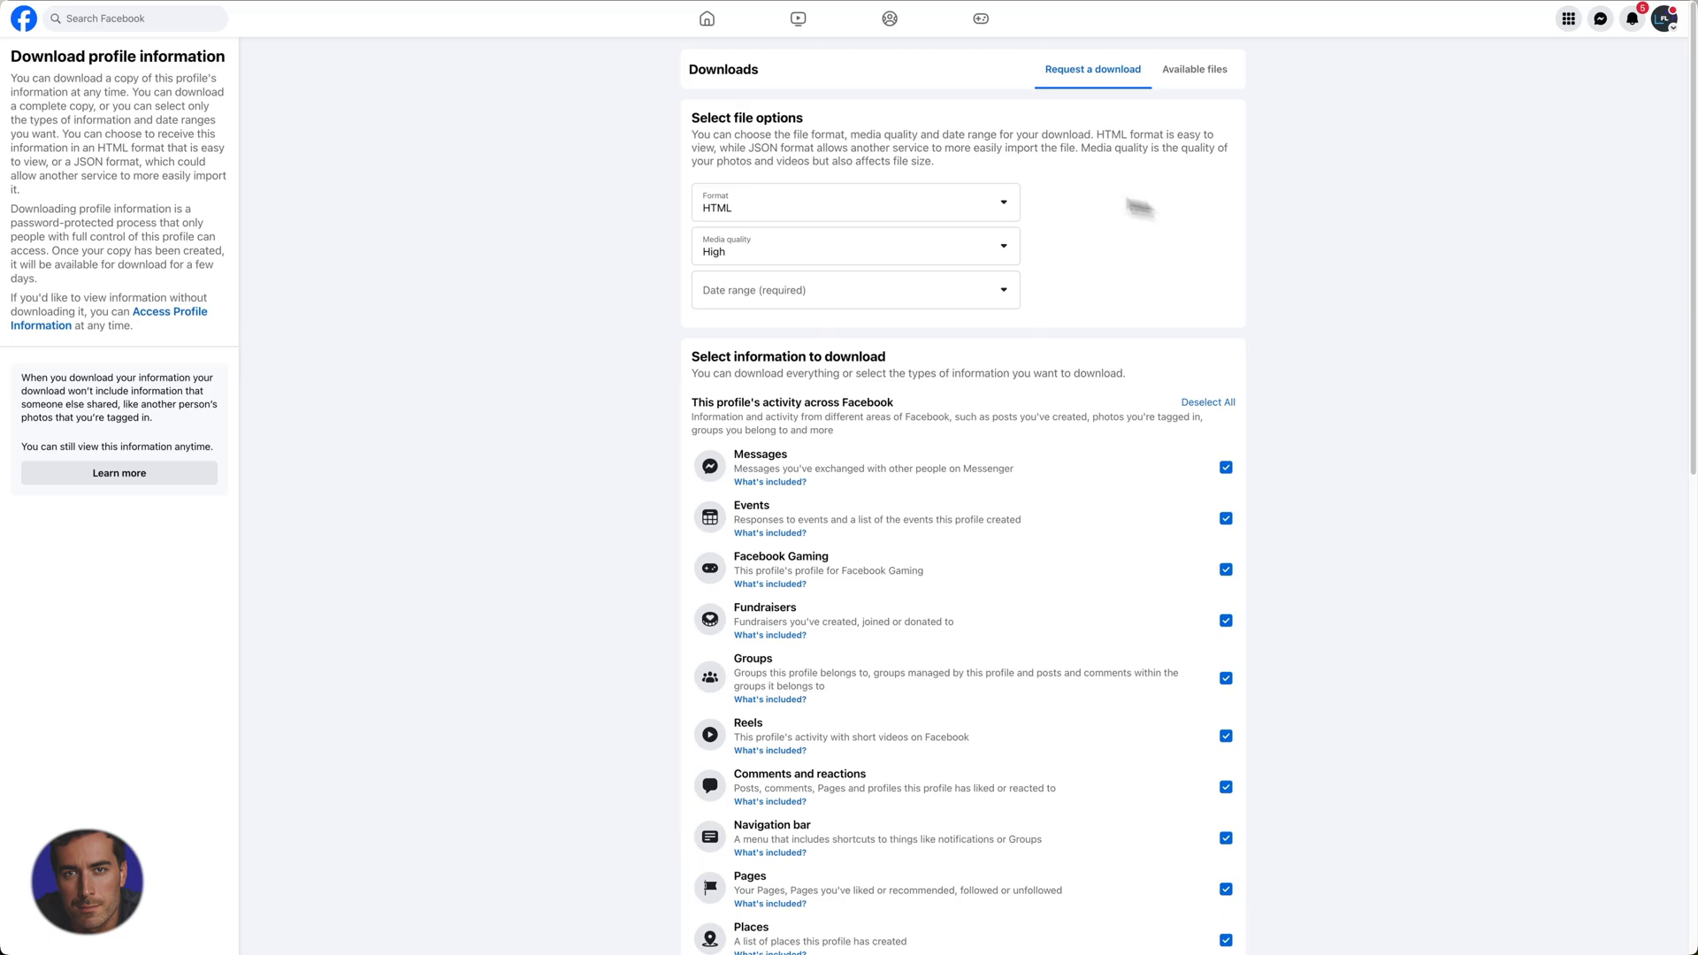
{"action": "mouse_move", "coordinate": [817, 173]}
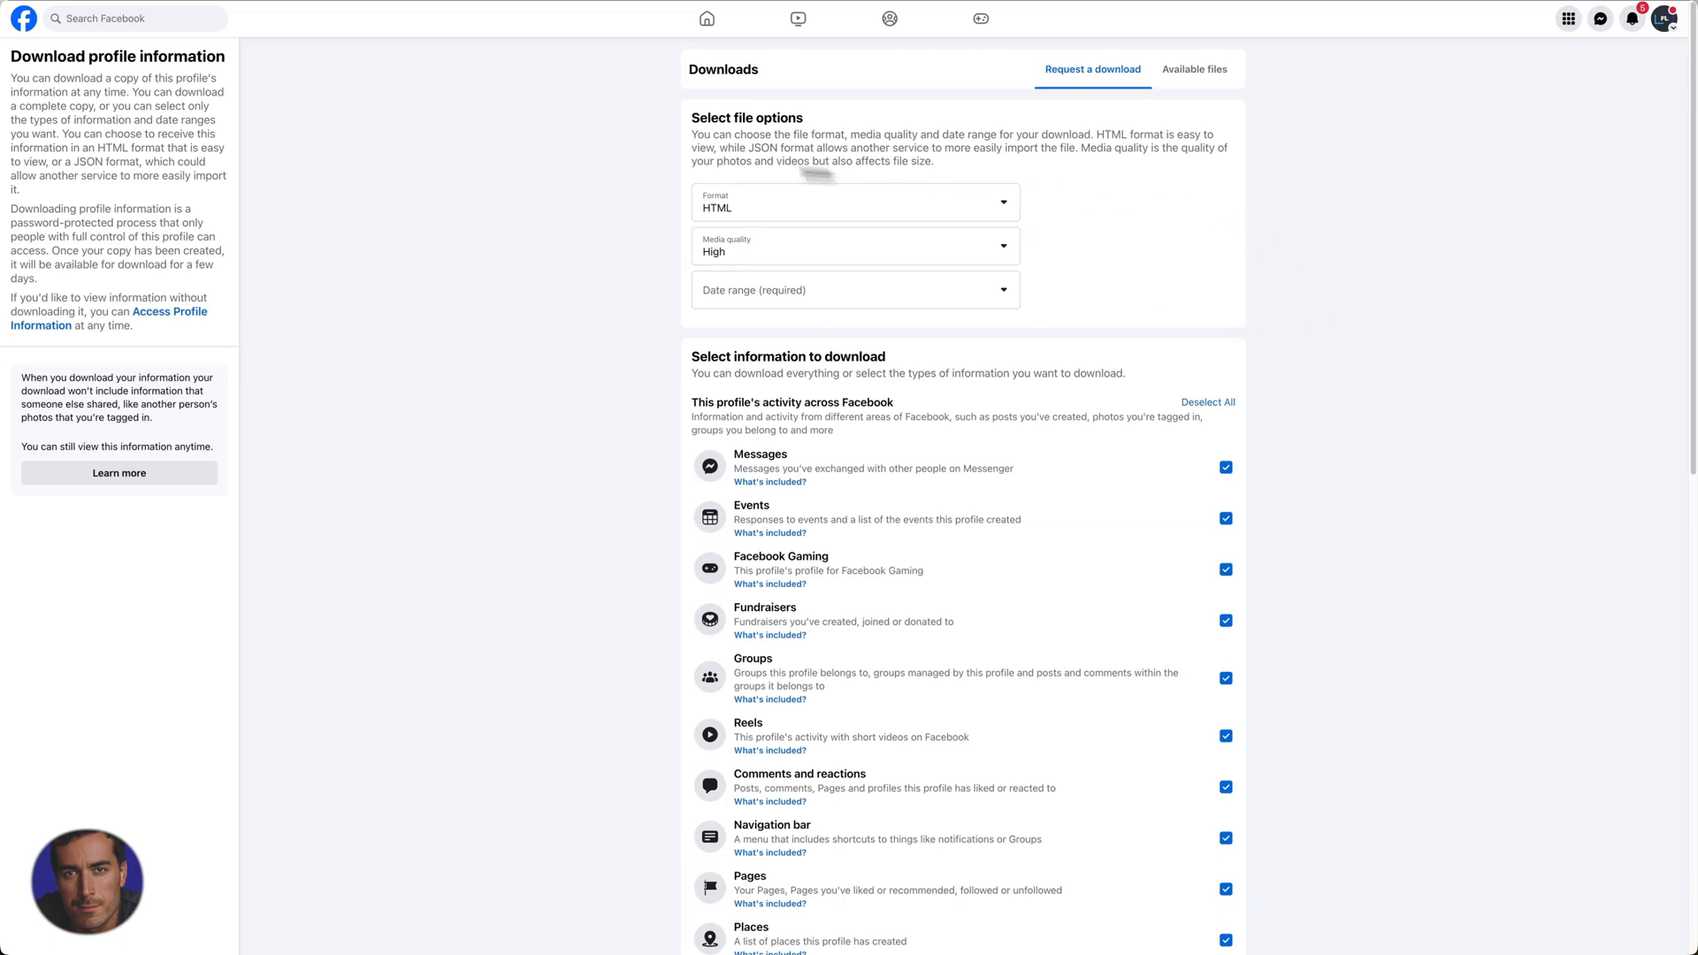
{"action": "mouse_move", "coordinate": [696, 142]}
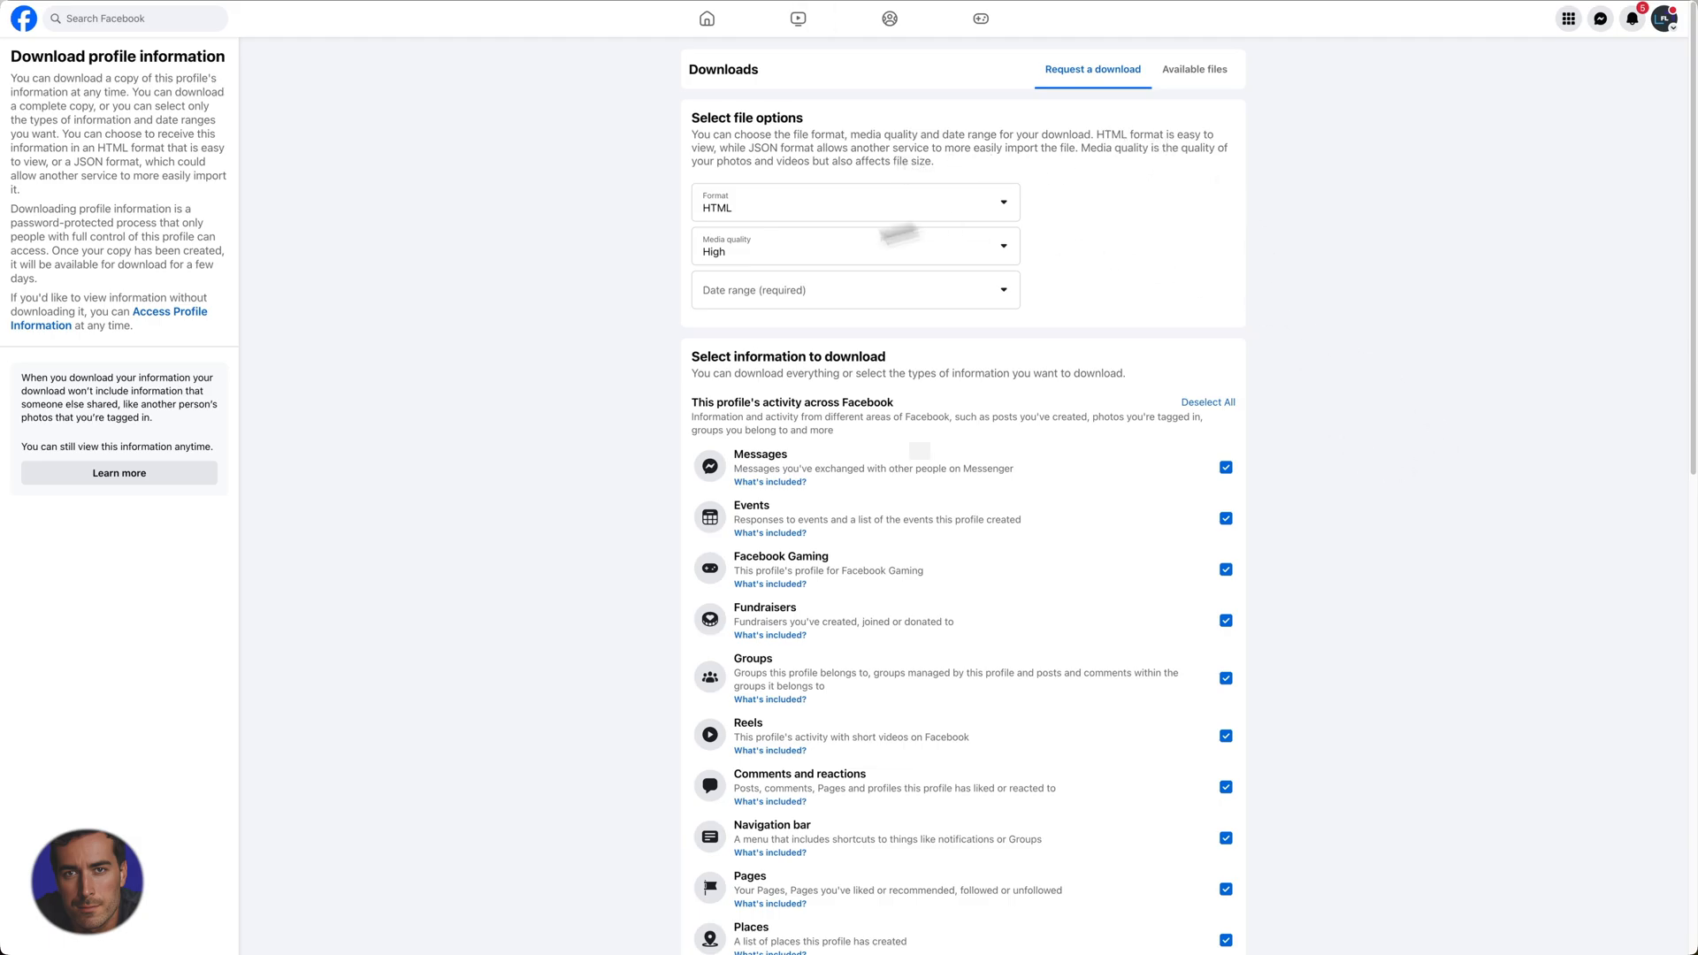
{"action": "mouse_move", "coordinate": [1049, 129]}
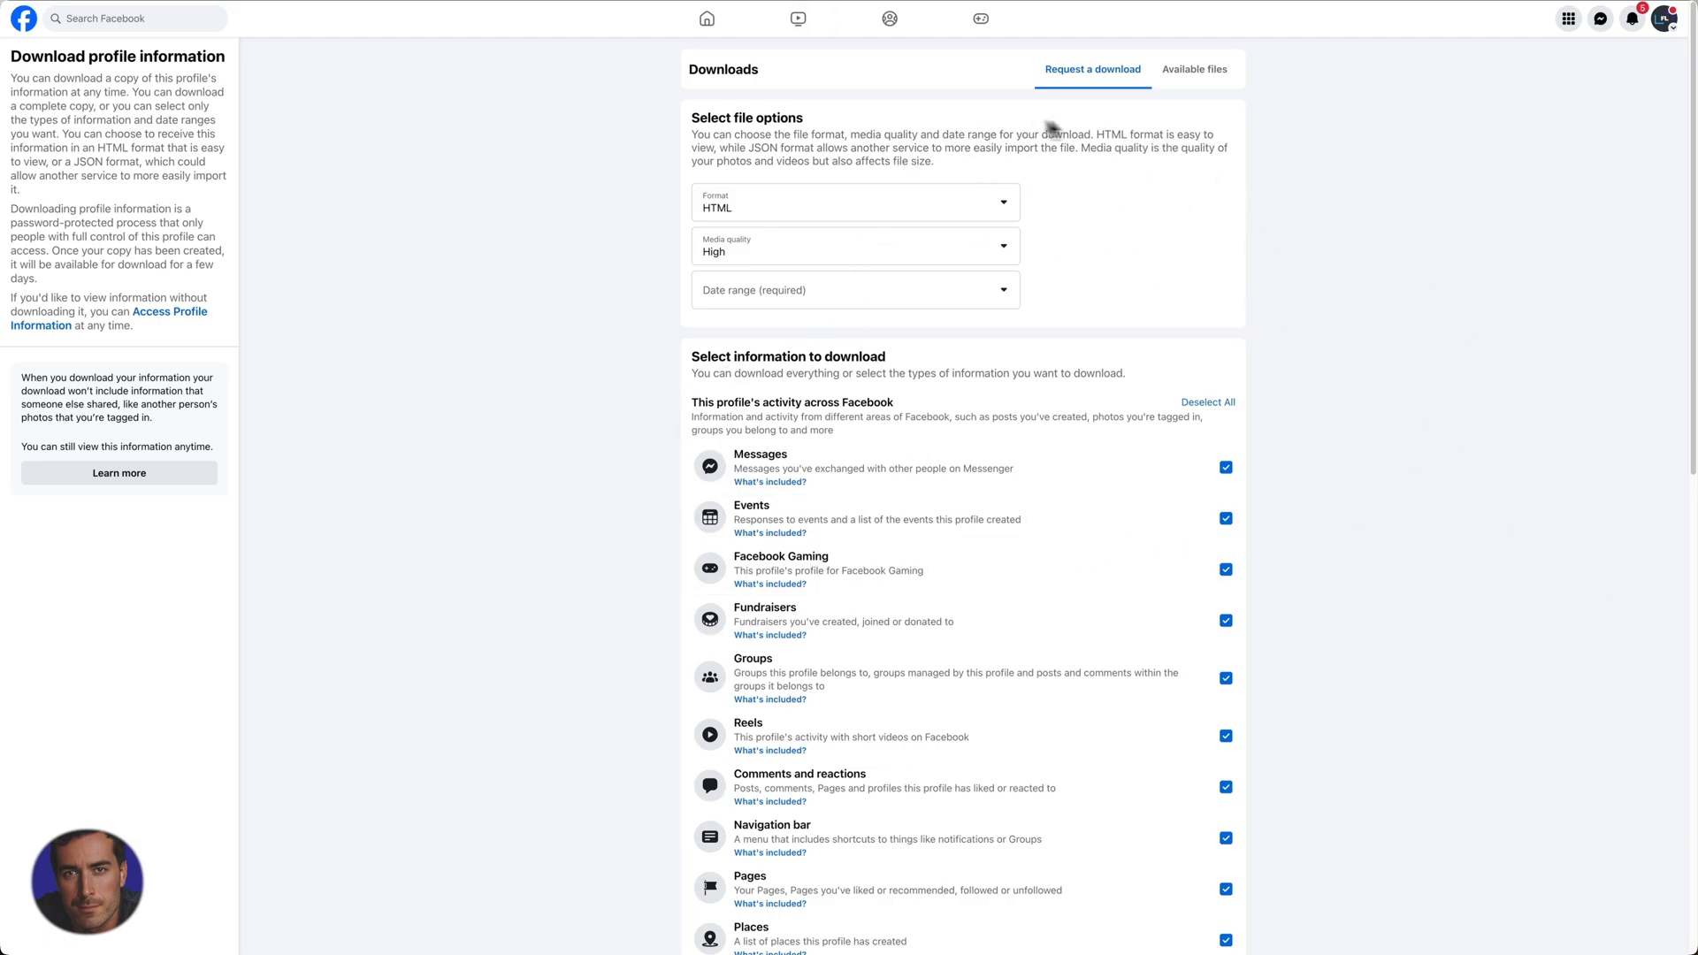
{"action": "mouse_move", "coordinate": [785, 161]}
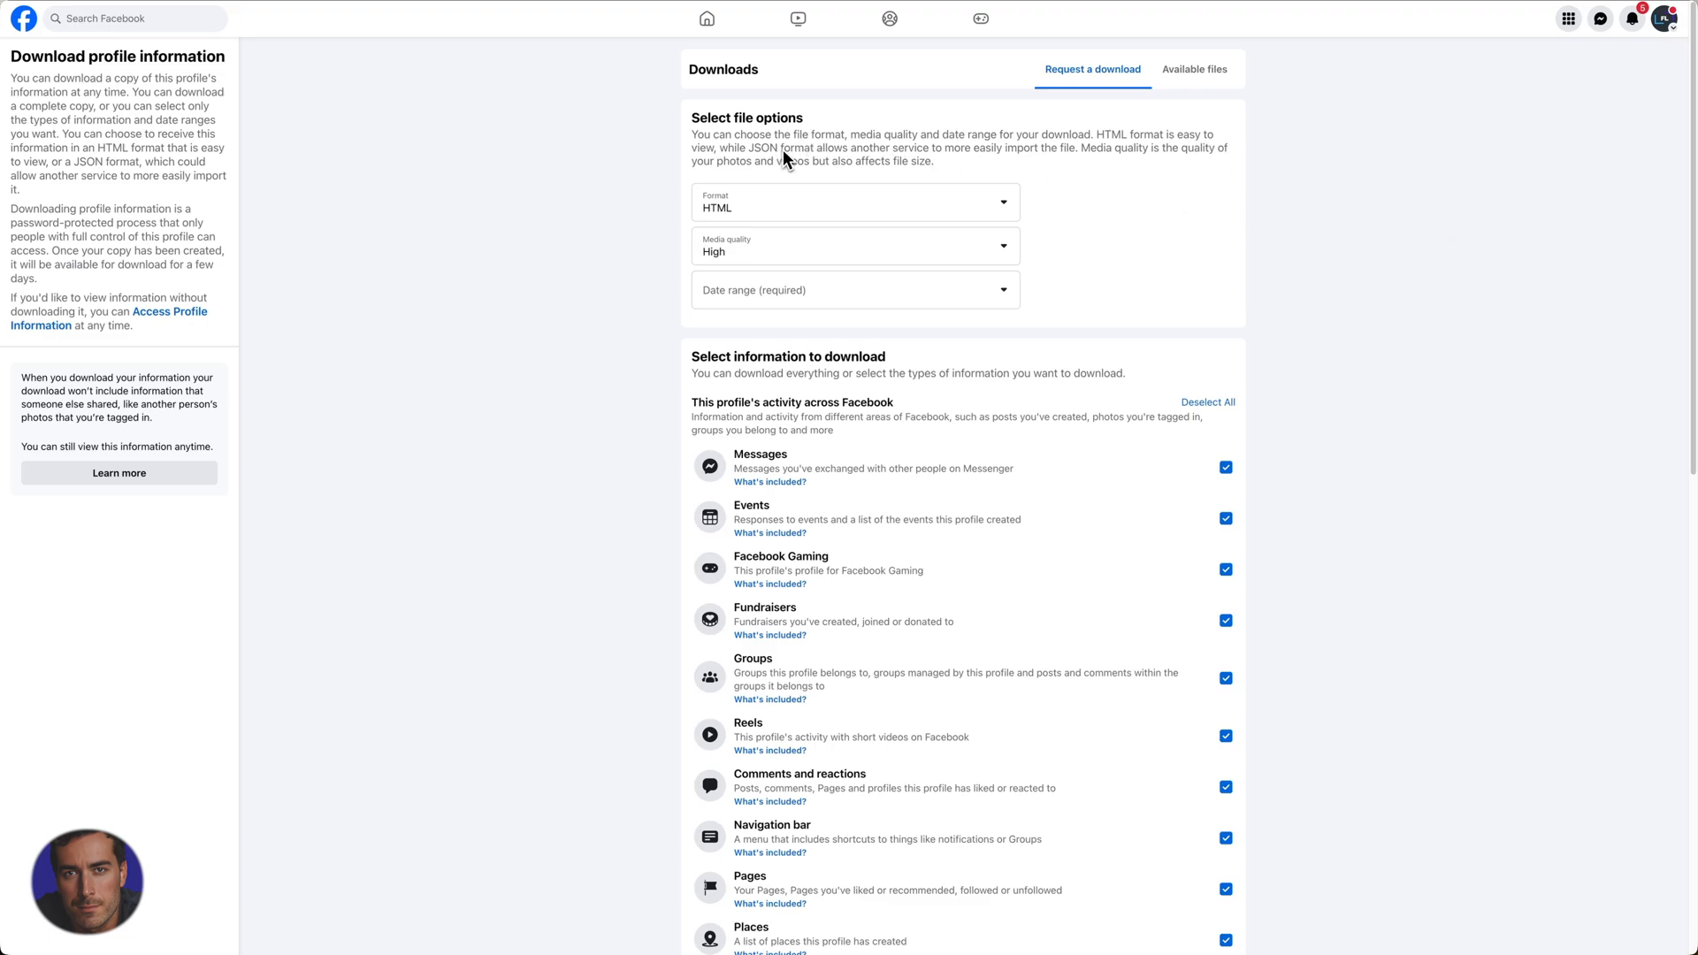
{"action": "mouse_move", "coordinate": [788, 175]}
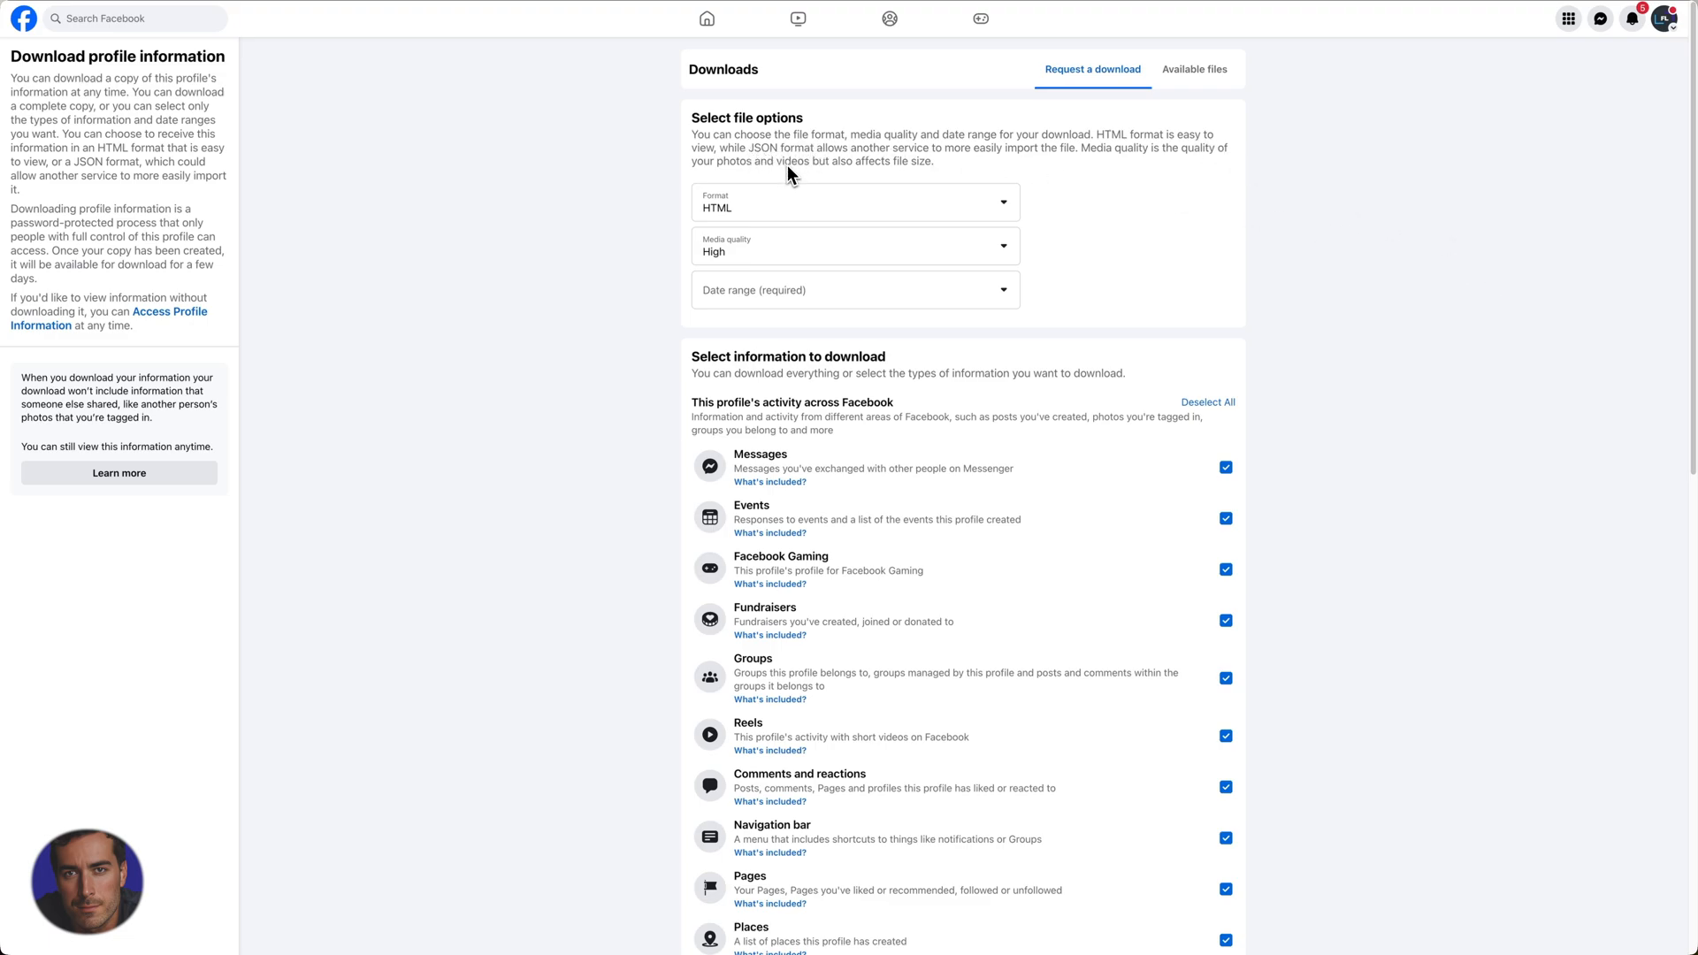
{"action": "mouse_move", "coordinate": [809, 163]}
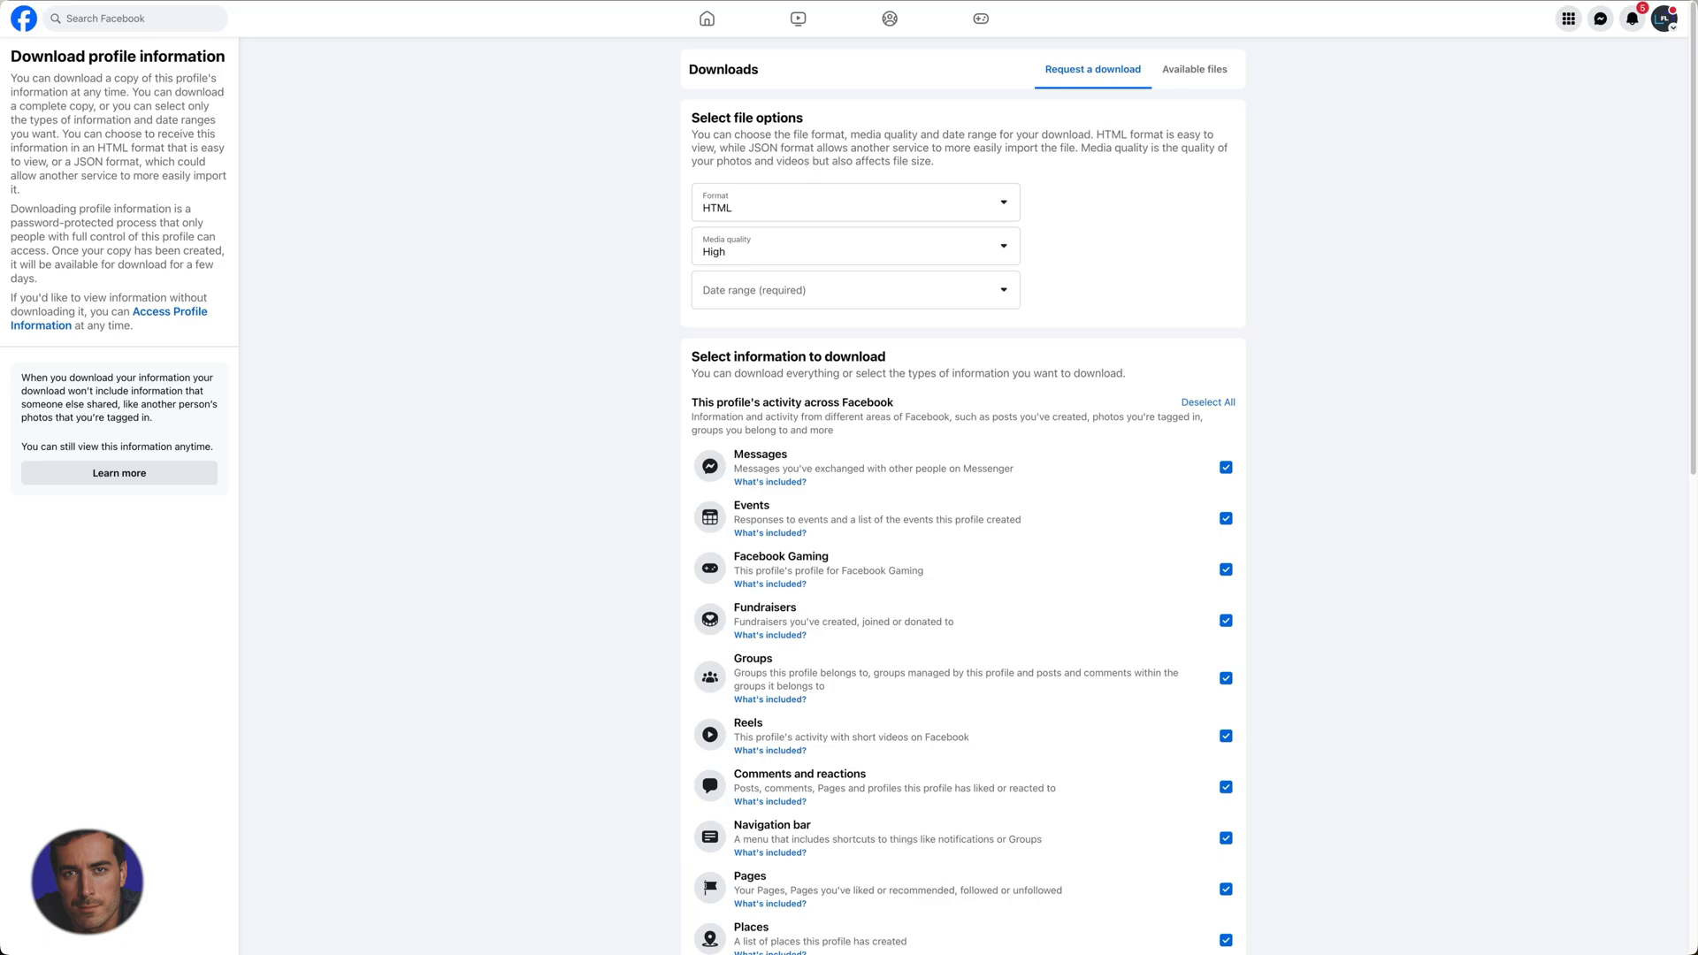
{"action": "mouse_move", "coordinate": [953, 97]}
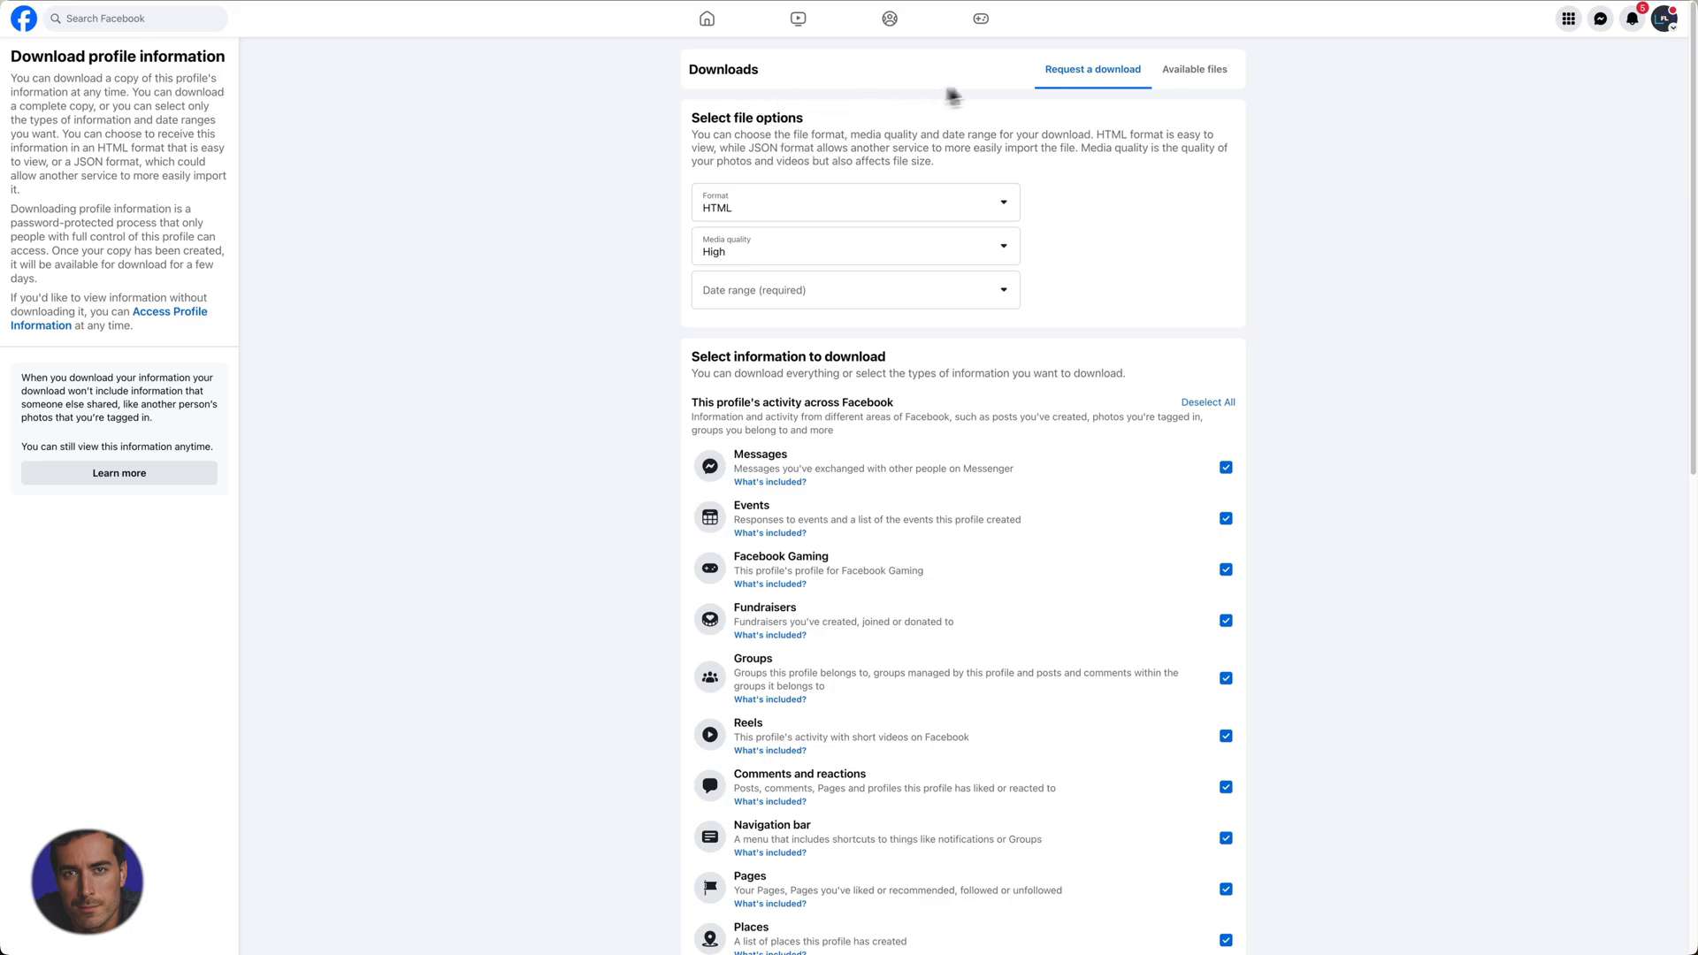
{"action": "mouse_move", "coordinate": [1282, 173]}
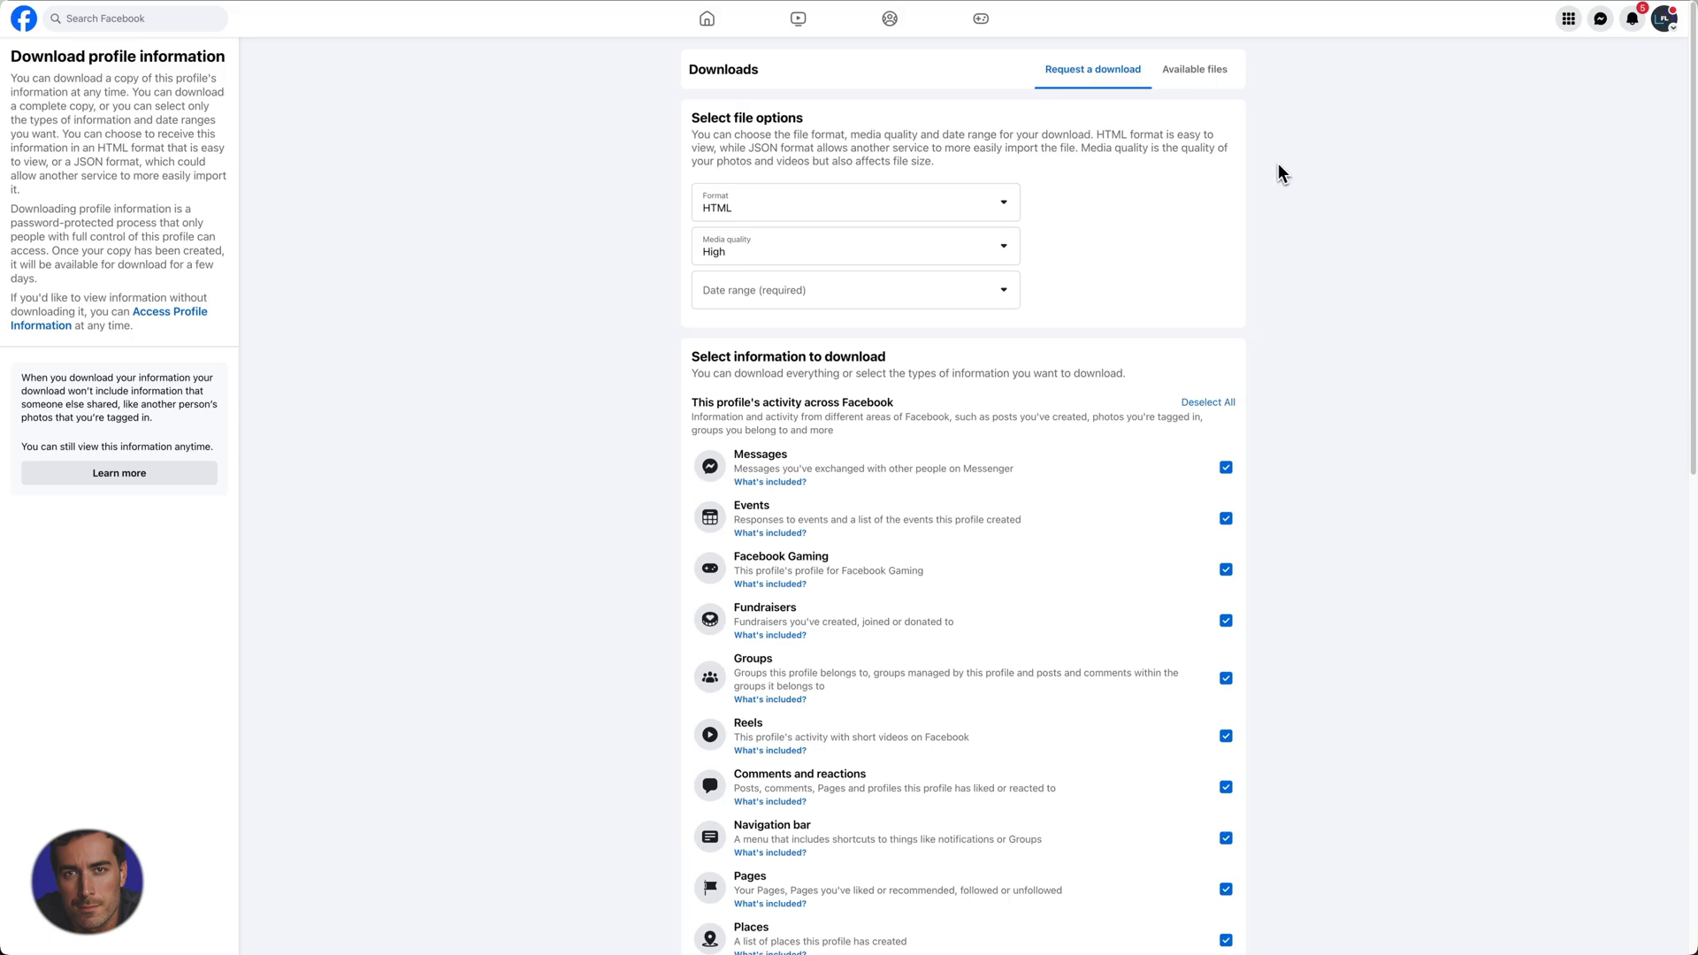
{"action": "mouse_move", "coordinate": [973, 122]}
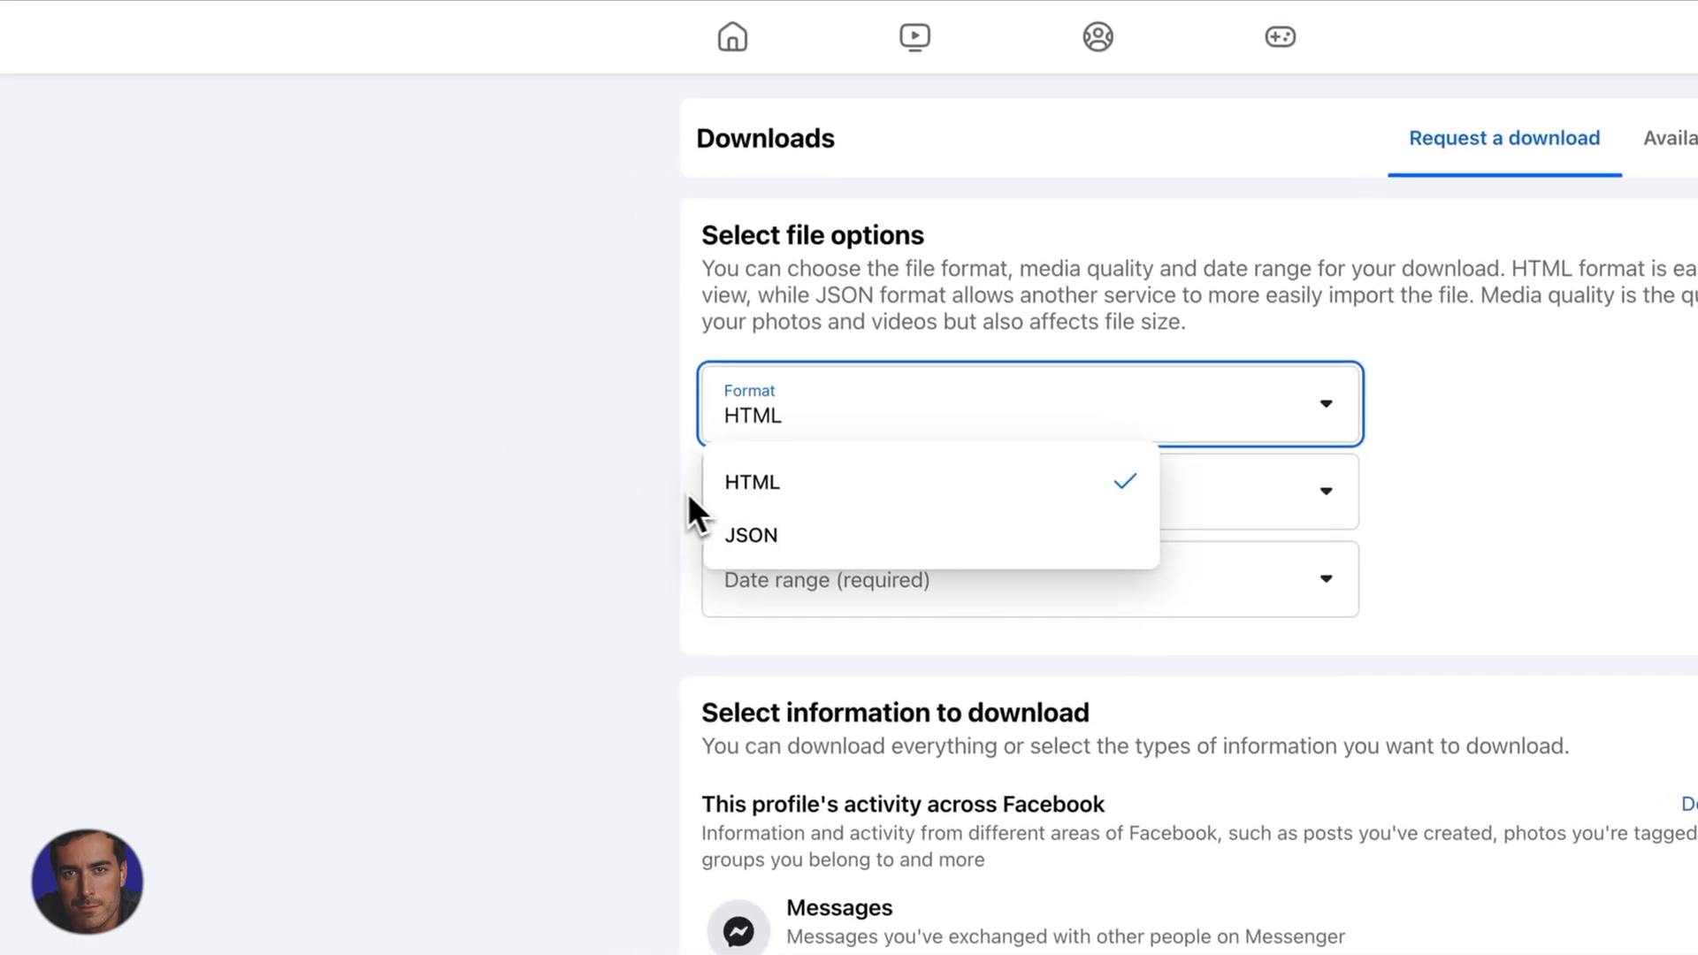
- Keep HTML as the download format and High as the media quality
{"action": "left_click", "coordinate": [750, 534]}
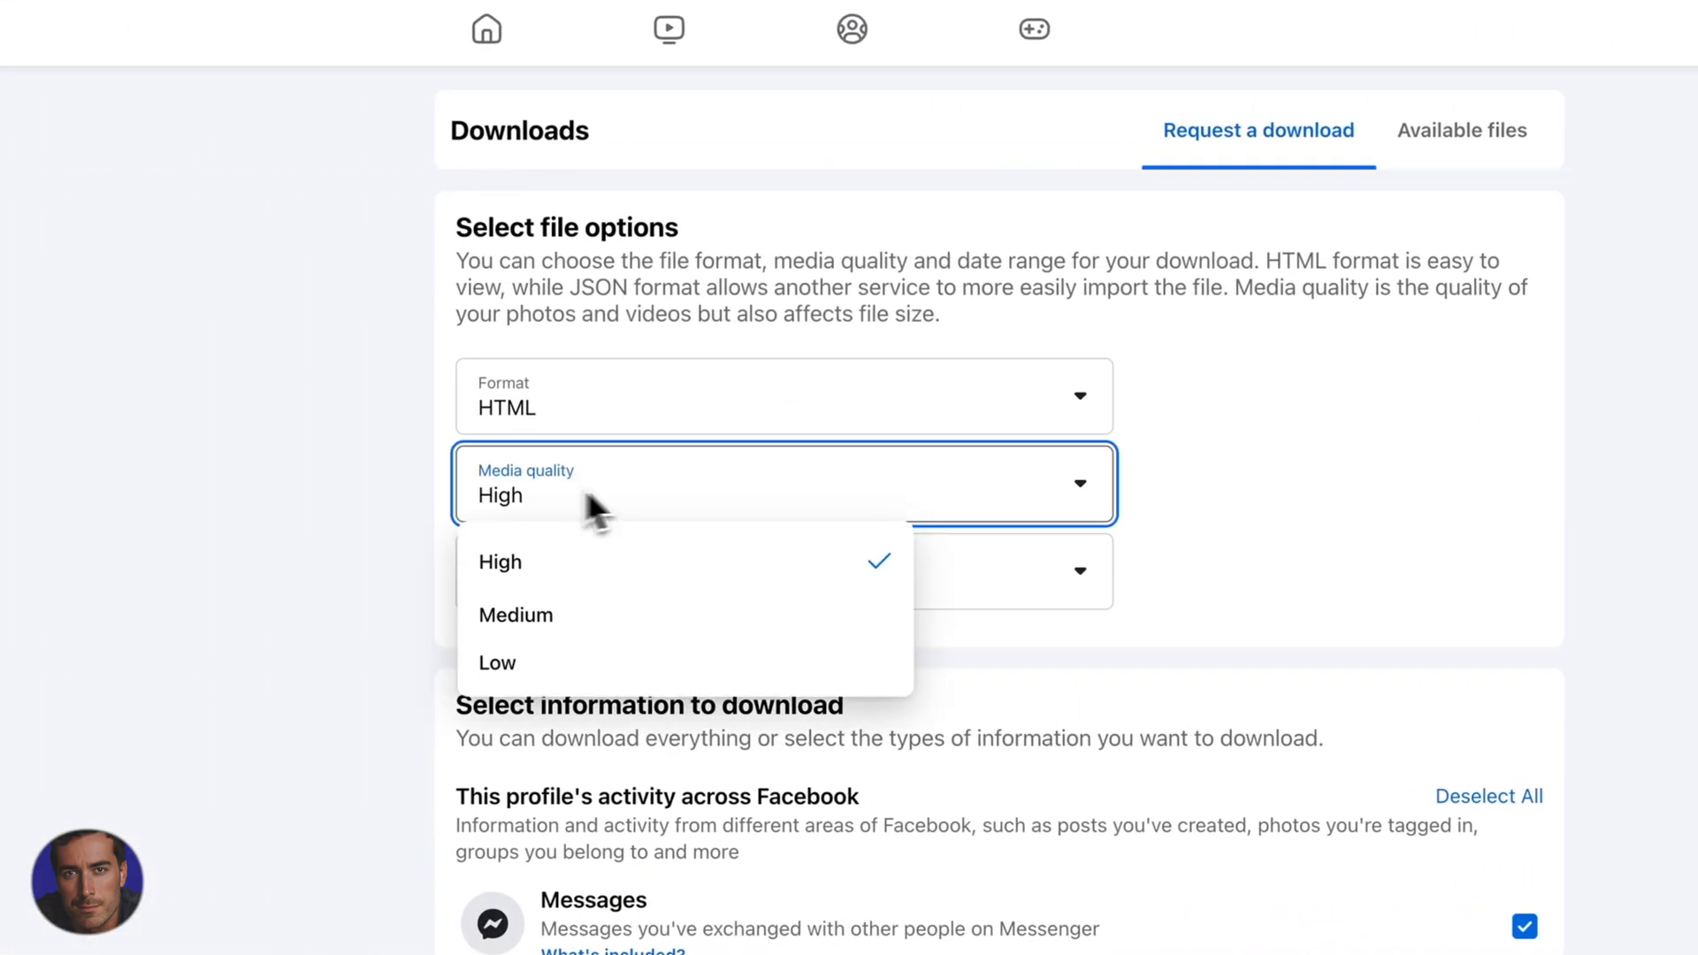
{"action": "mouse_move", "coordinate": [704, 616]}
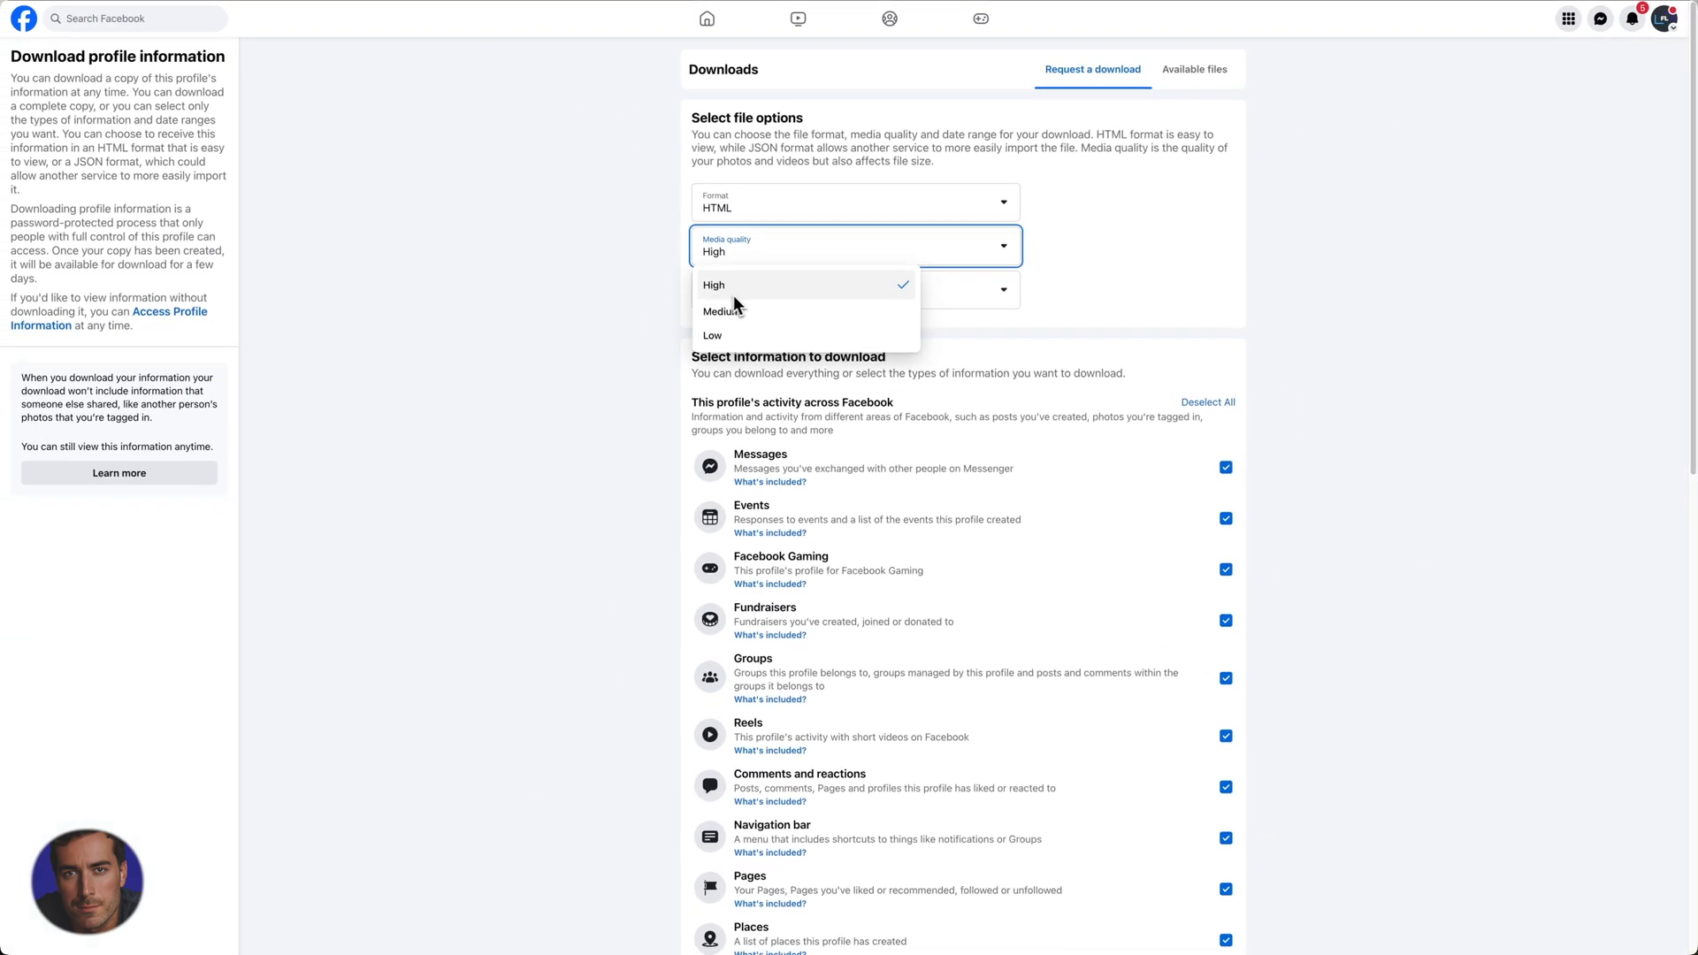
{"action": "mouse_move", "coordinate": [723, 329]}
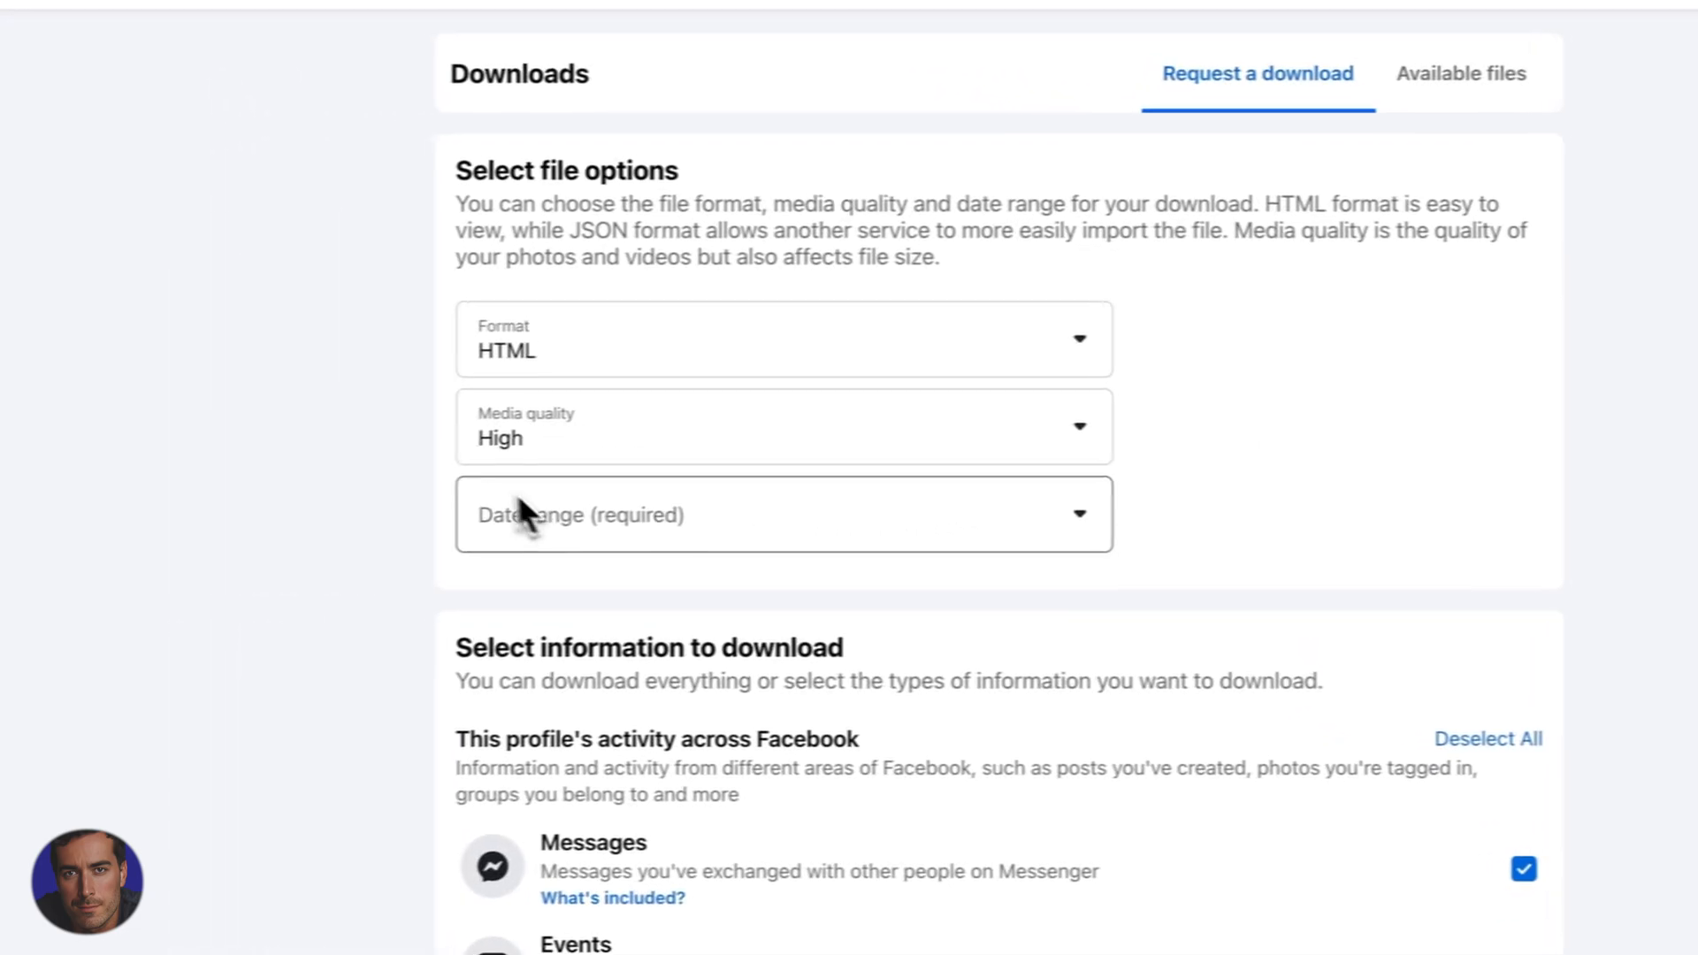
{"action": "left_click", "coordinate": [783, 512]}
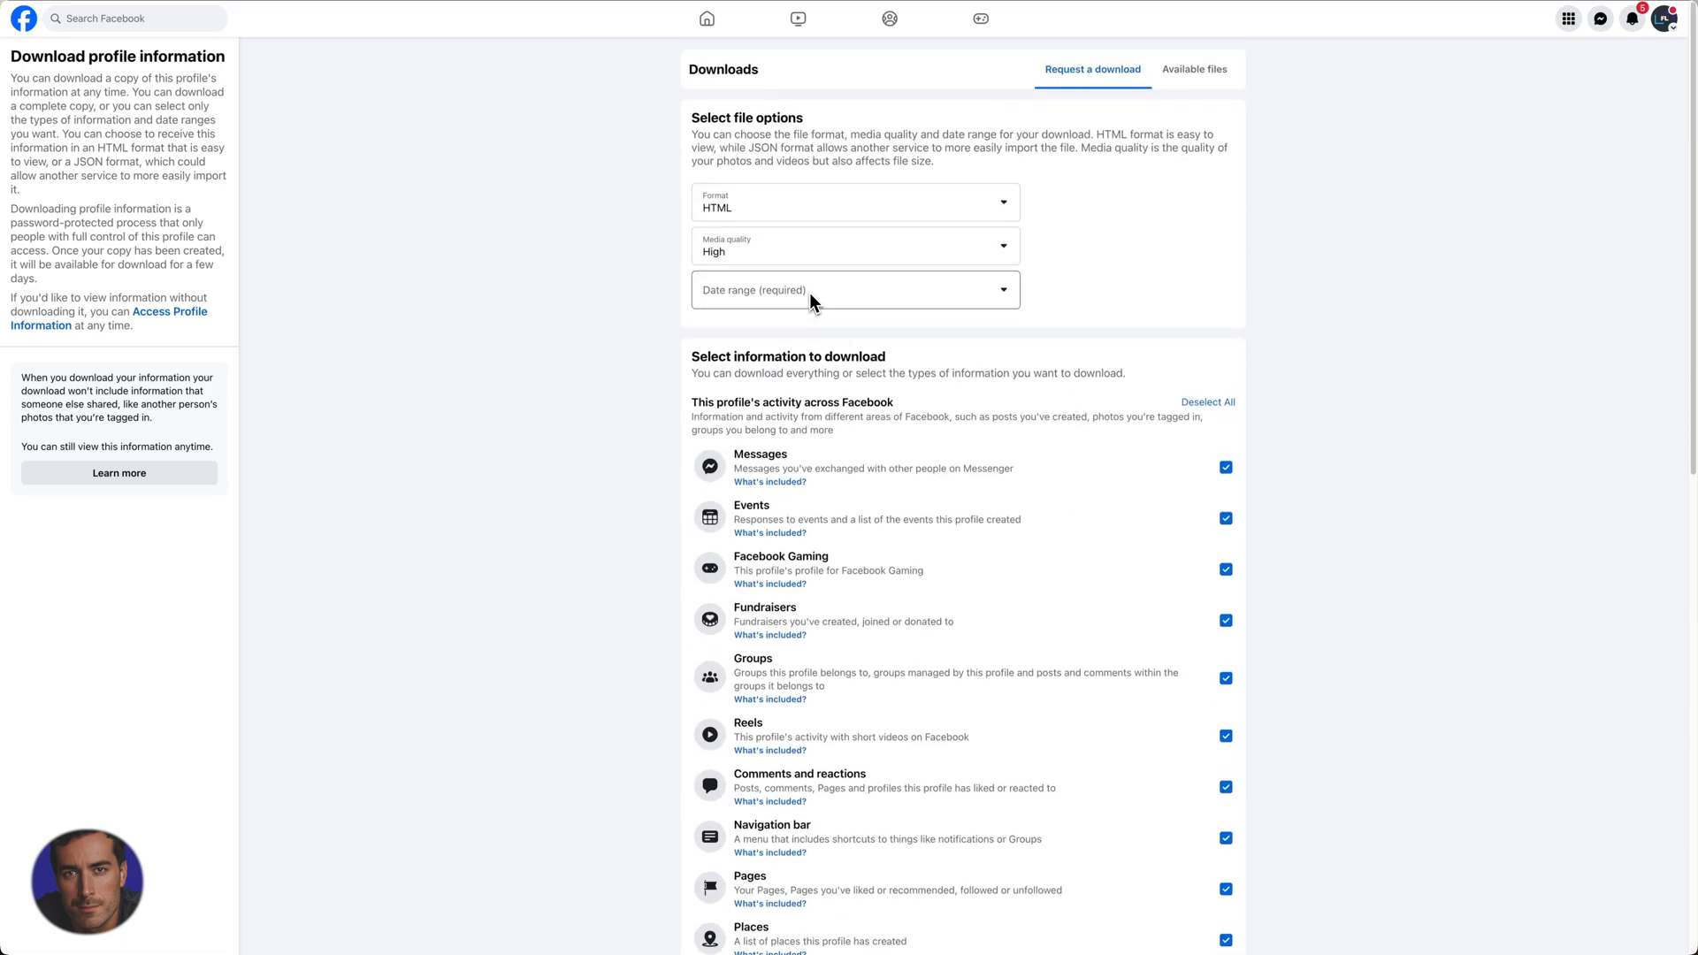
- Choose Last month as the download's required date range
{"action": "left_click", "coordinate": [854, 288]}
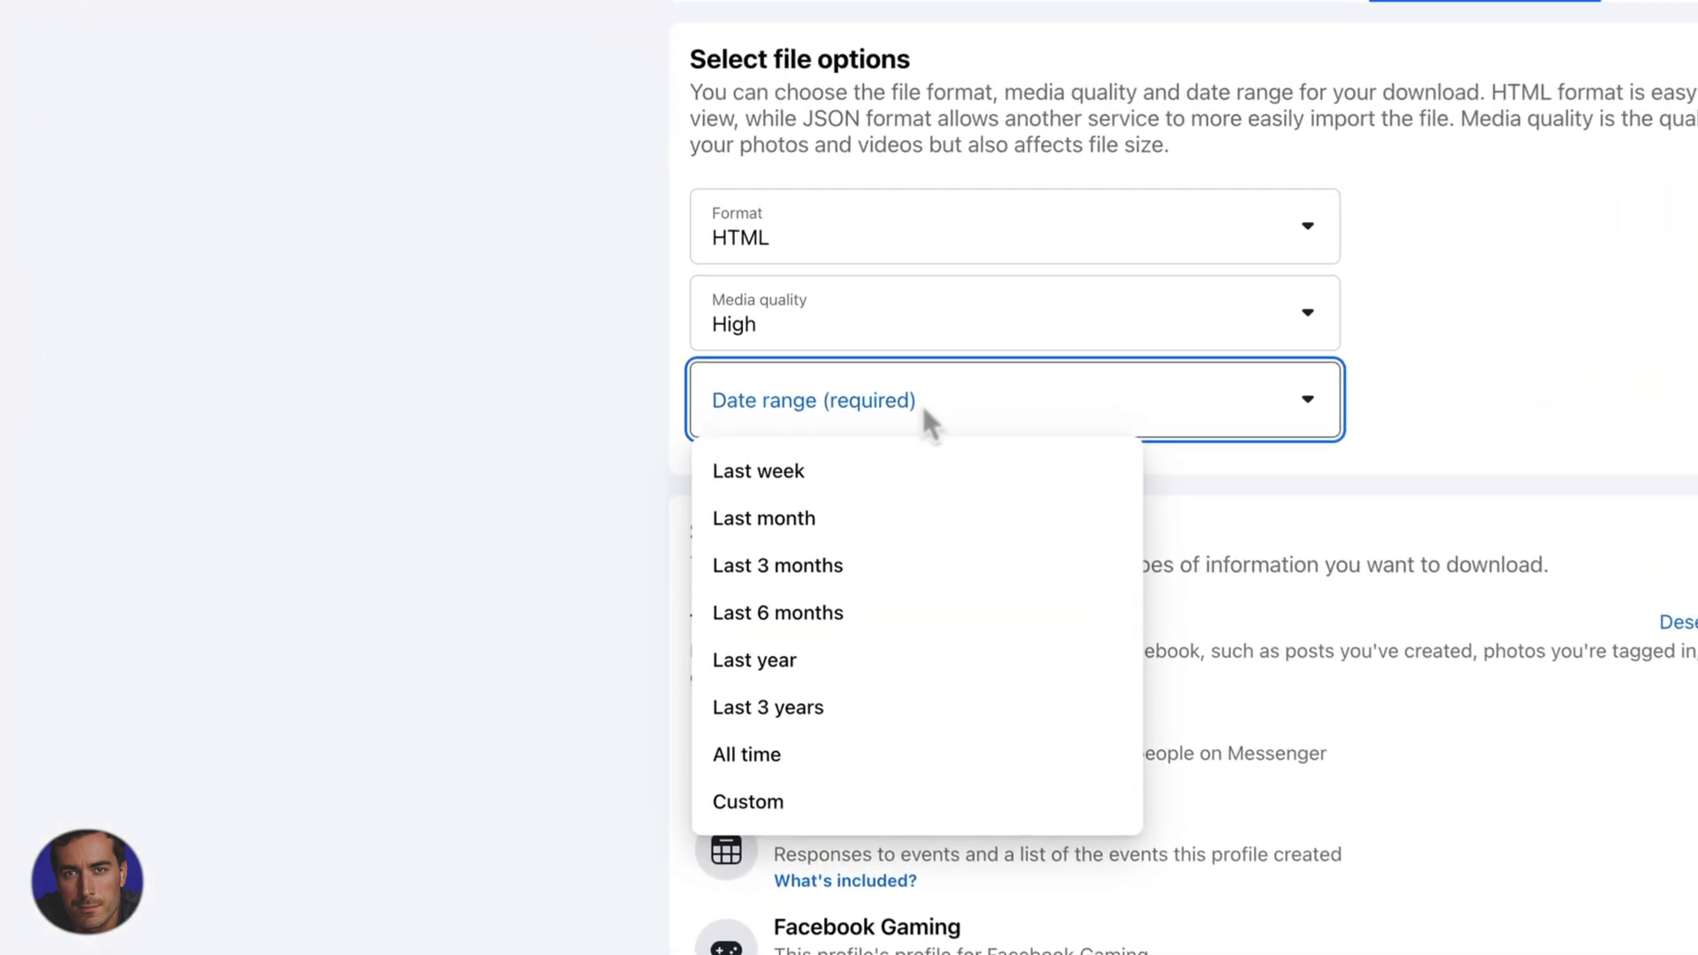
{"action": "mouse_move", "coordinate": [812, 567]}
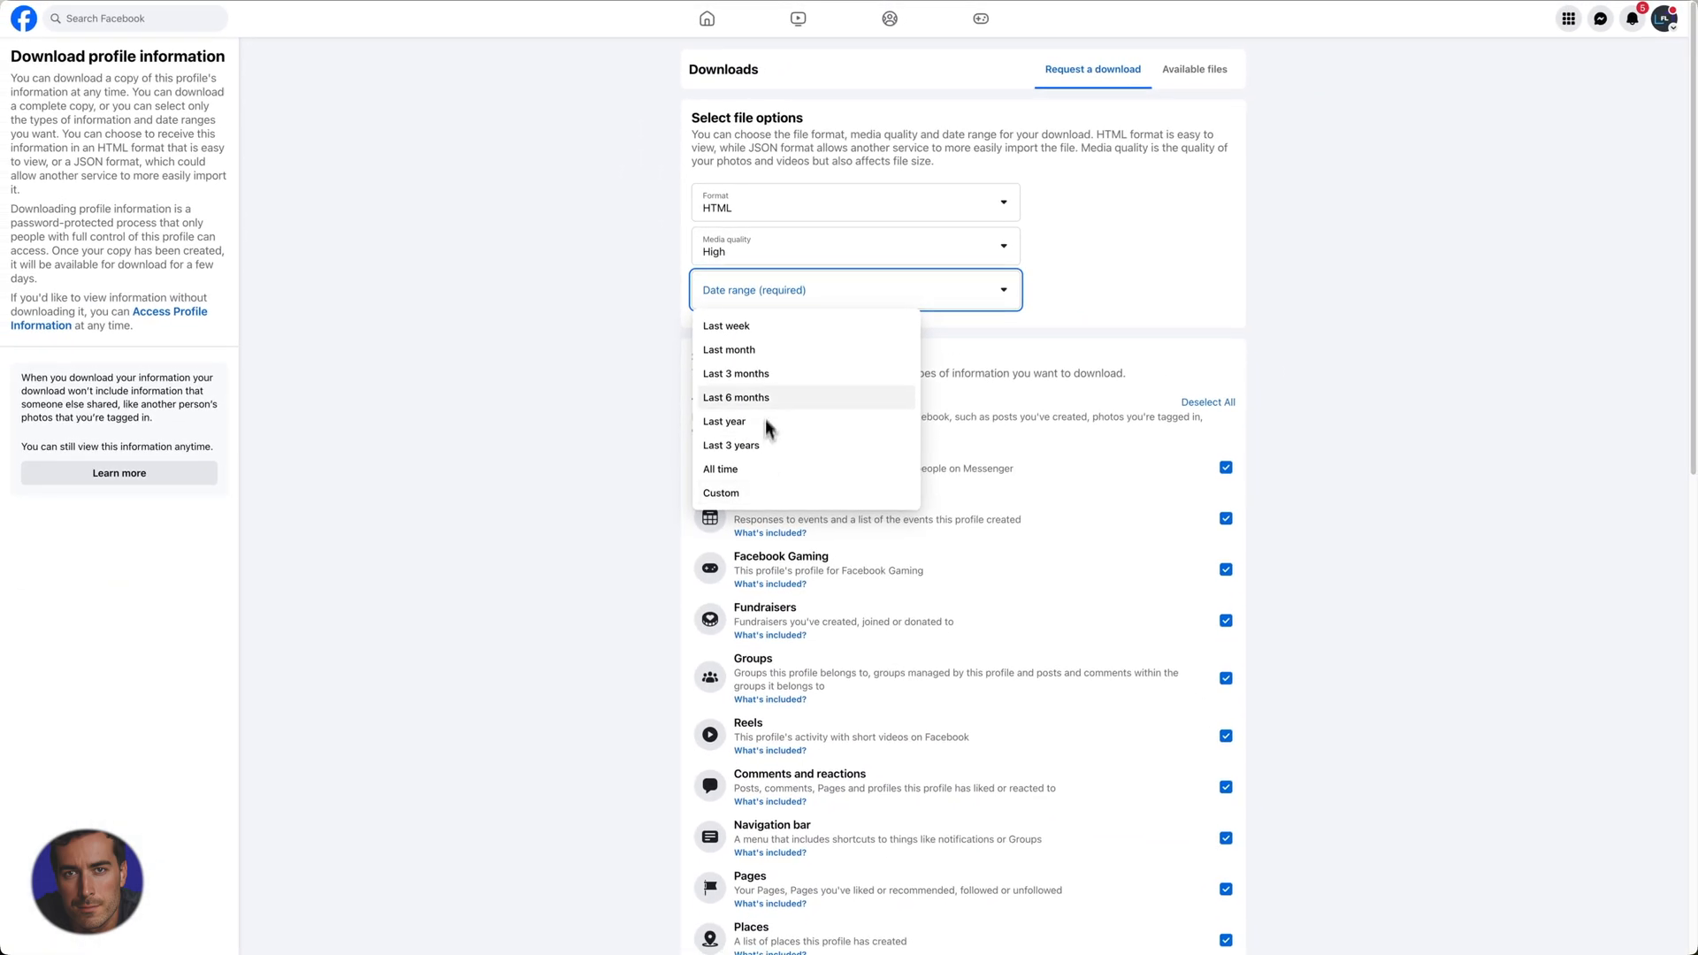
{"action": "mouse_move", "coordinate": [740, 482]}
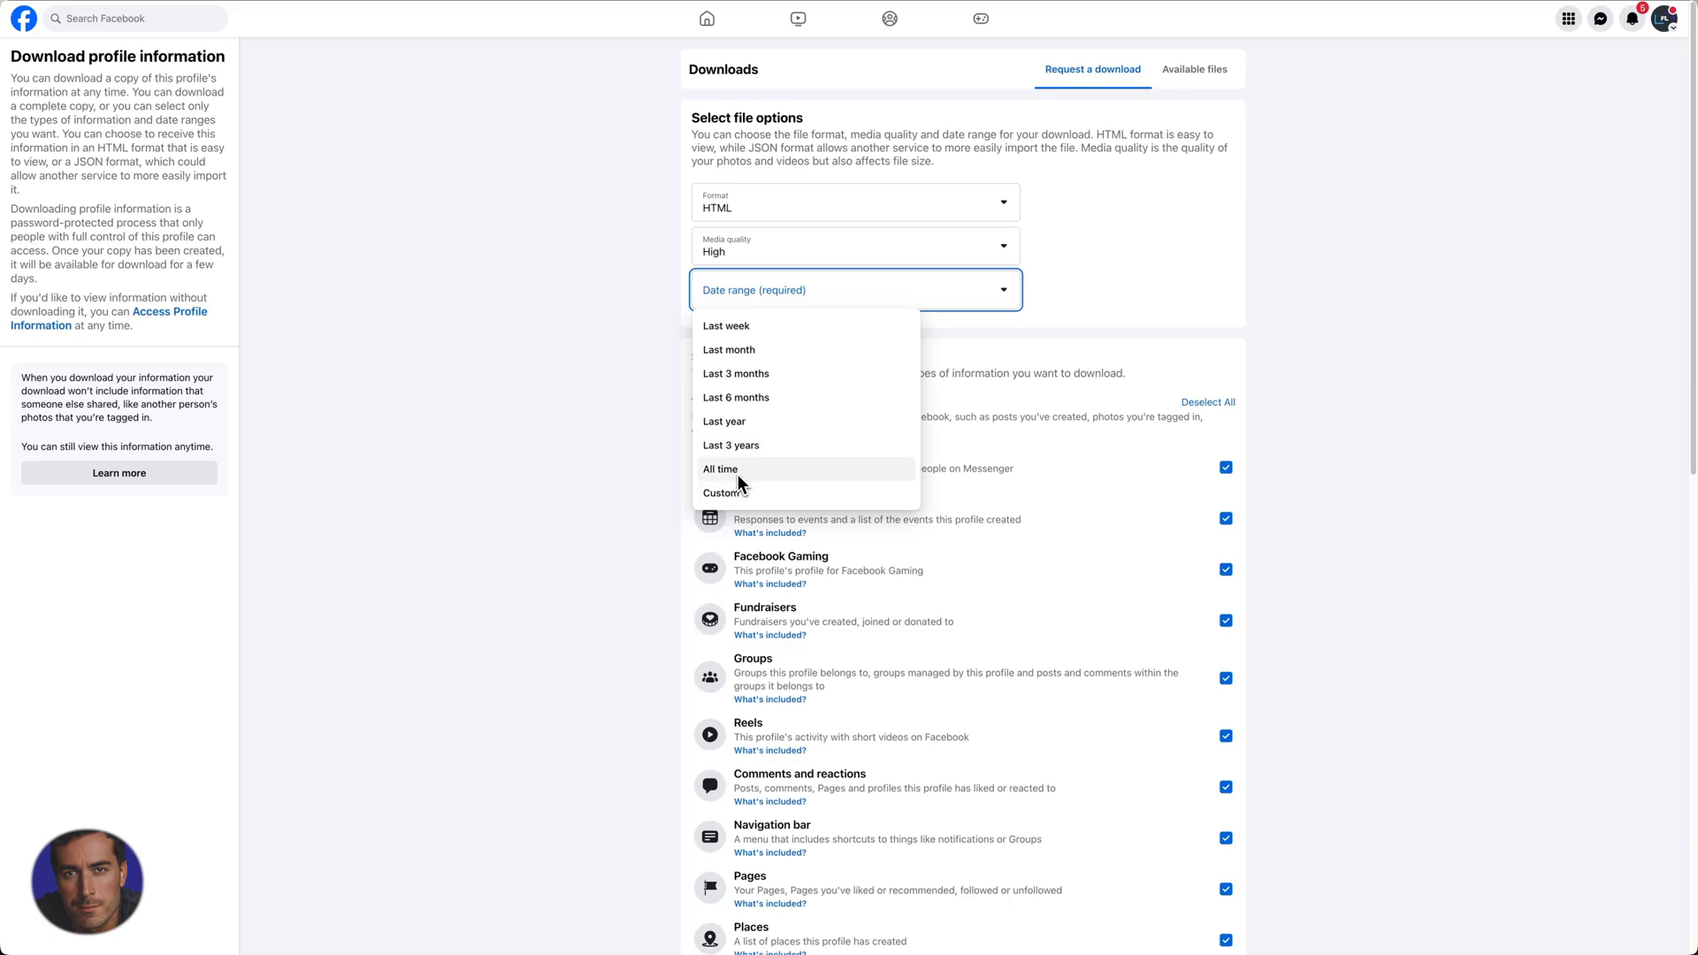
{"action": "mouse_move", "coordinate": [741, 348]}
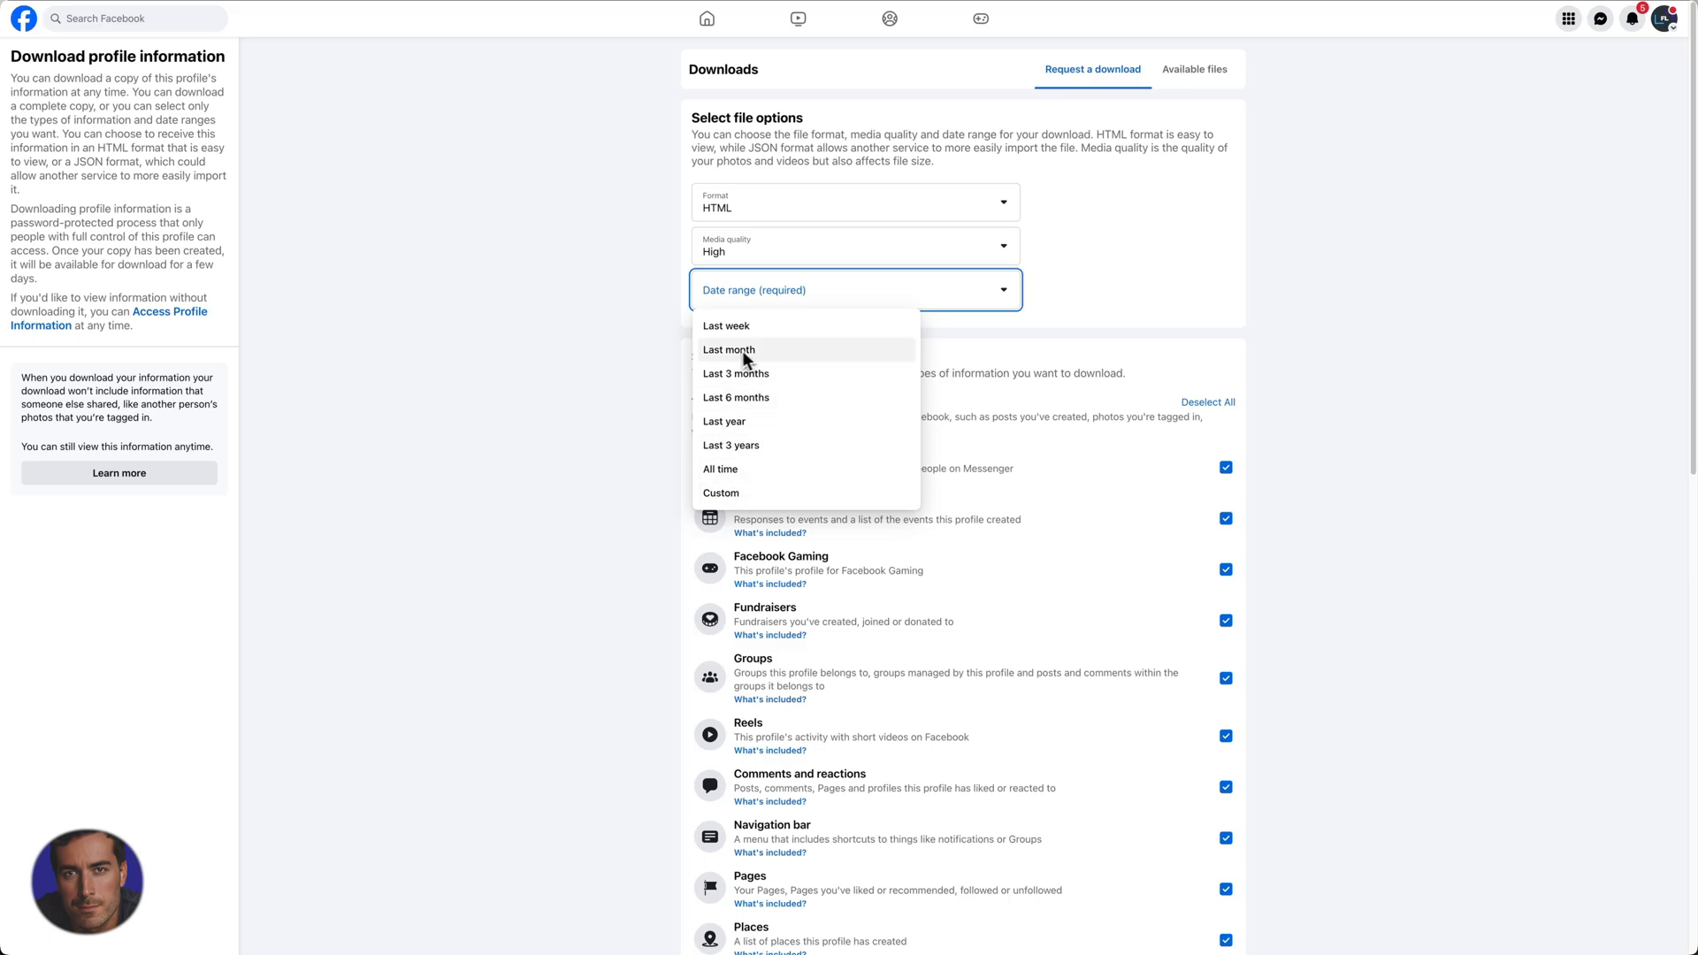
{"action": "left_click", "coordinate": [727, 348]}
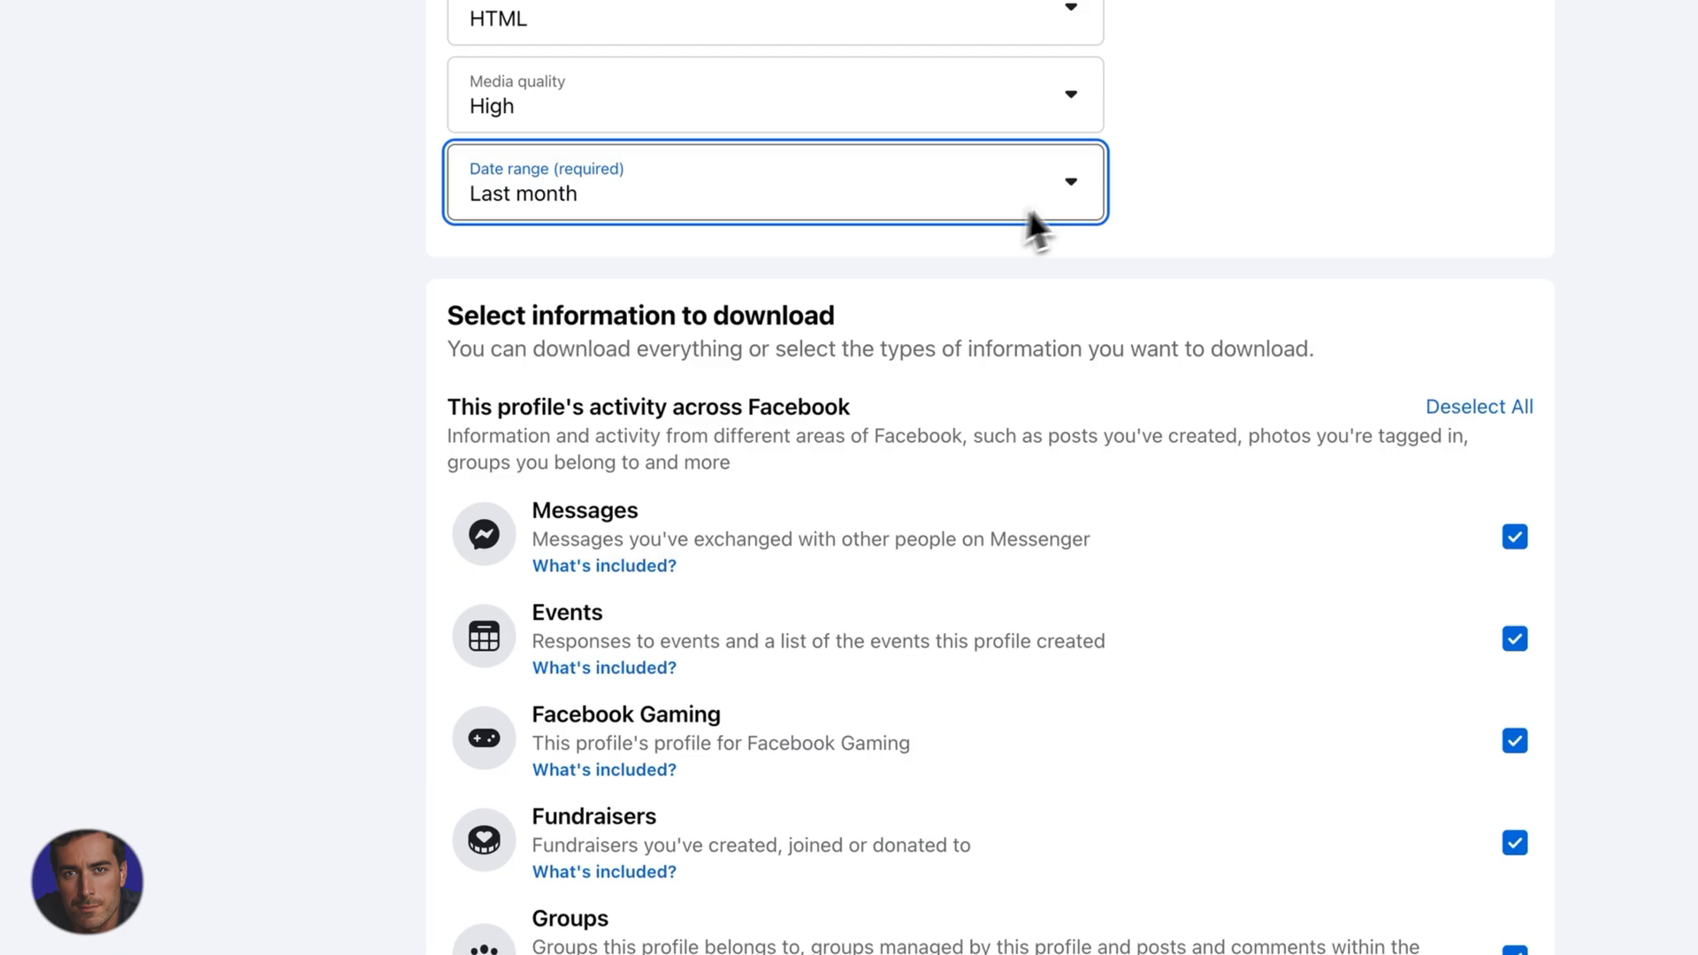
{"action": "left_click", "coordinate": [775, 180]}
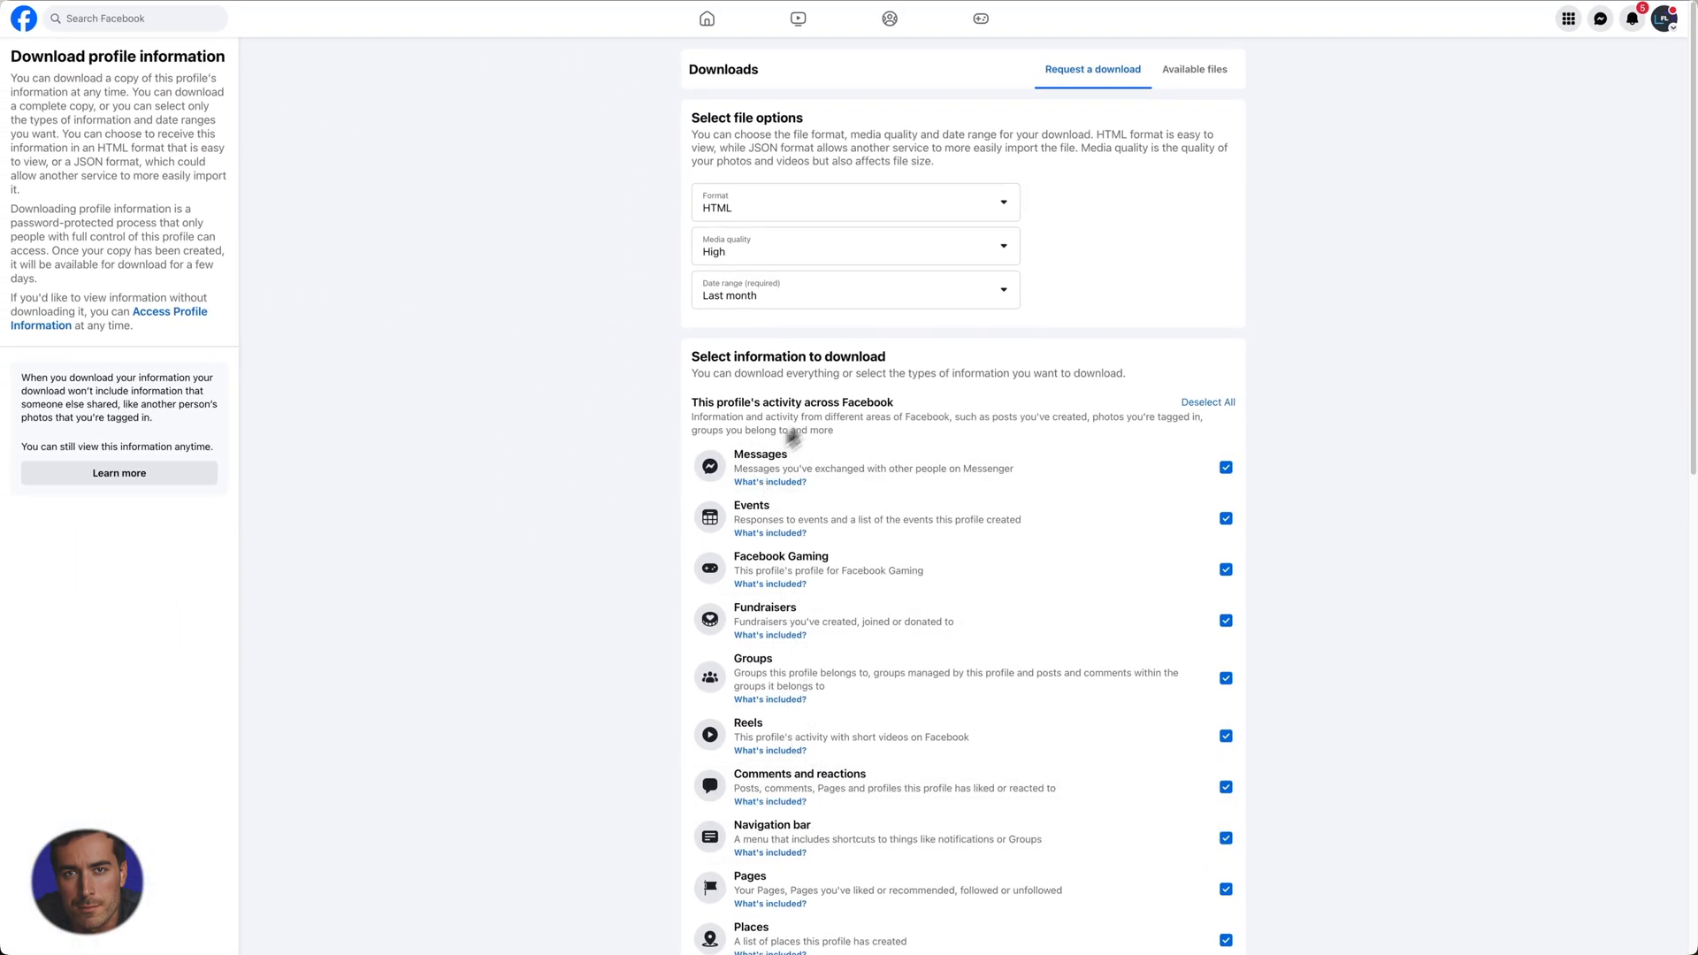
{"action": "mouse_move", "coordinate": [895, 401]}
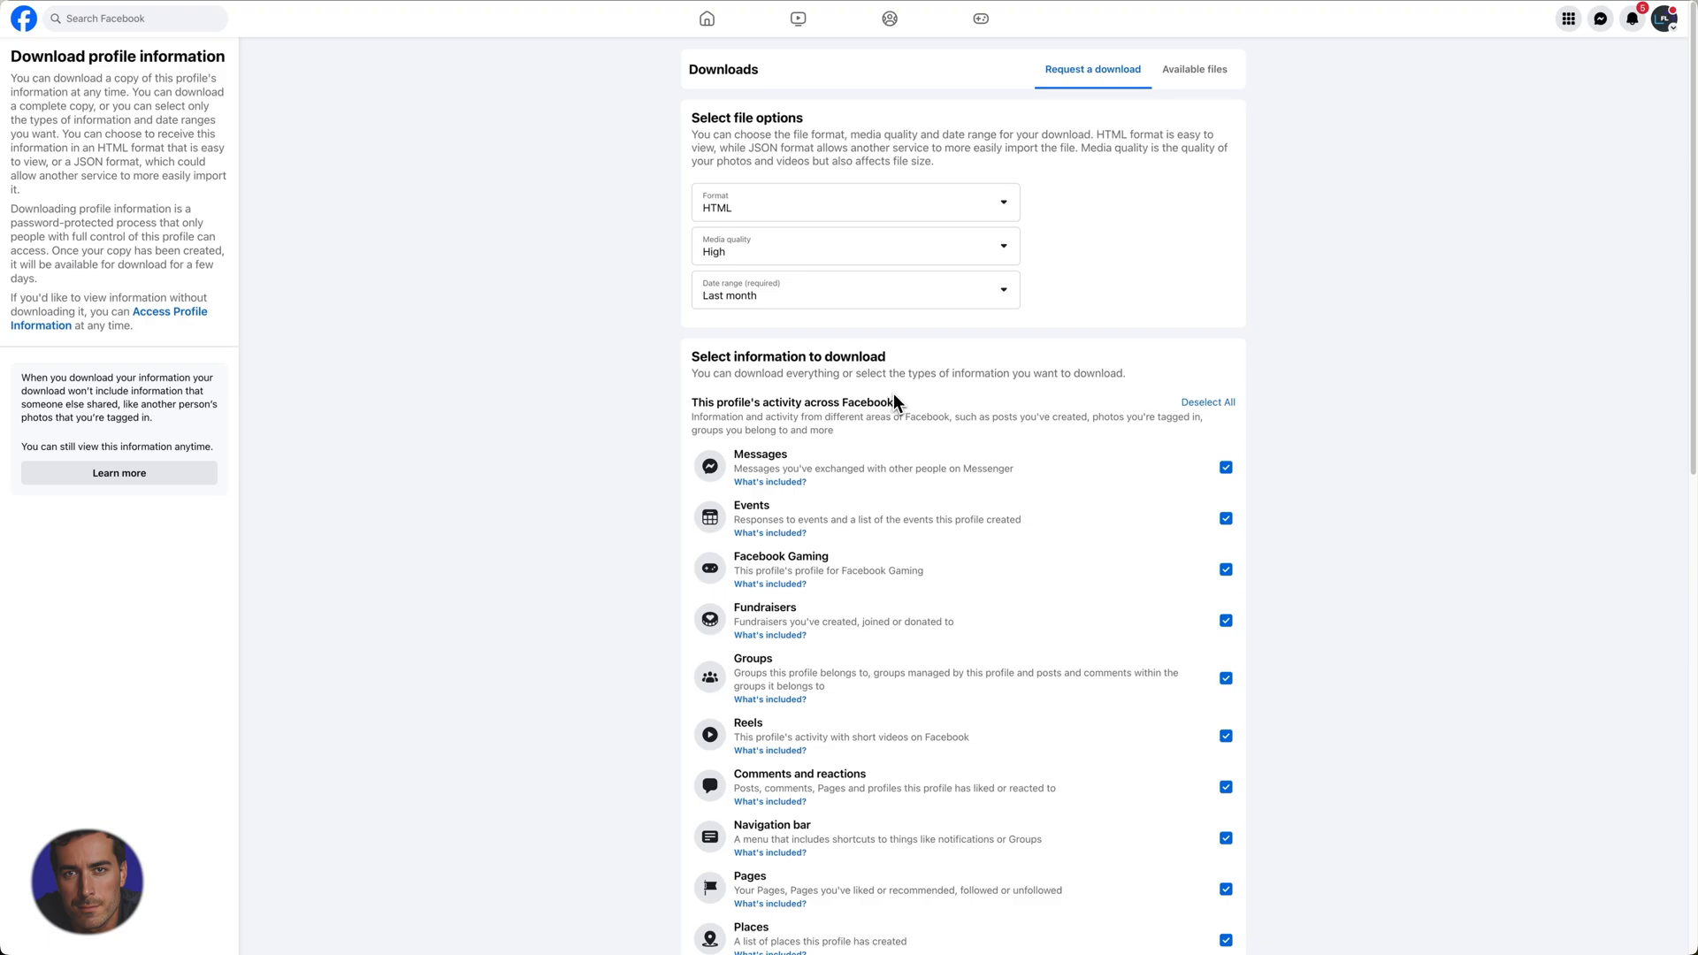
{"action": "mouse_move", "coordinate": [689, 423]}
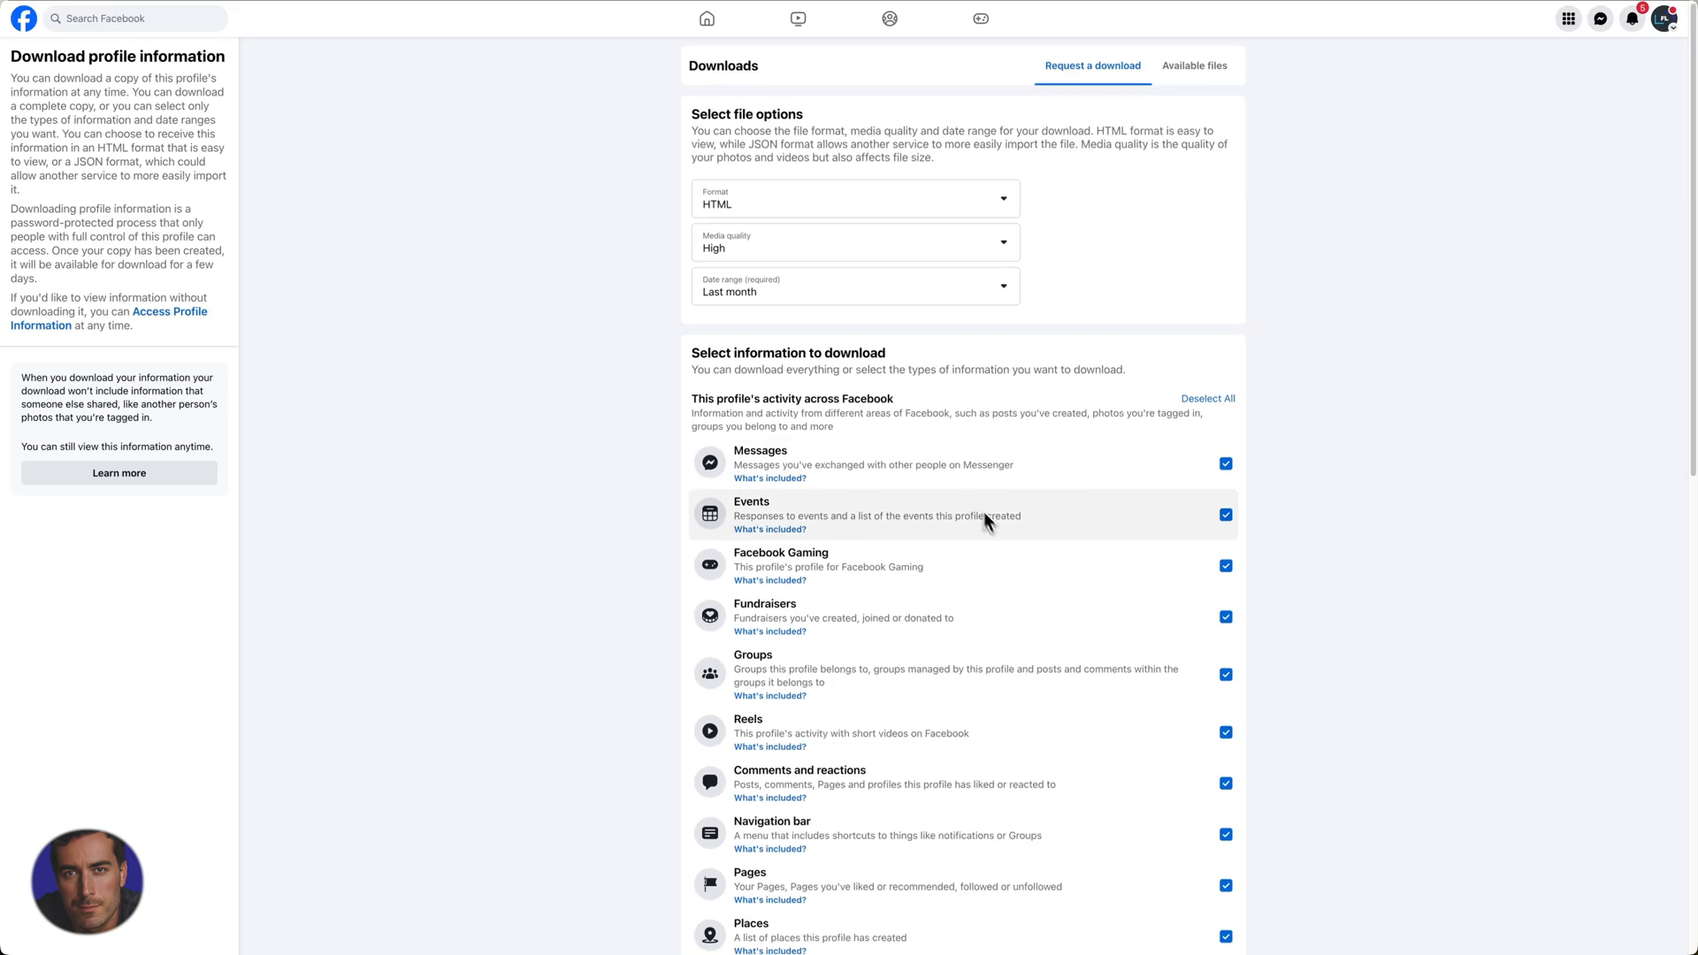
{"action": "scroll", "scroll_direction": "down", "scroll_amount": 3}
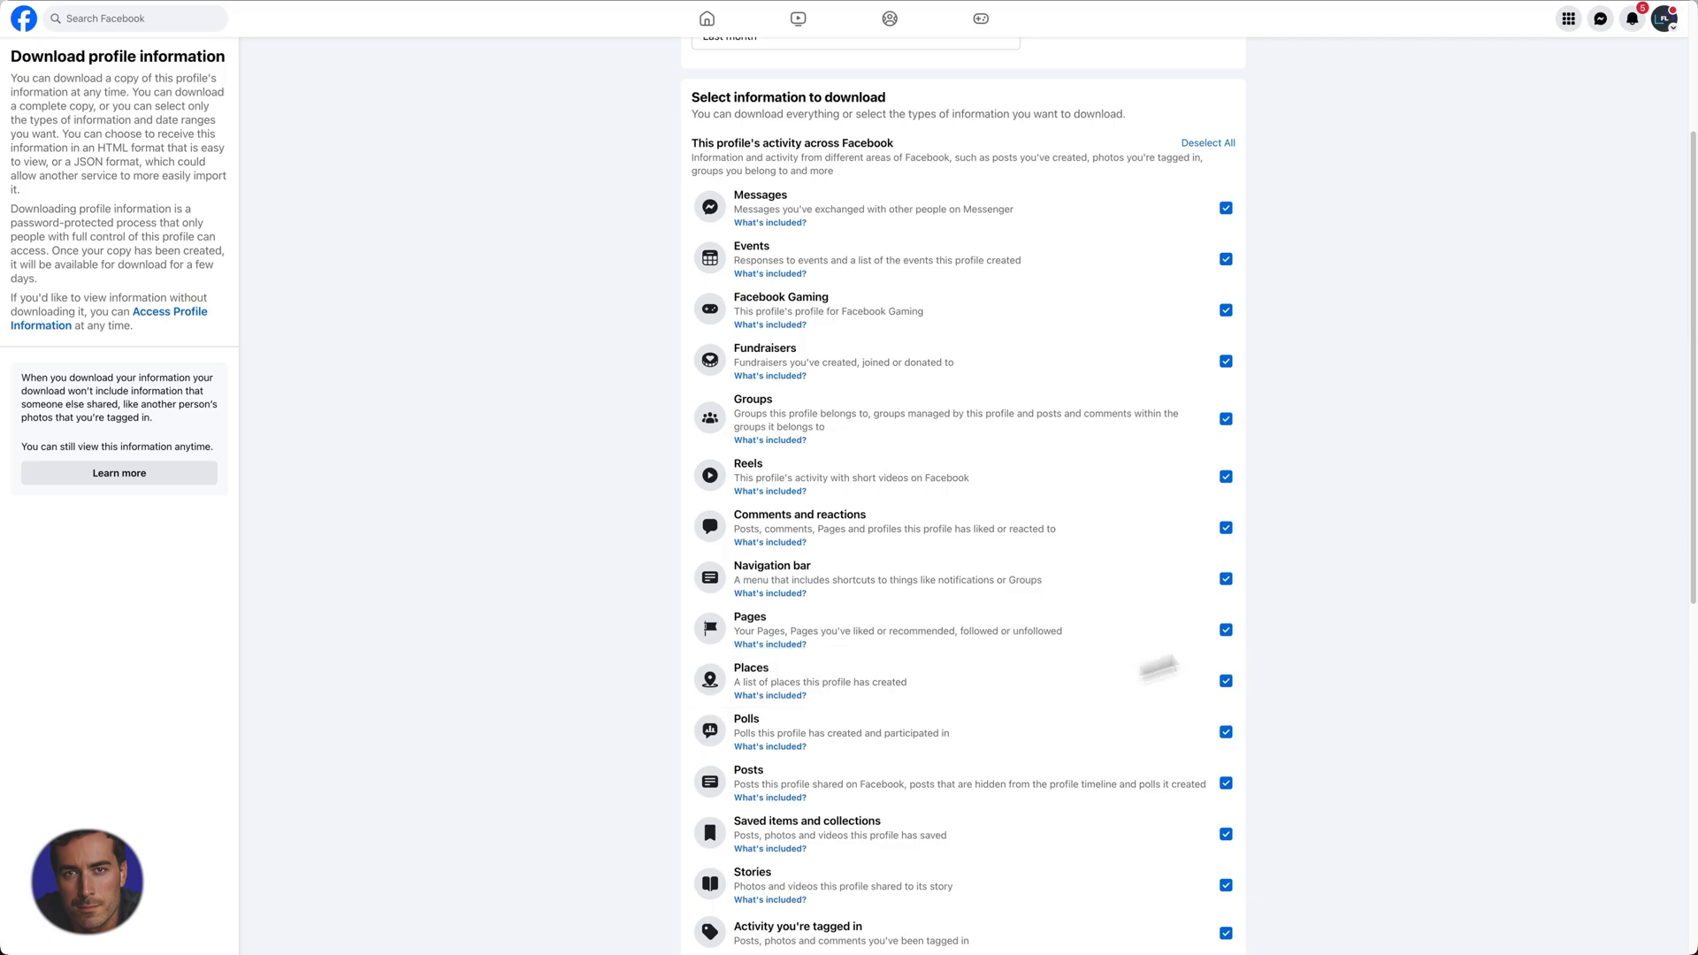
{"action": "scroll", "scroll_direction": "down", "scroll_amount": 3}
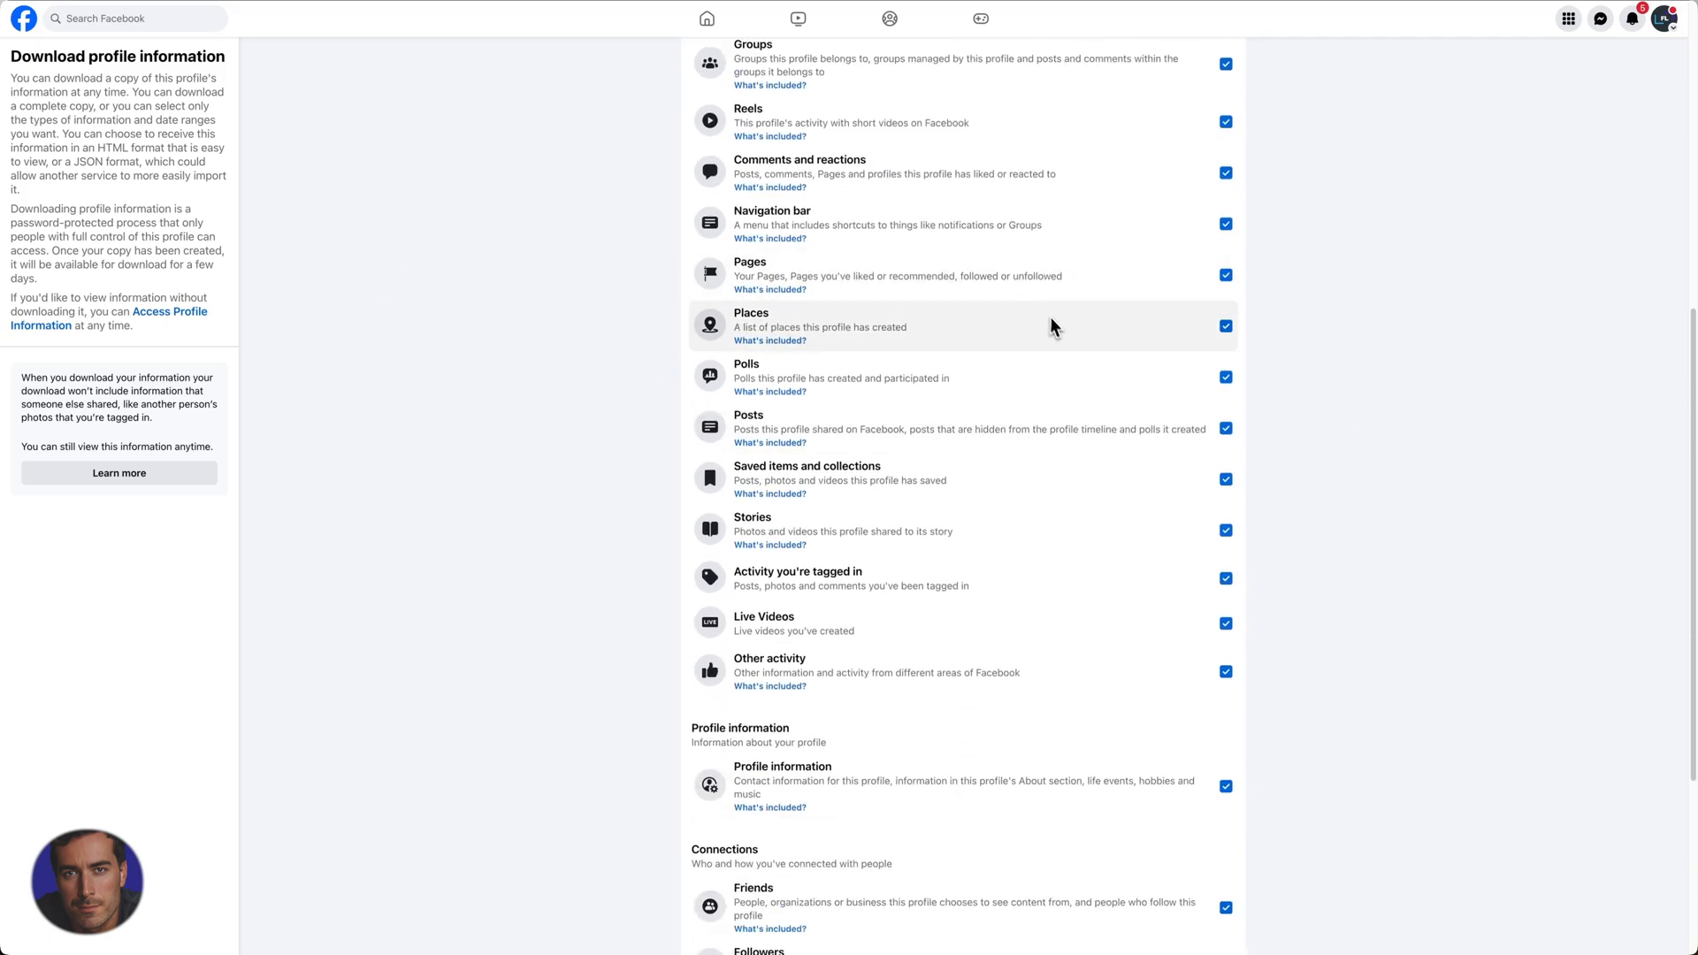
{"action": "mouse_move", "coordinate": [776, 573]}
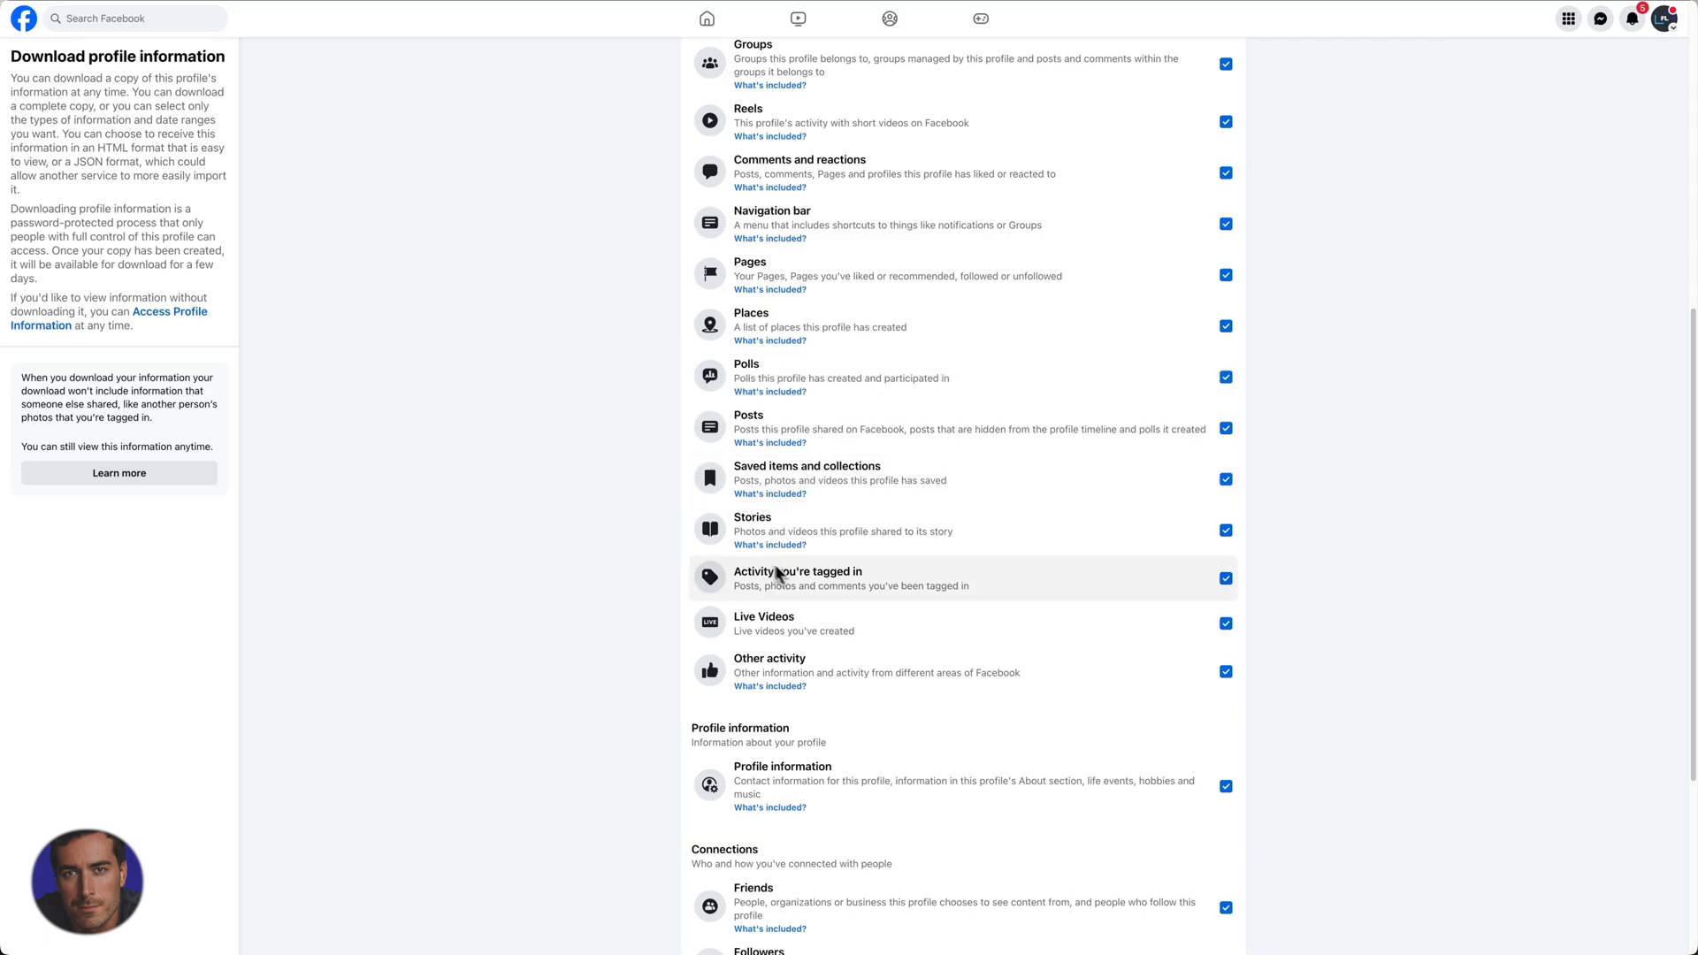
{"action": "mouse_move", "coordinate": [795, 585]}
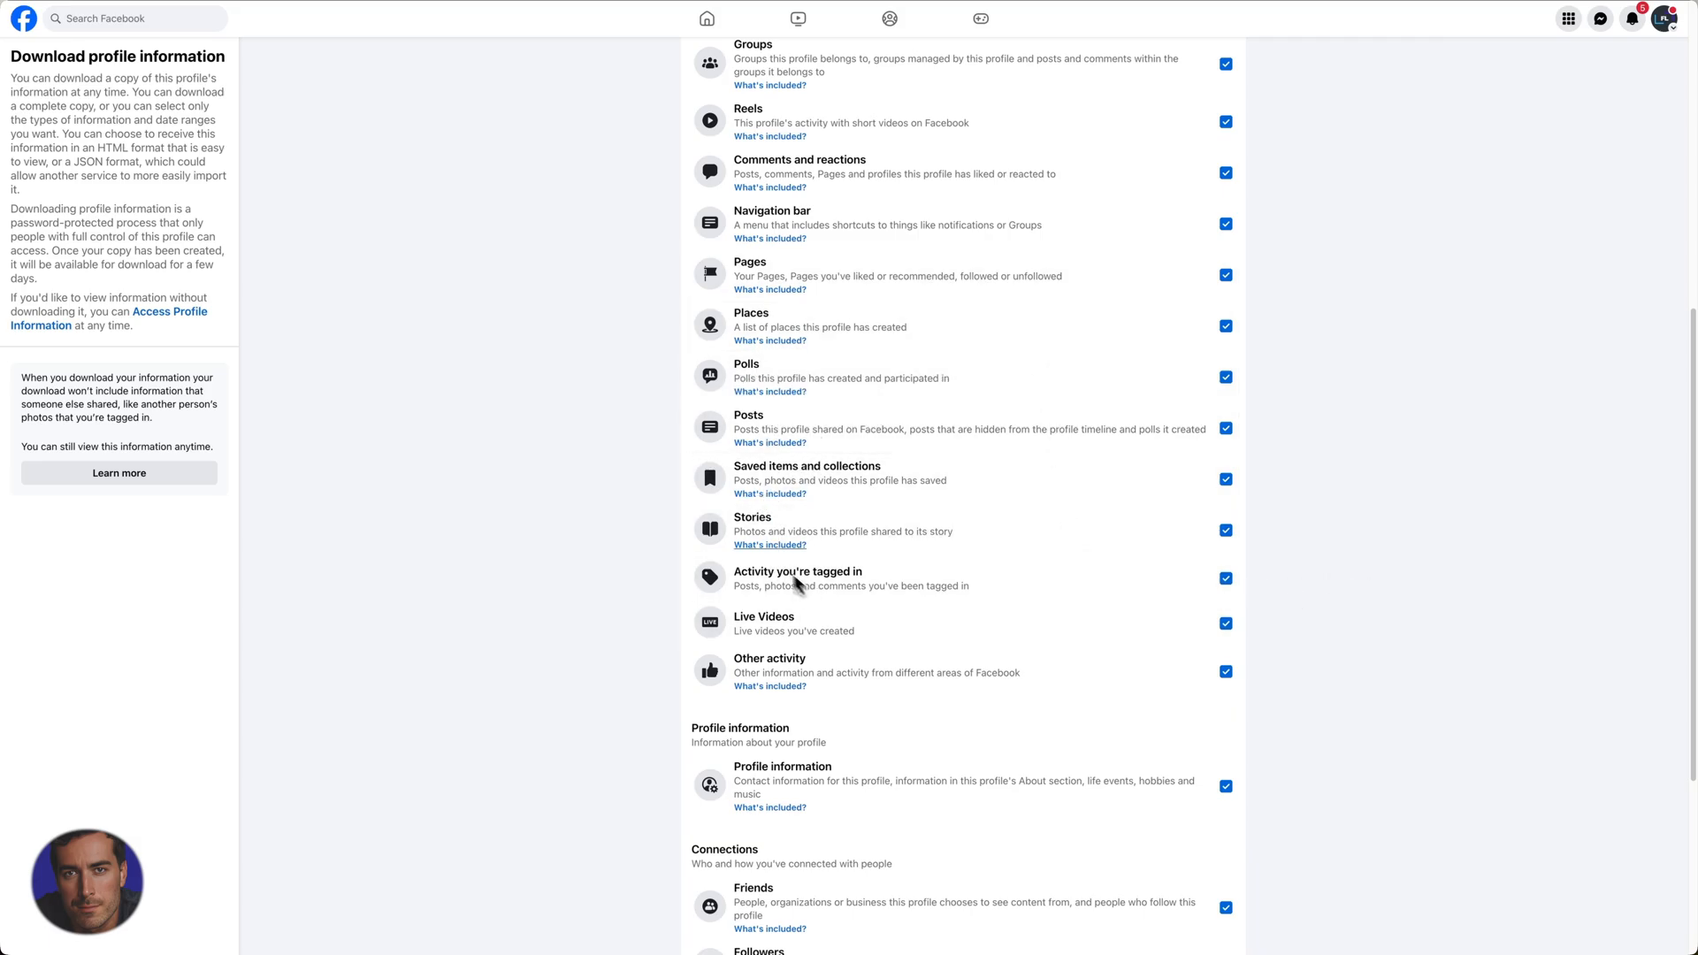
{"action": "scroll", "scroll_direction": "up", "scroll_amount": 3}
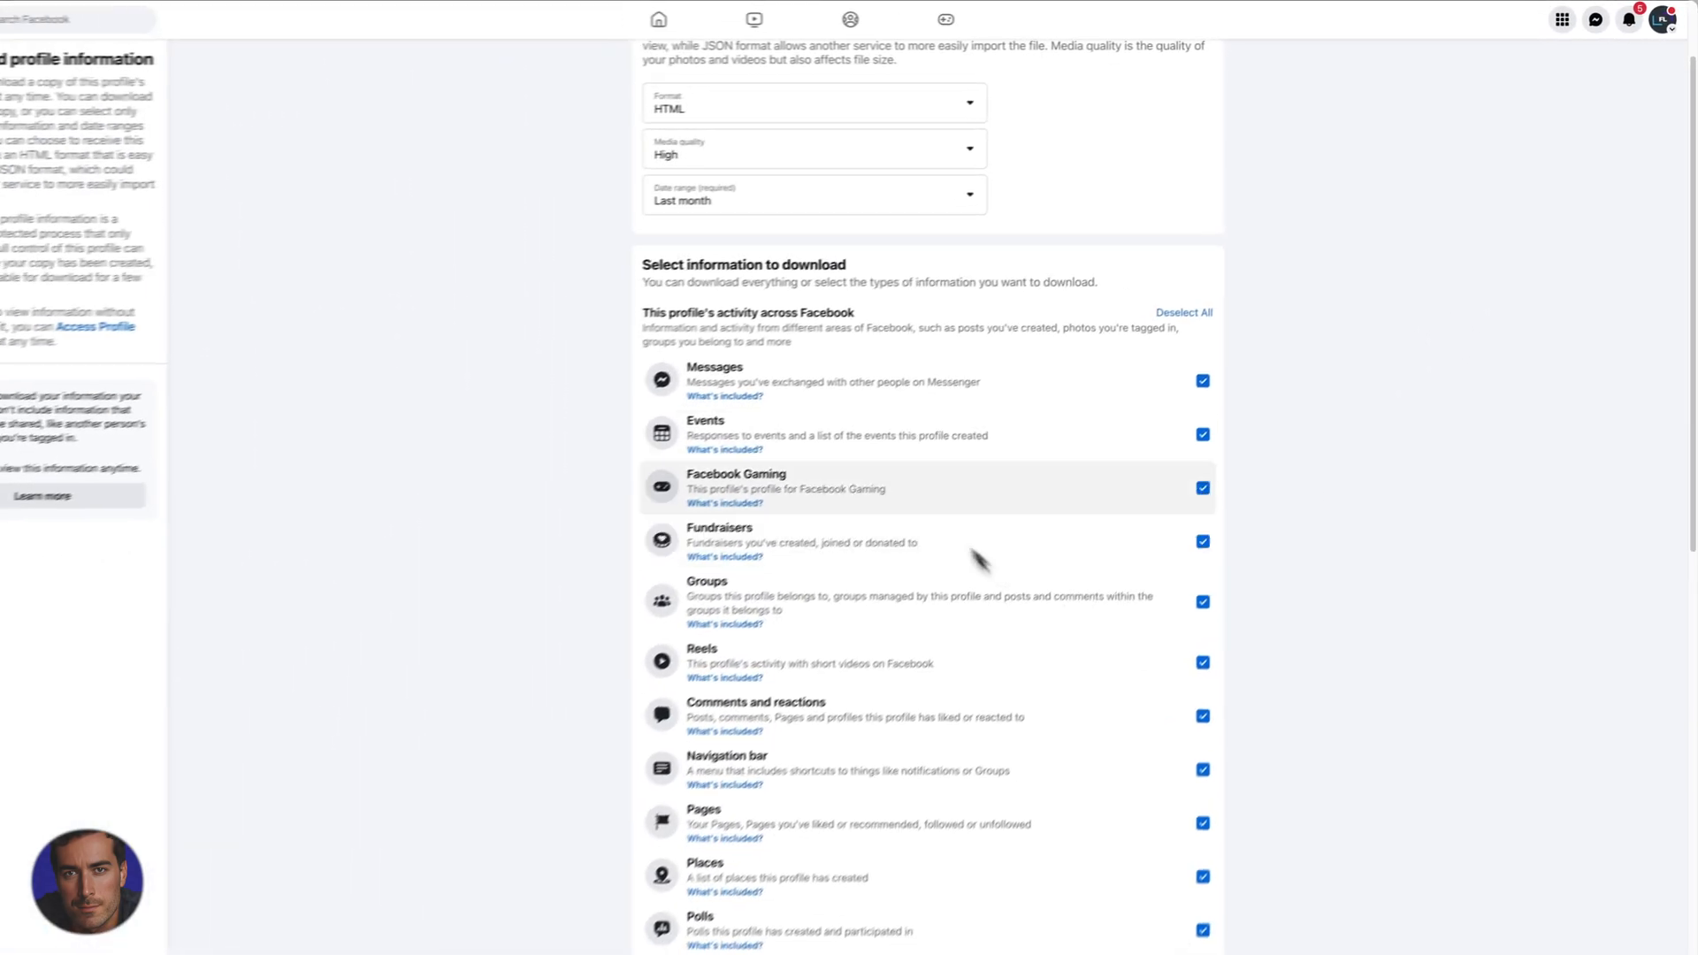
- Request the download of all ticked categories via Start your download
{"action": "scroll", "scroll_direction": "down", "scroll_amount": 3}
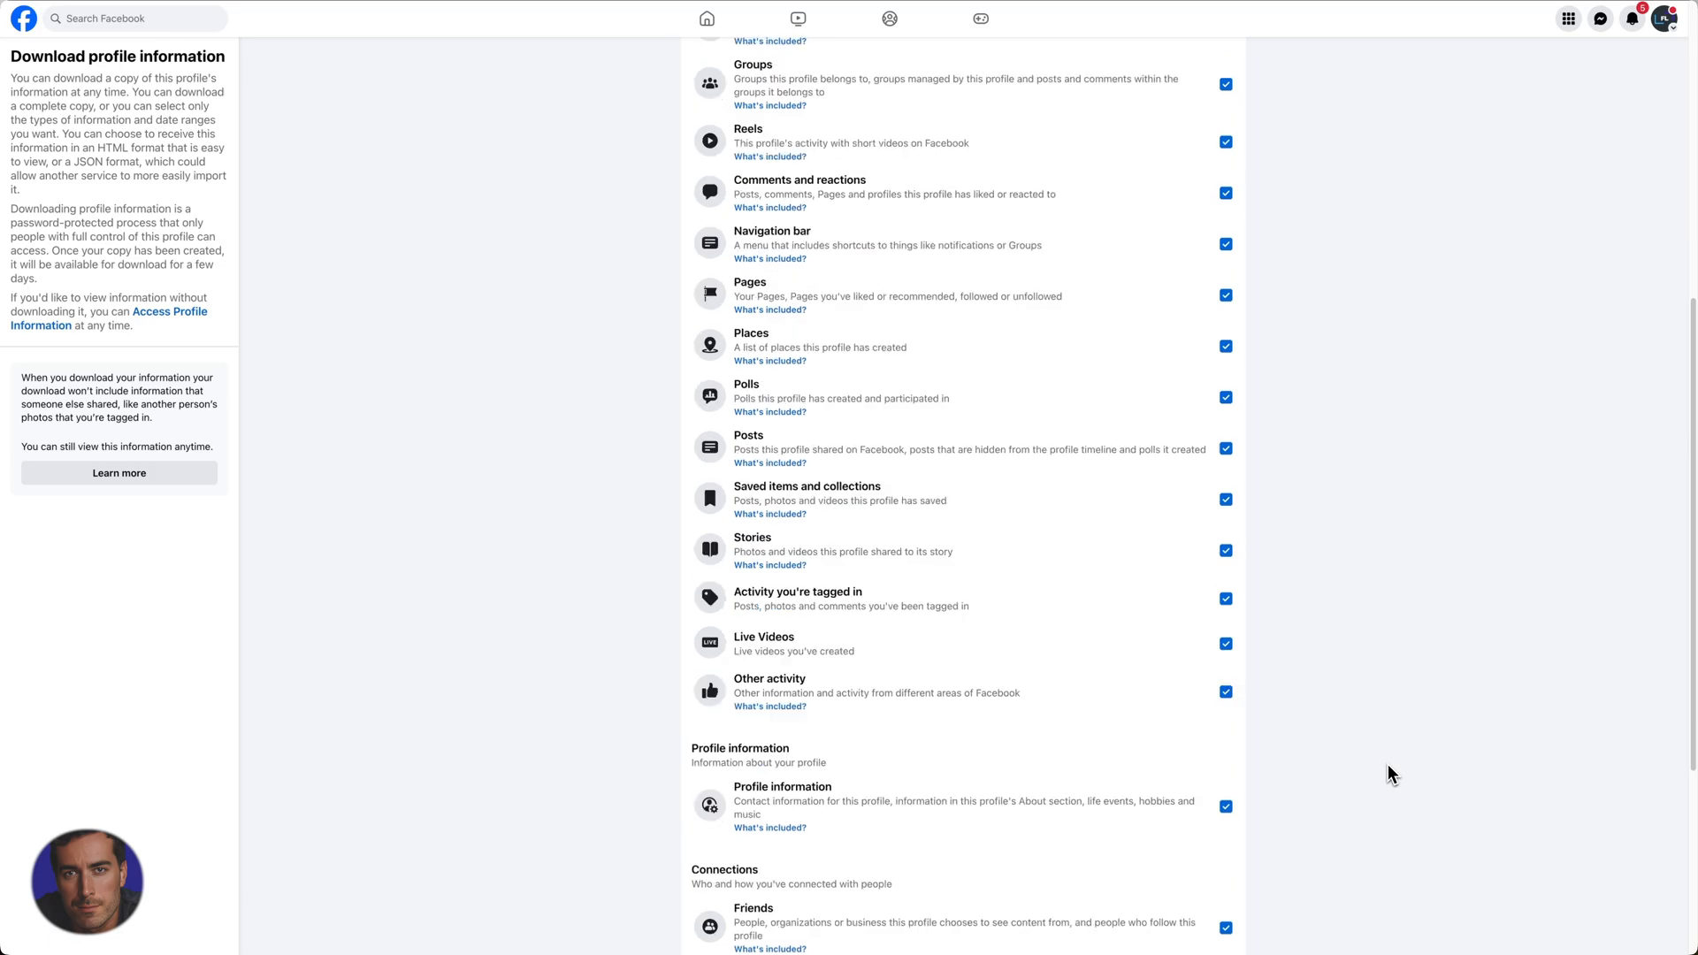
{"action": "scroll", "scroll_direction": "down", "scroll_amount": 3}
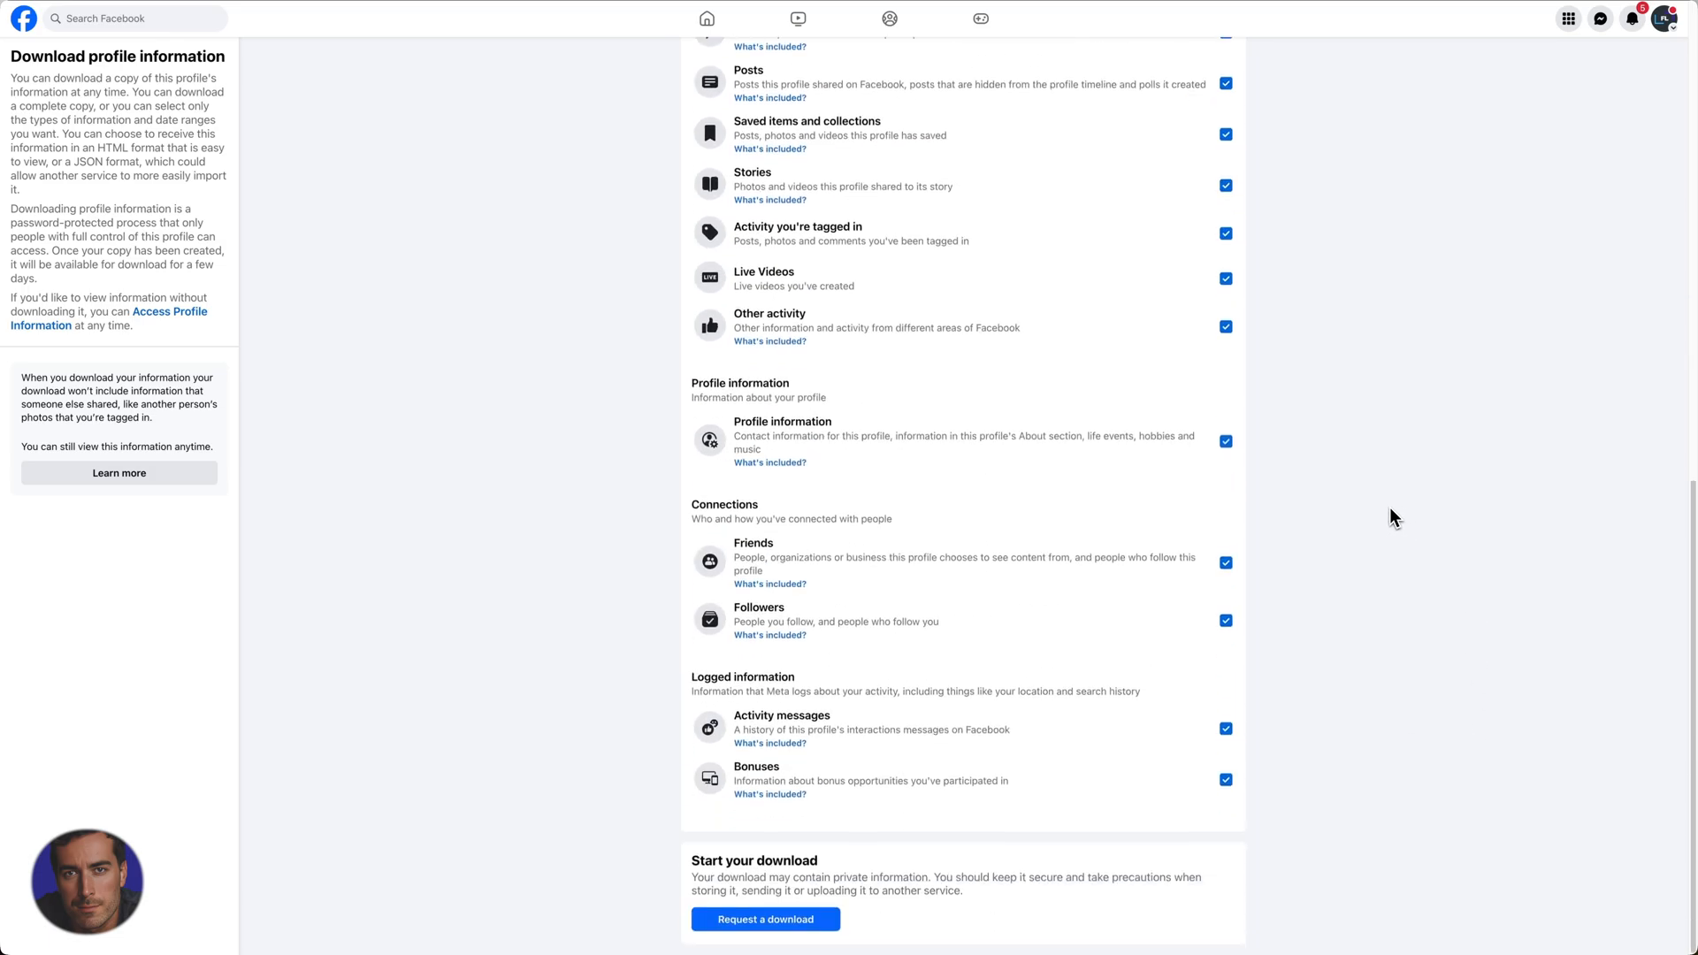
{"action": "mouse_move", "coordinate": [909, 295]}
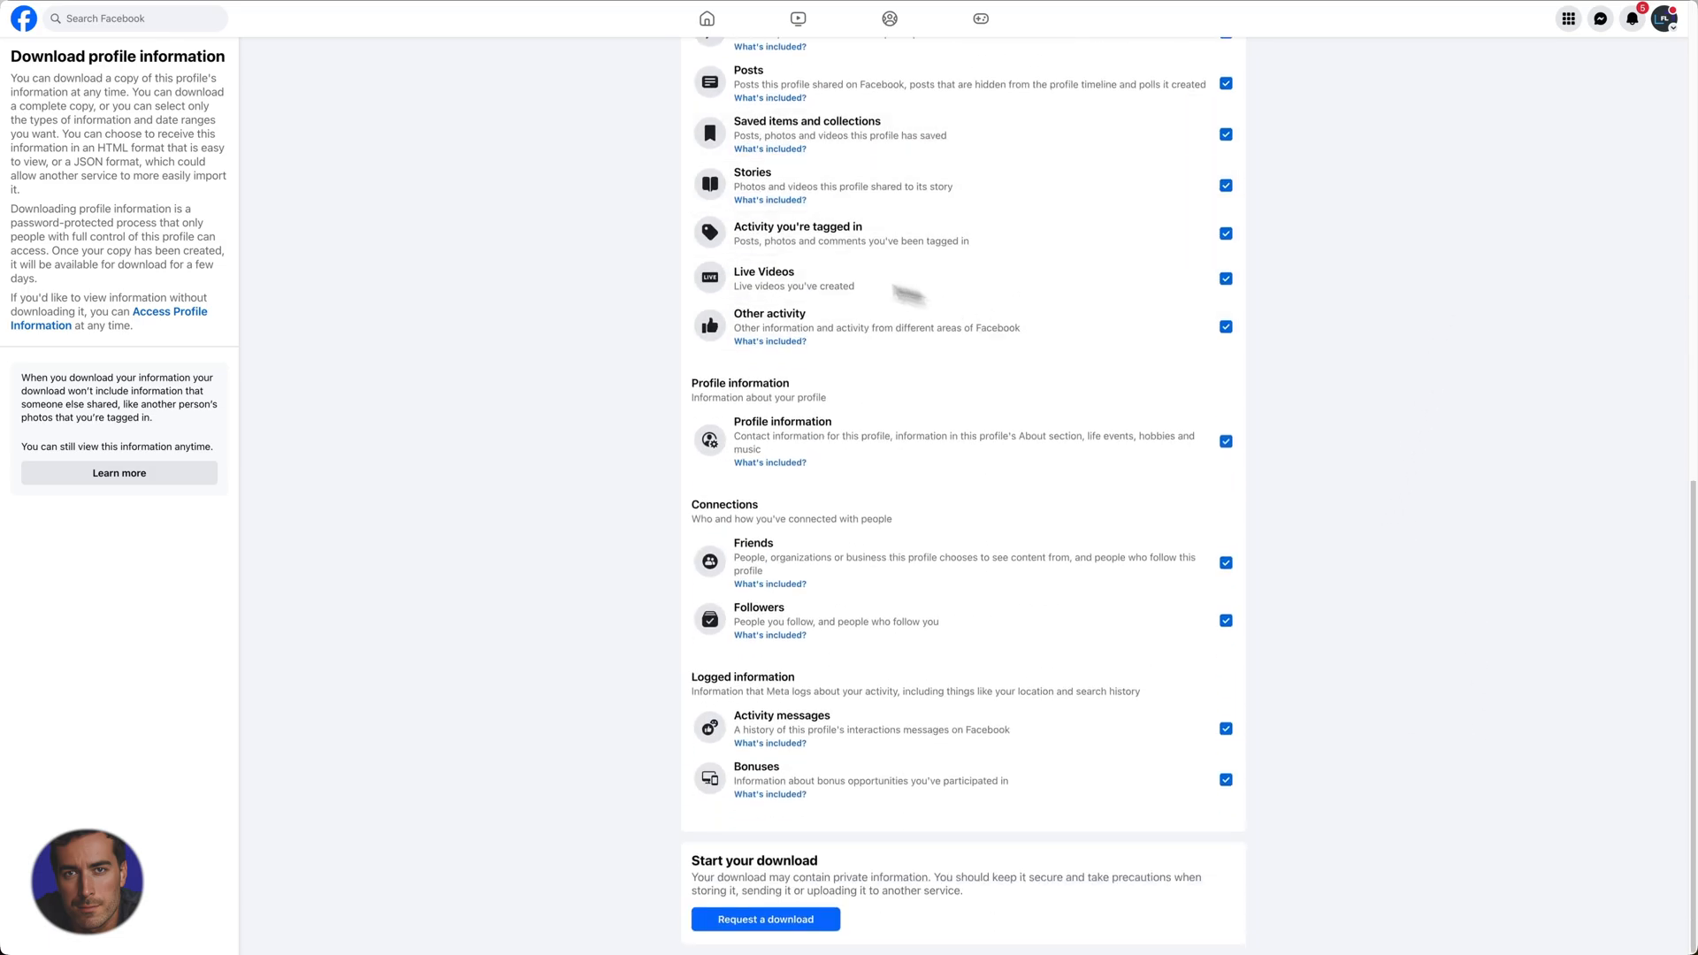
{"action": "mouse_move", "coordinate": [775, 580]}
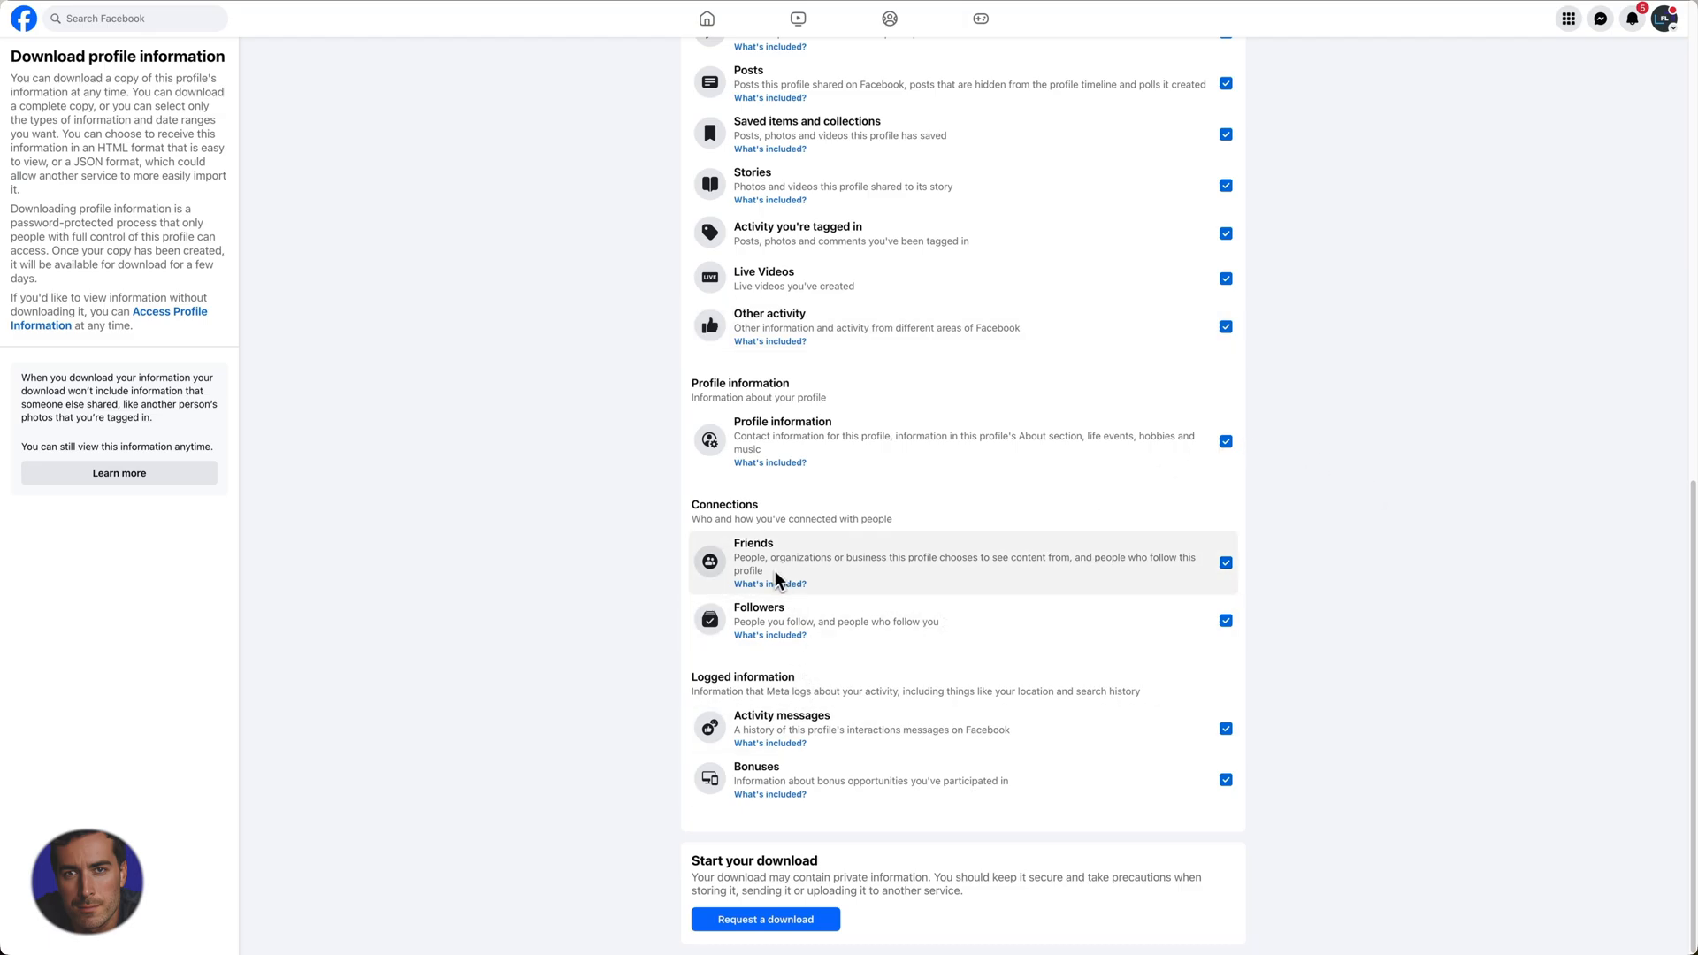
{"action": "scroll", "scroll_direction": "up", "scroll_amount": 3}
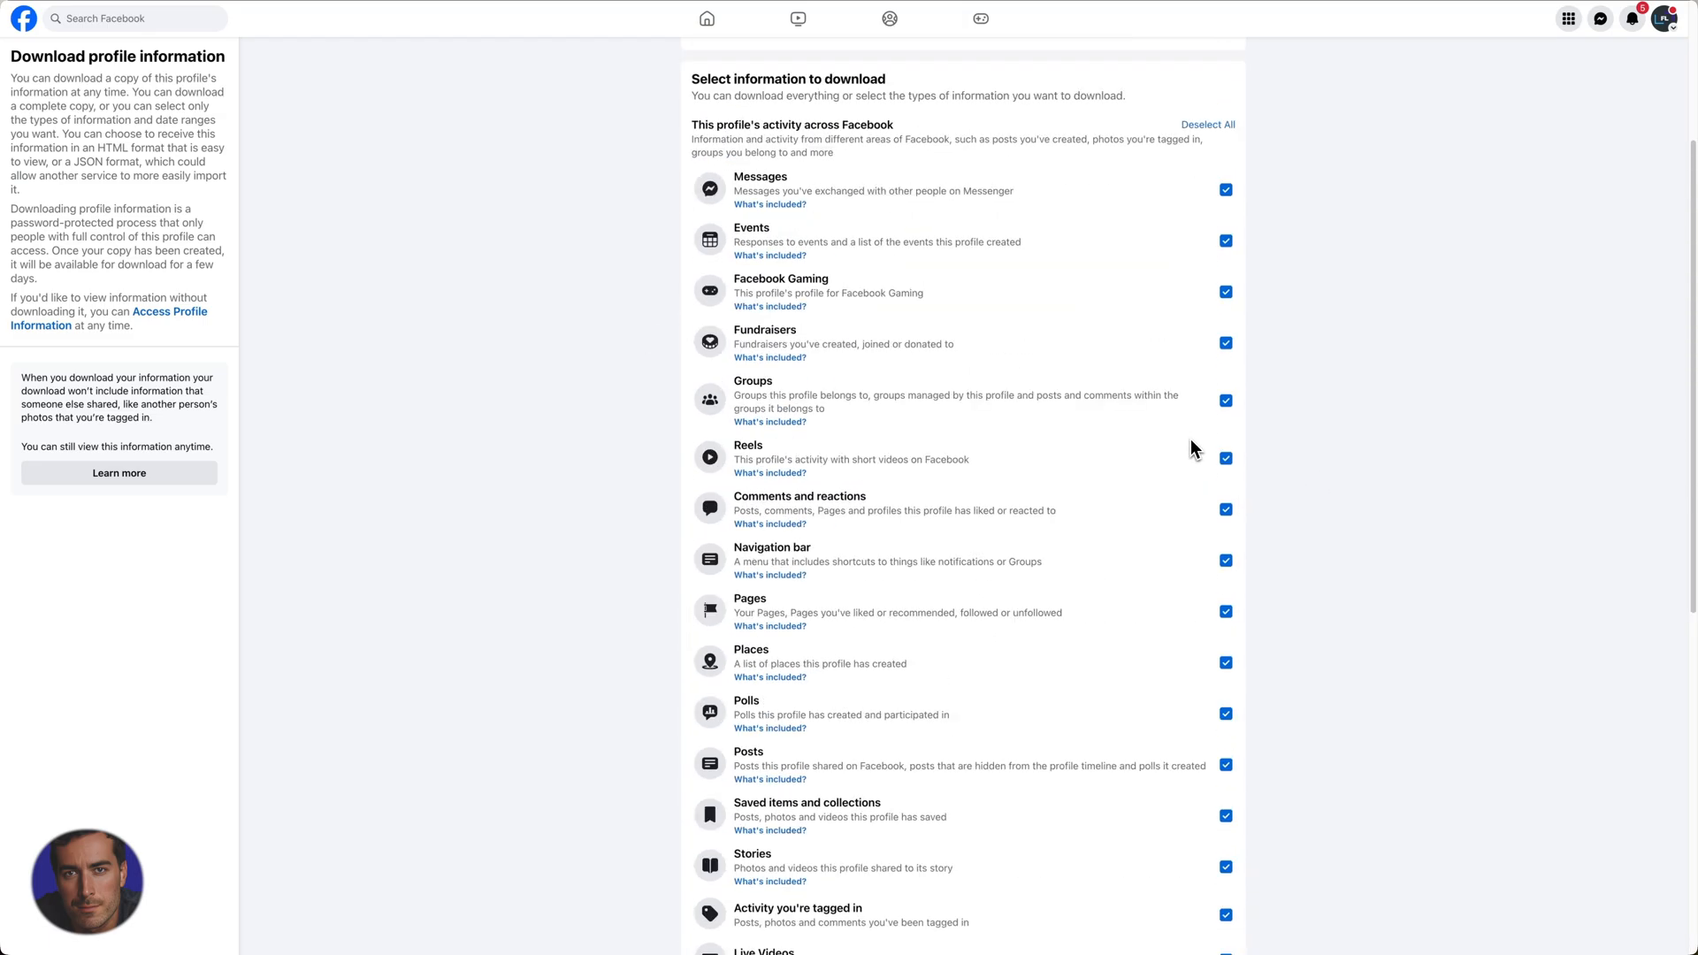
{"action": "scroll", "scroll_direction": "down", "scroll_amount": 3}
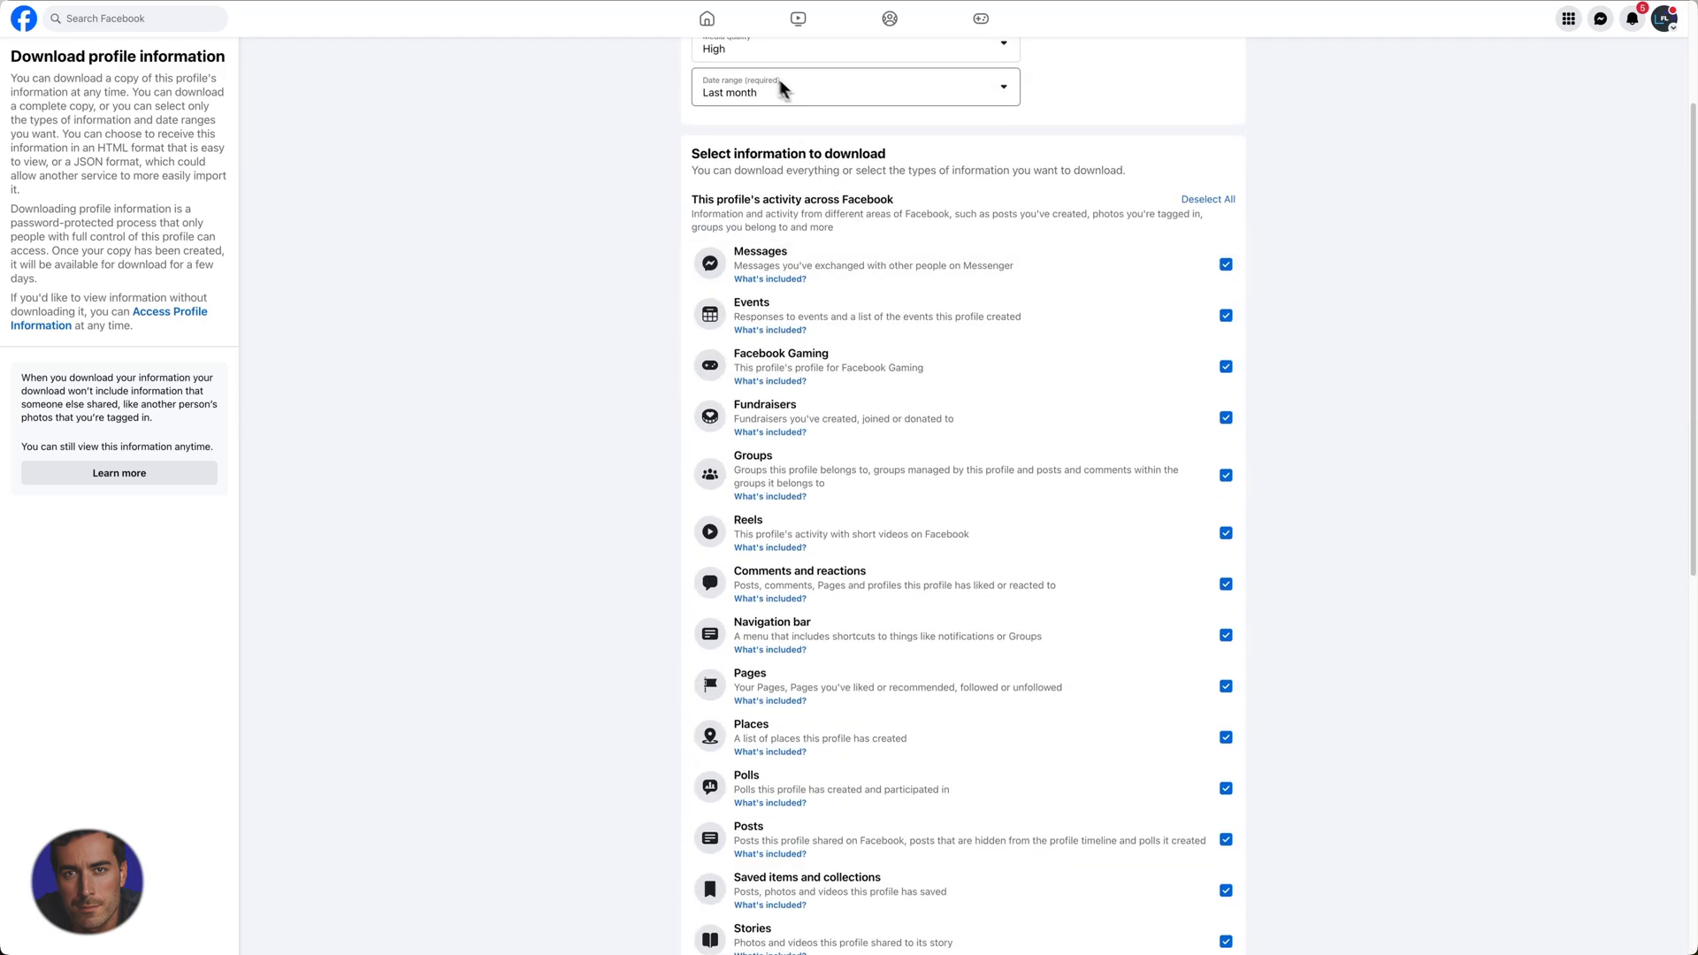
{"action": "scroll", "scroll_direction": "down", "scroll_amount": 3}
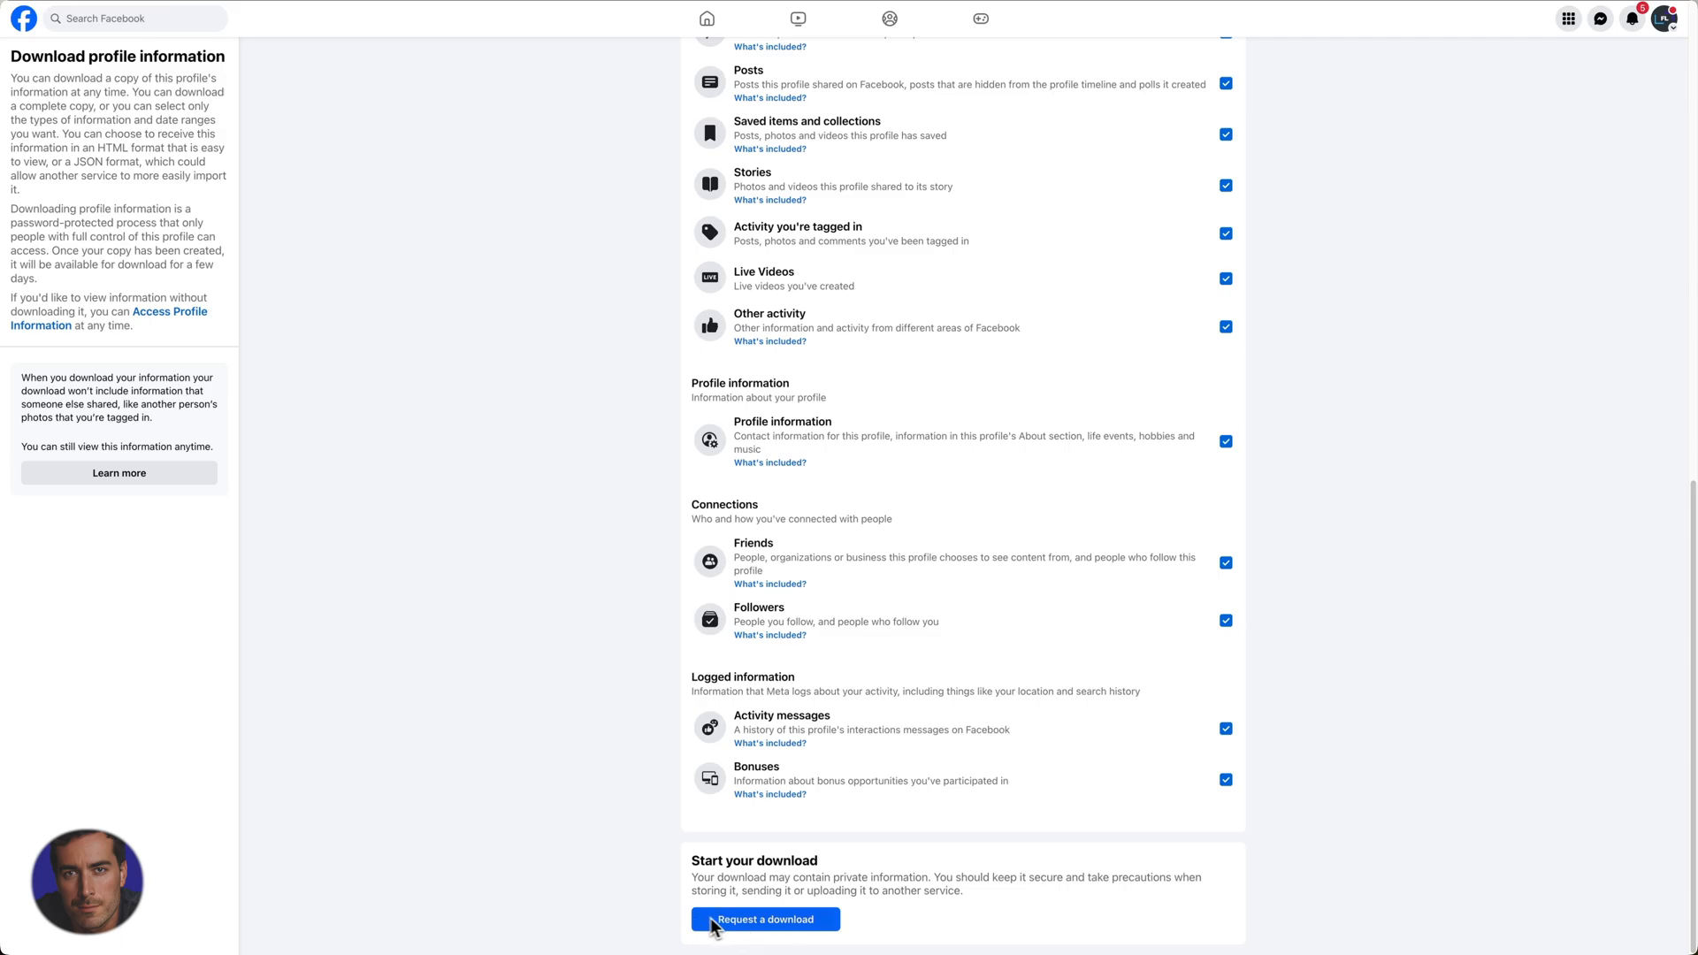
{"action": "left_click", "coordinate": [764, 918]}
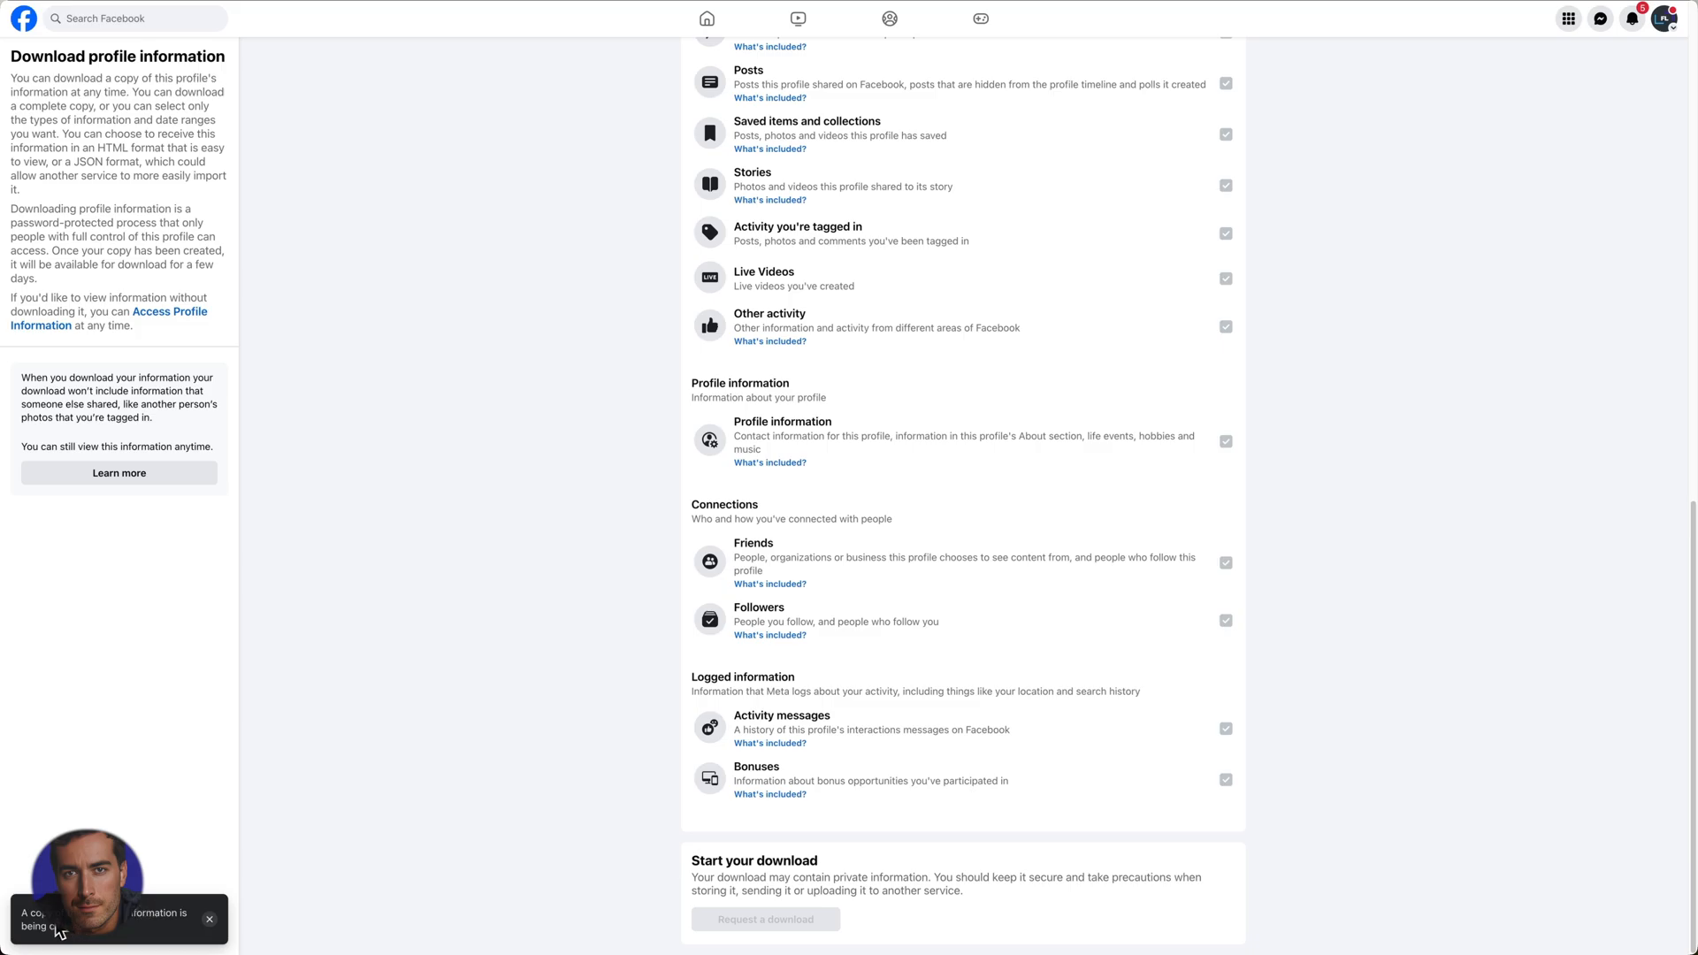
{"action": "mouse_move", "coordinate": [99, 934]}
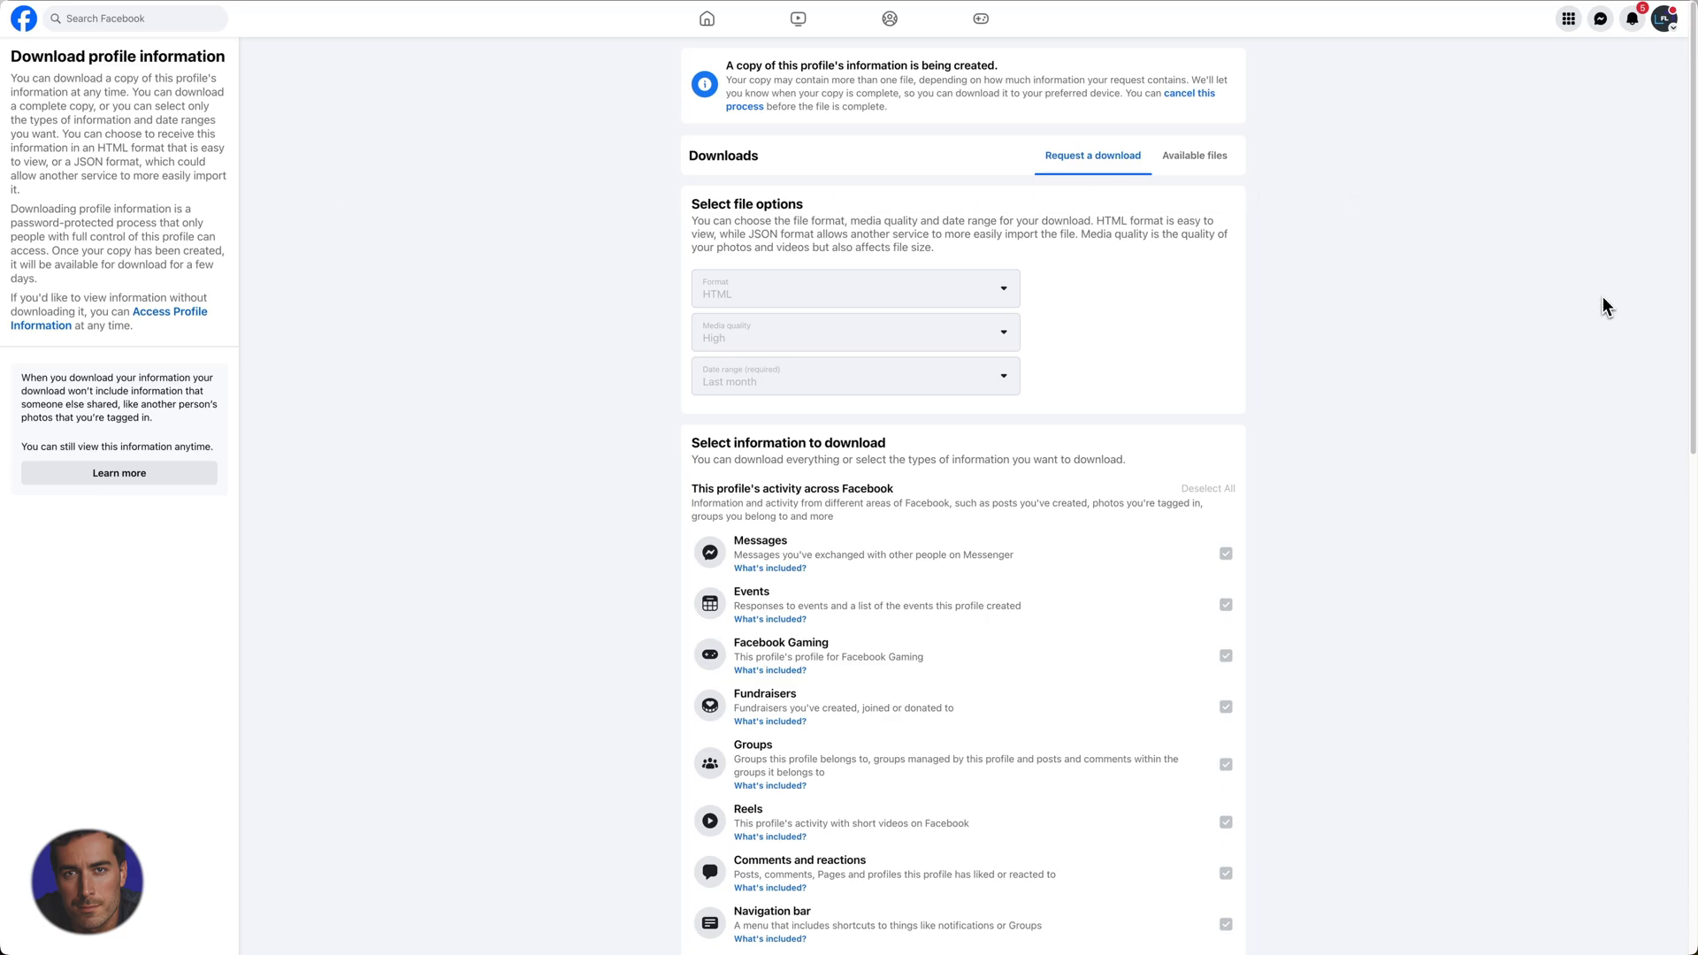
{"action": "mouse_move", "coordinate": [1091, 245]}
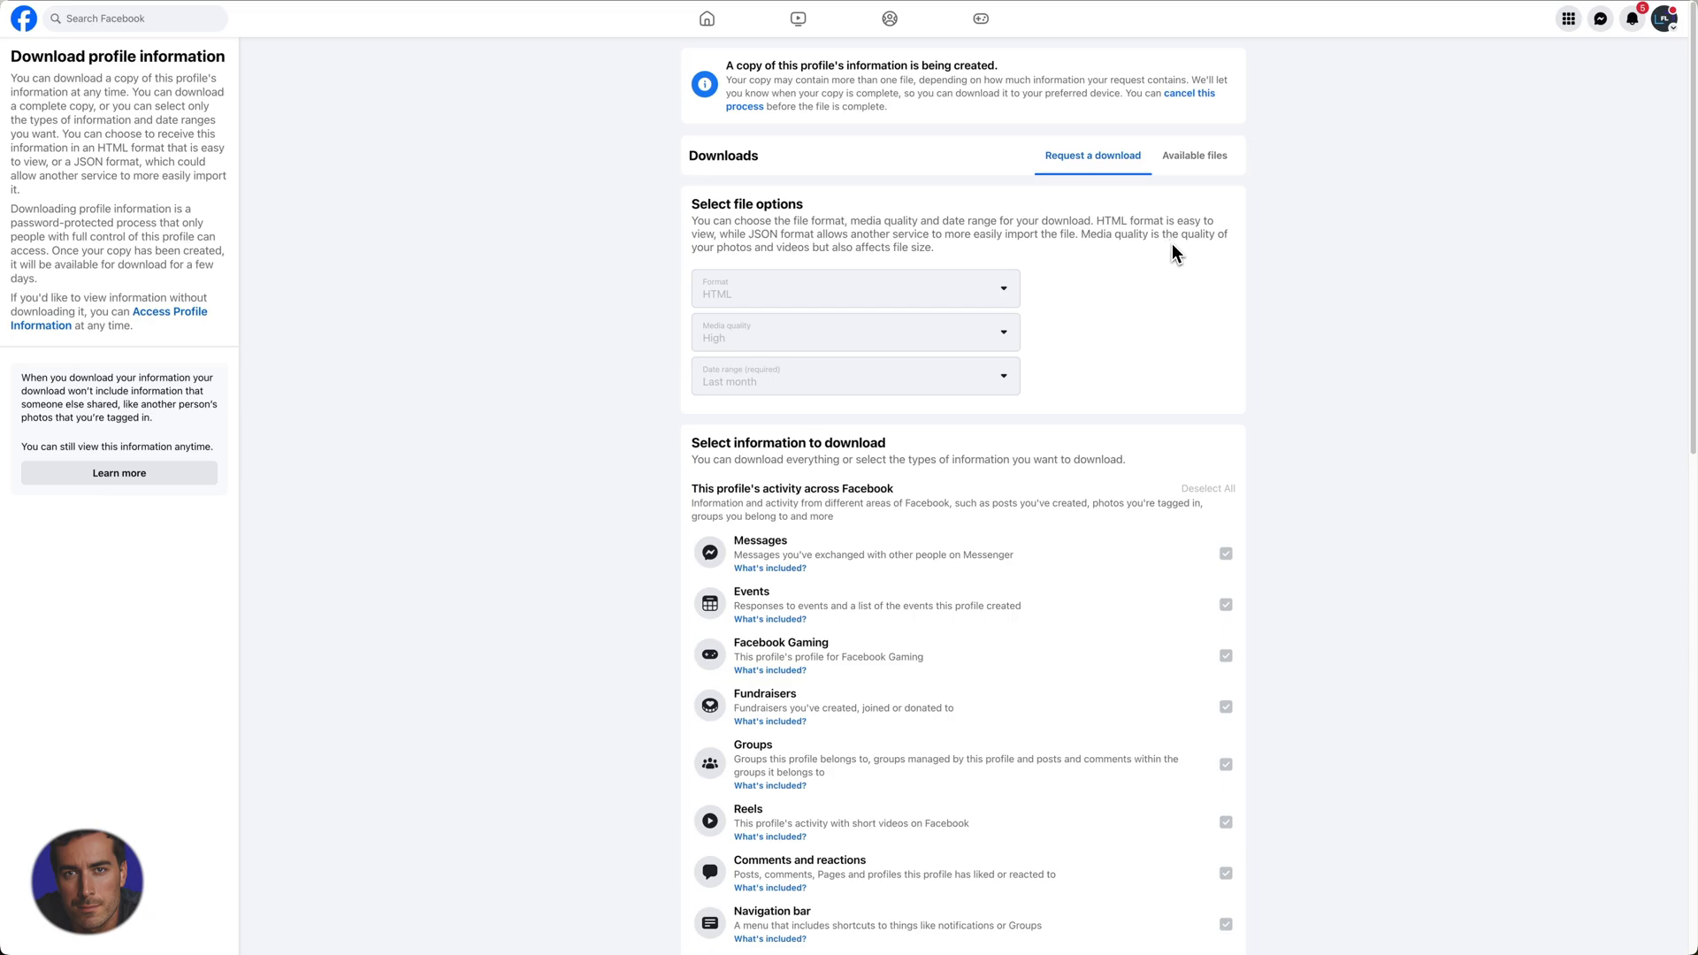
{"action": "mouse_move", "coordinate": [1337, 479]}
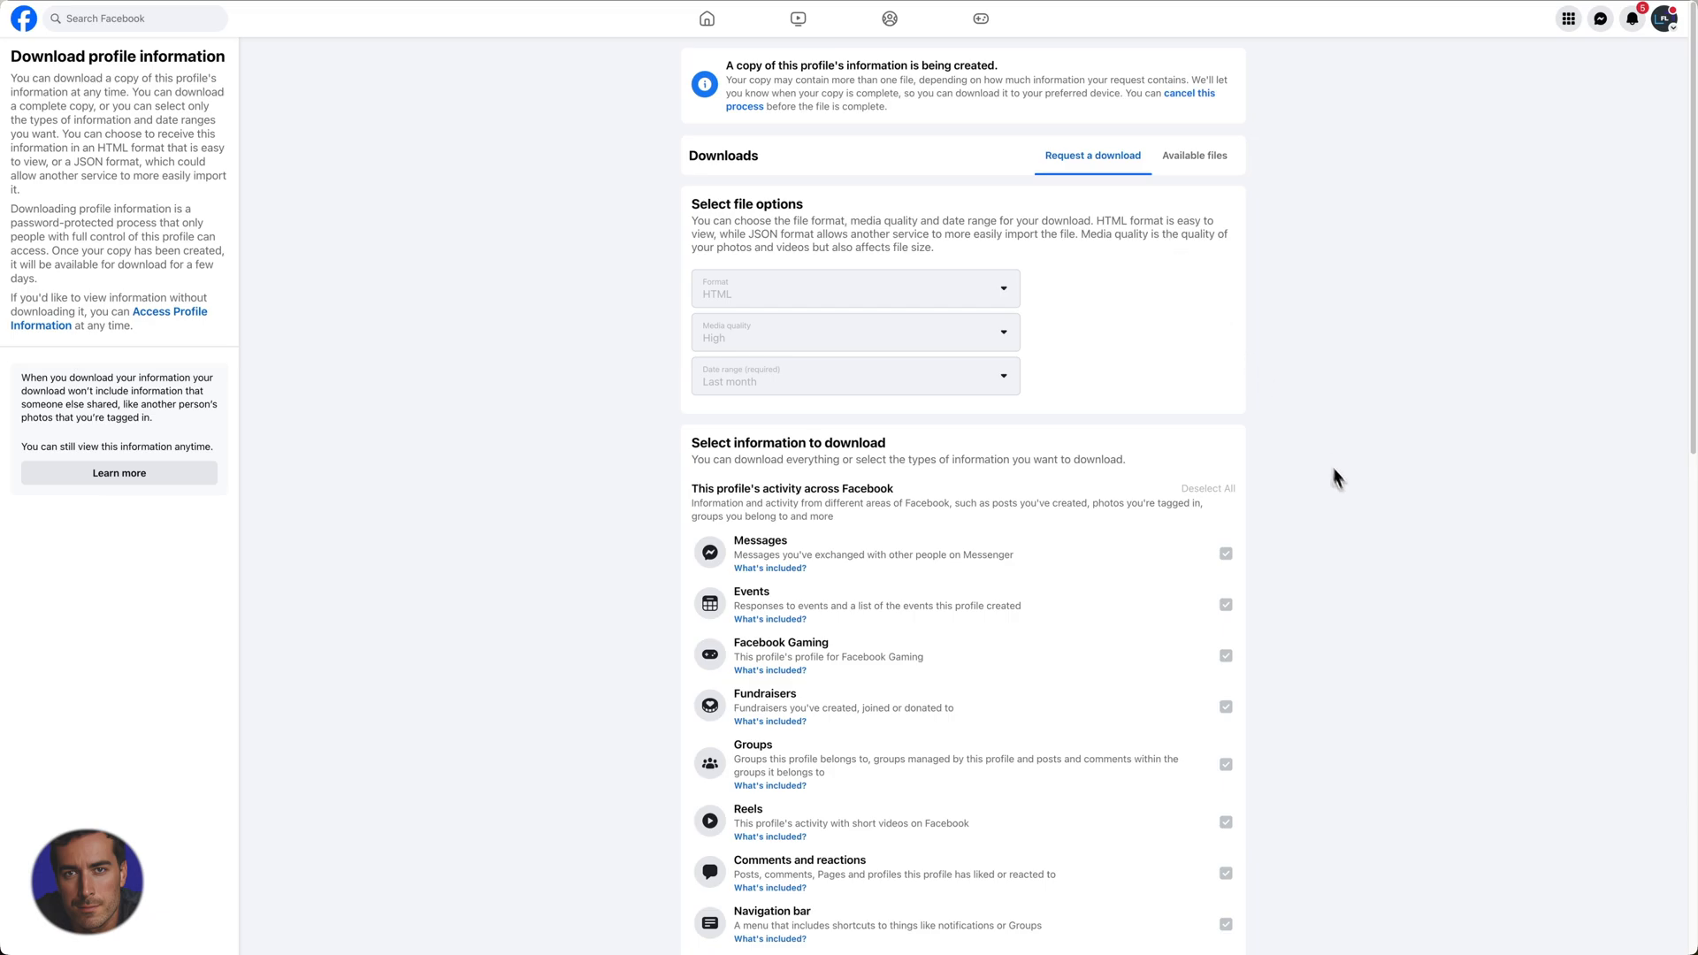
{"action": "scroll", "scroll_direction": "down", "scroll_amount": 3}
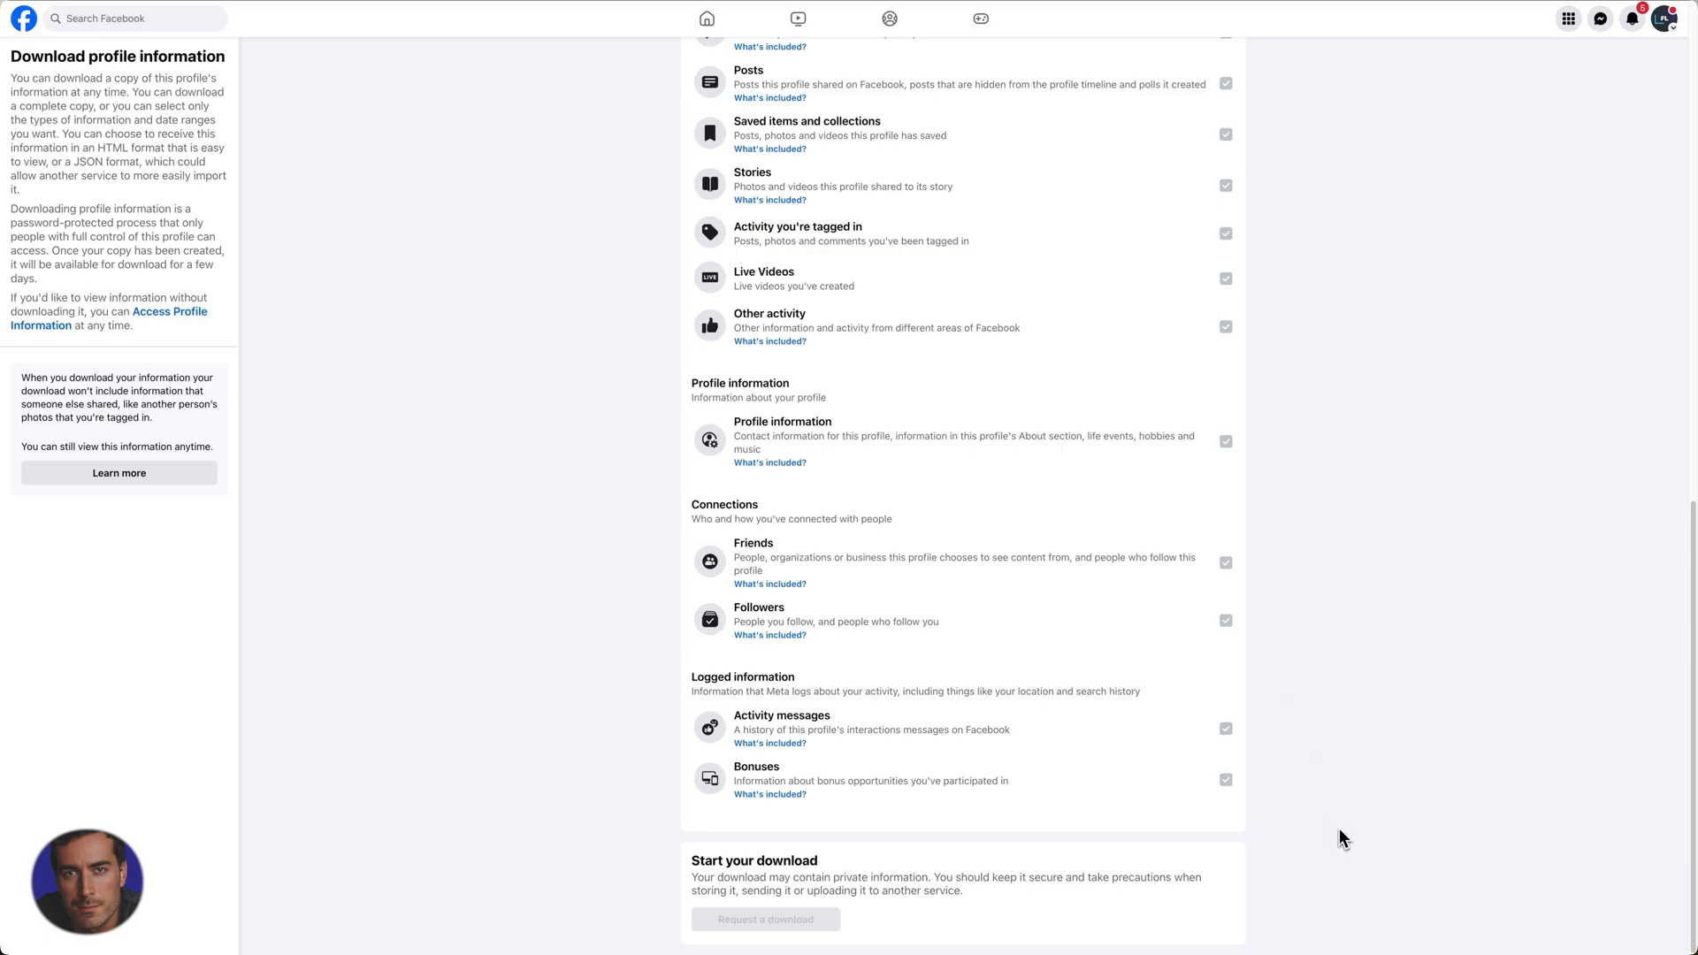
{"action": "scroll", "scroll_direction": "down", "scroll_amount": 3}
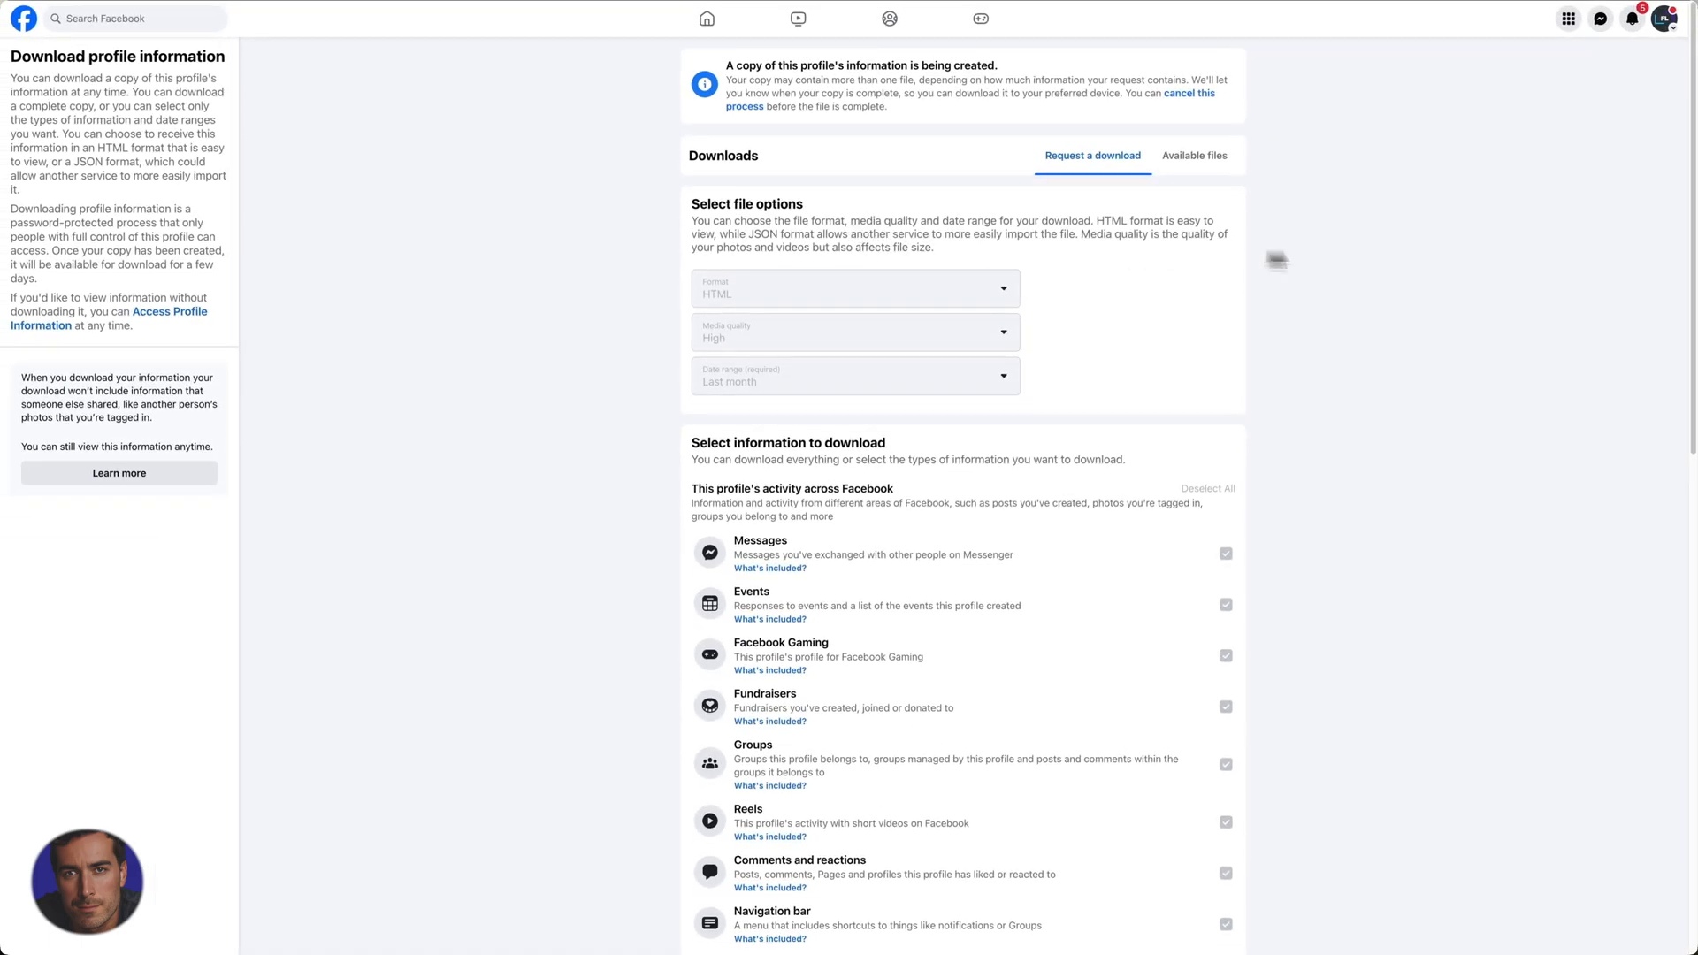
{"action": "mouse_move", "coordinate": [1367, 276]}
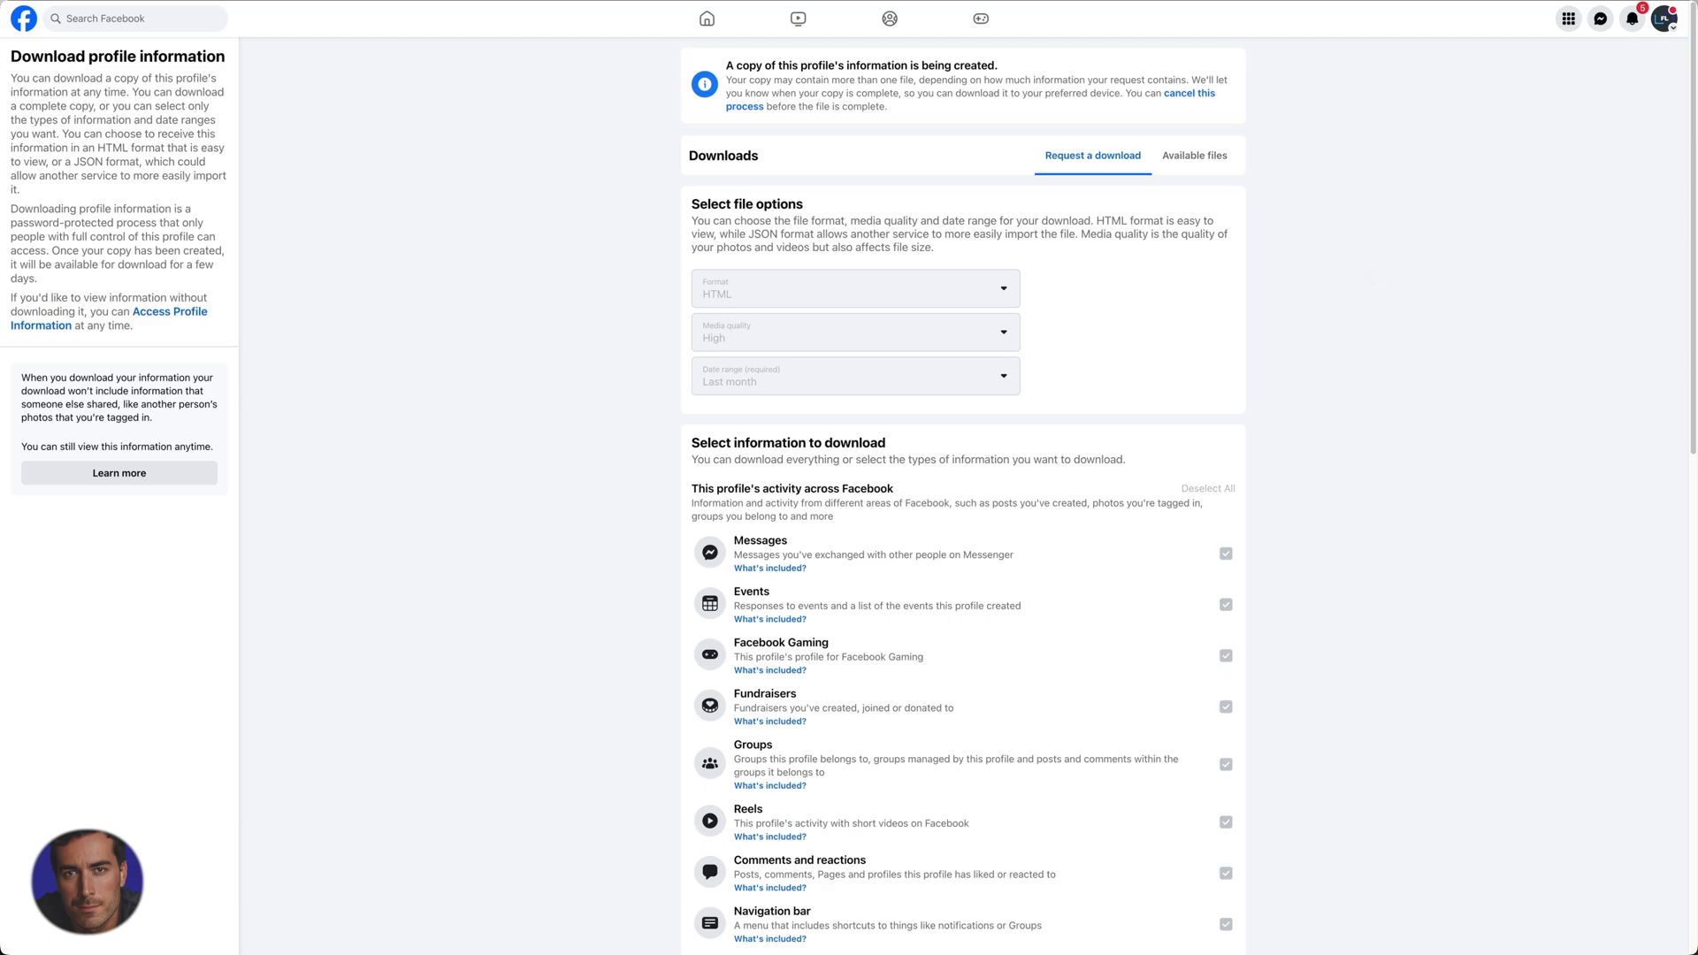
{"action": "mouse_move", "coordinate": [979, 334]}
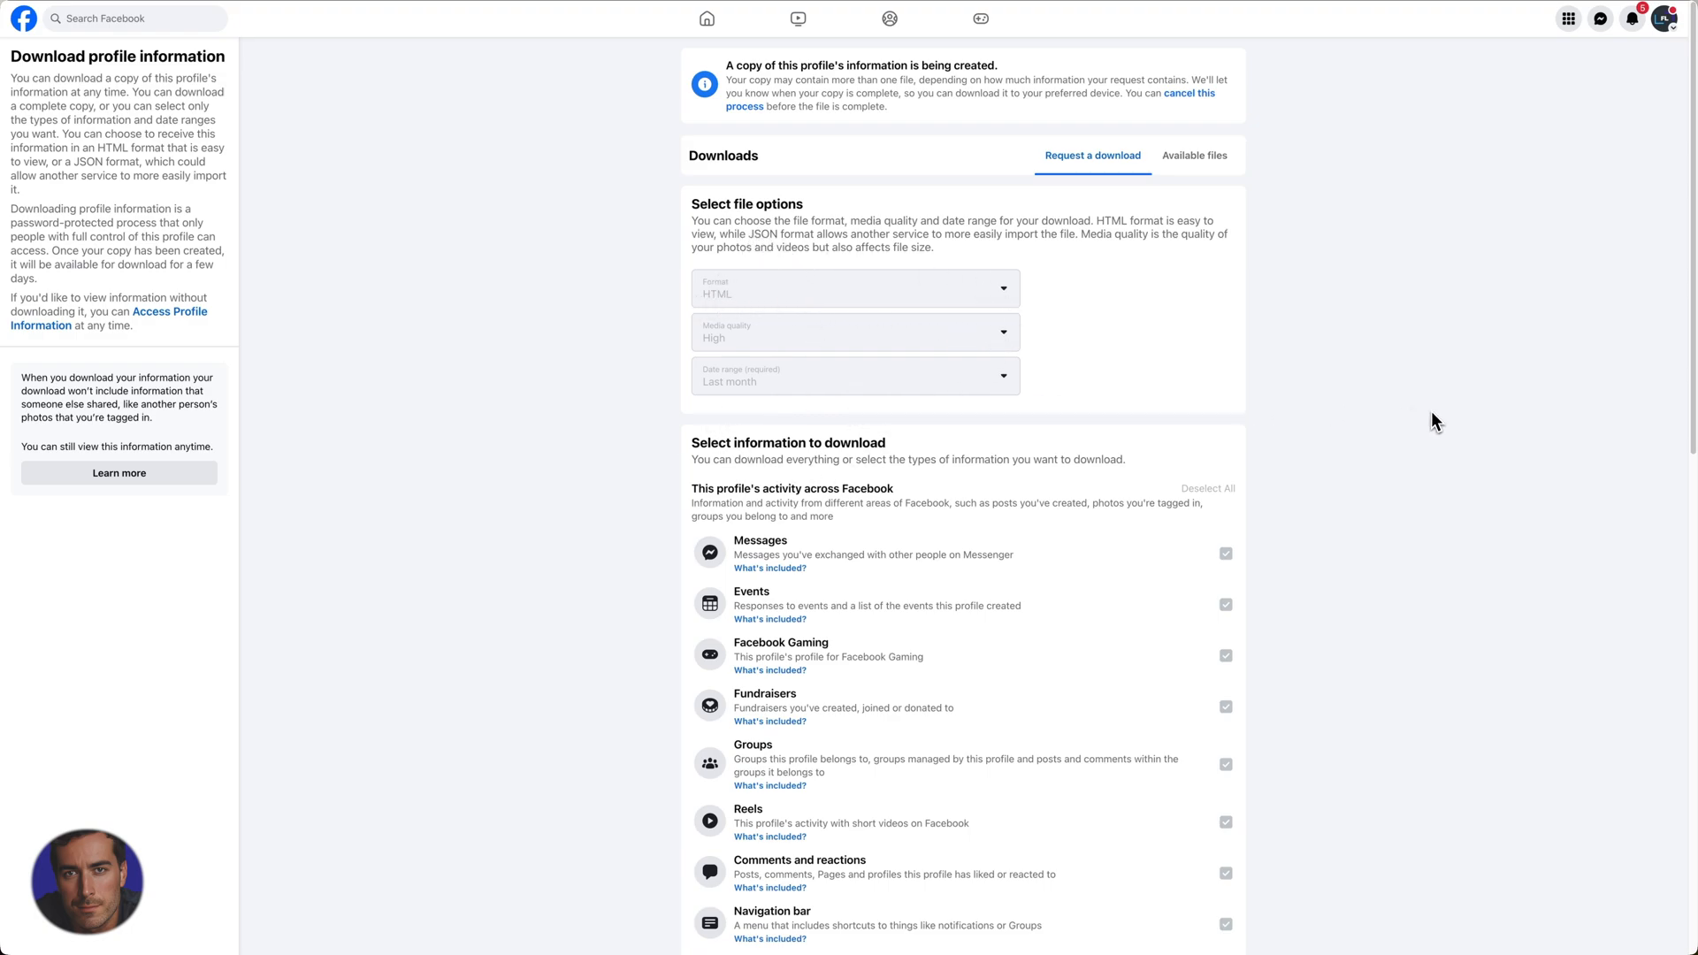
{"action": "mouse_move", "coordinate": [1385, 418]}
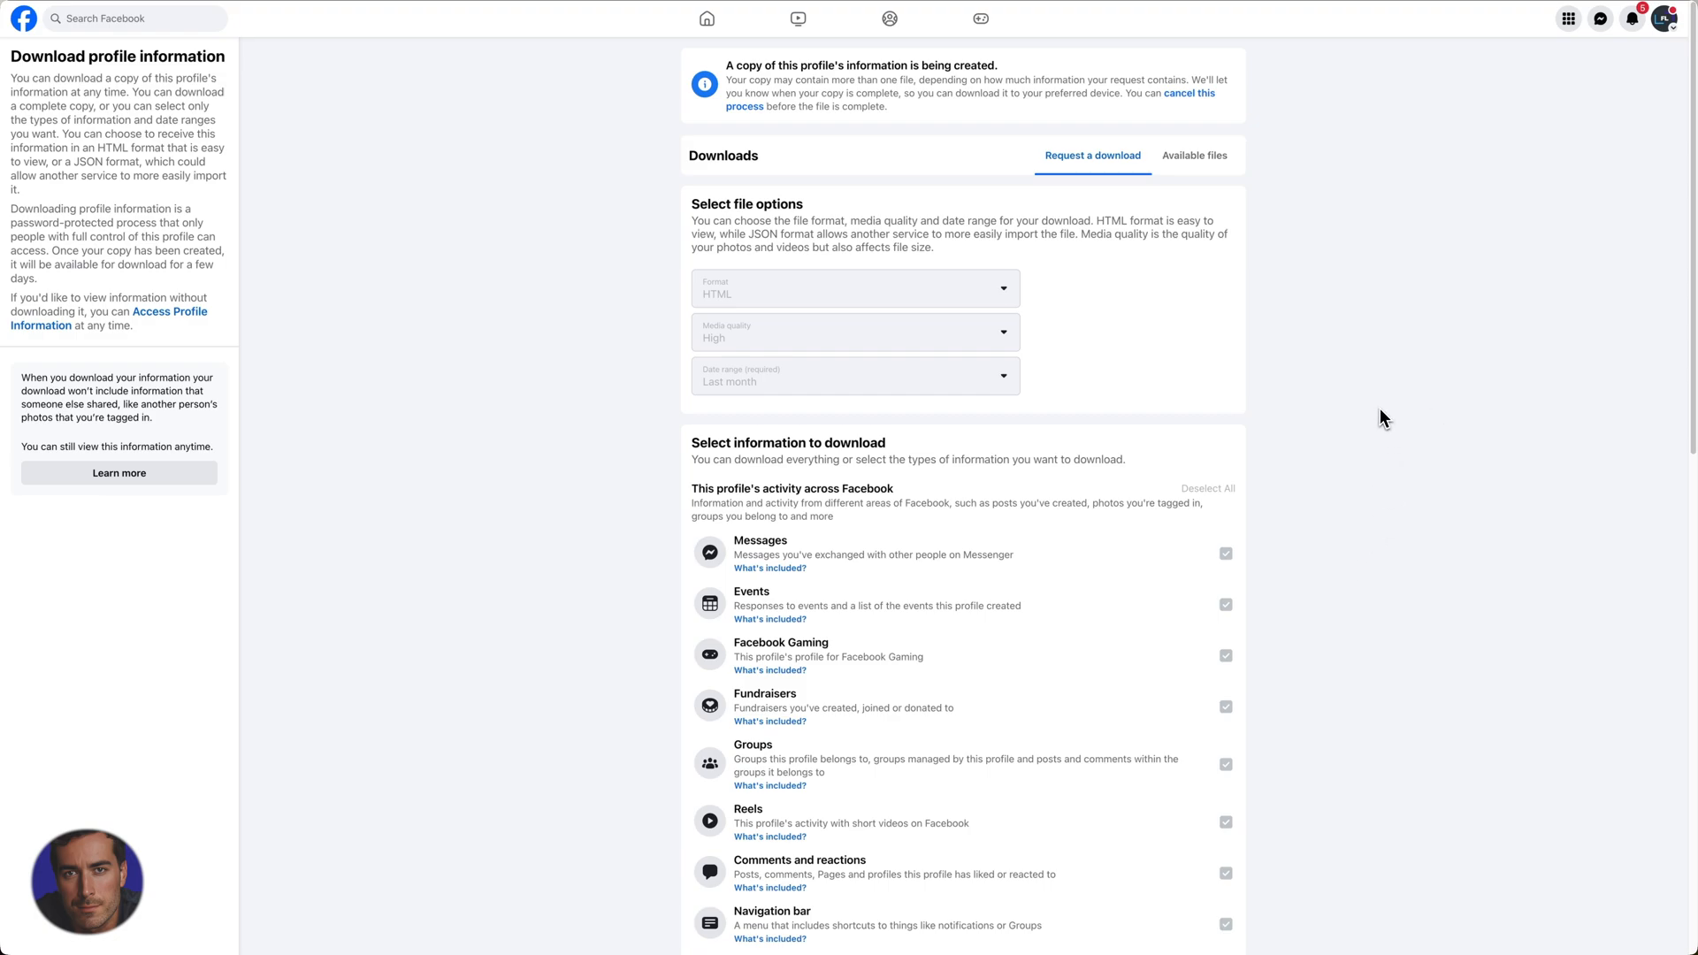
{"action": "mouse_move", "coordinate": [1390, 417]}
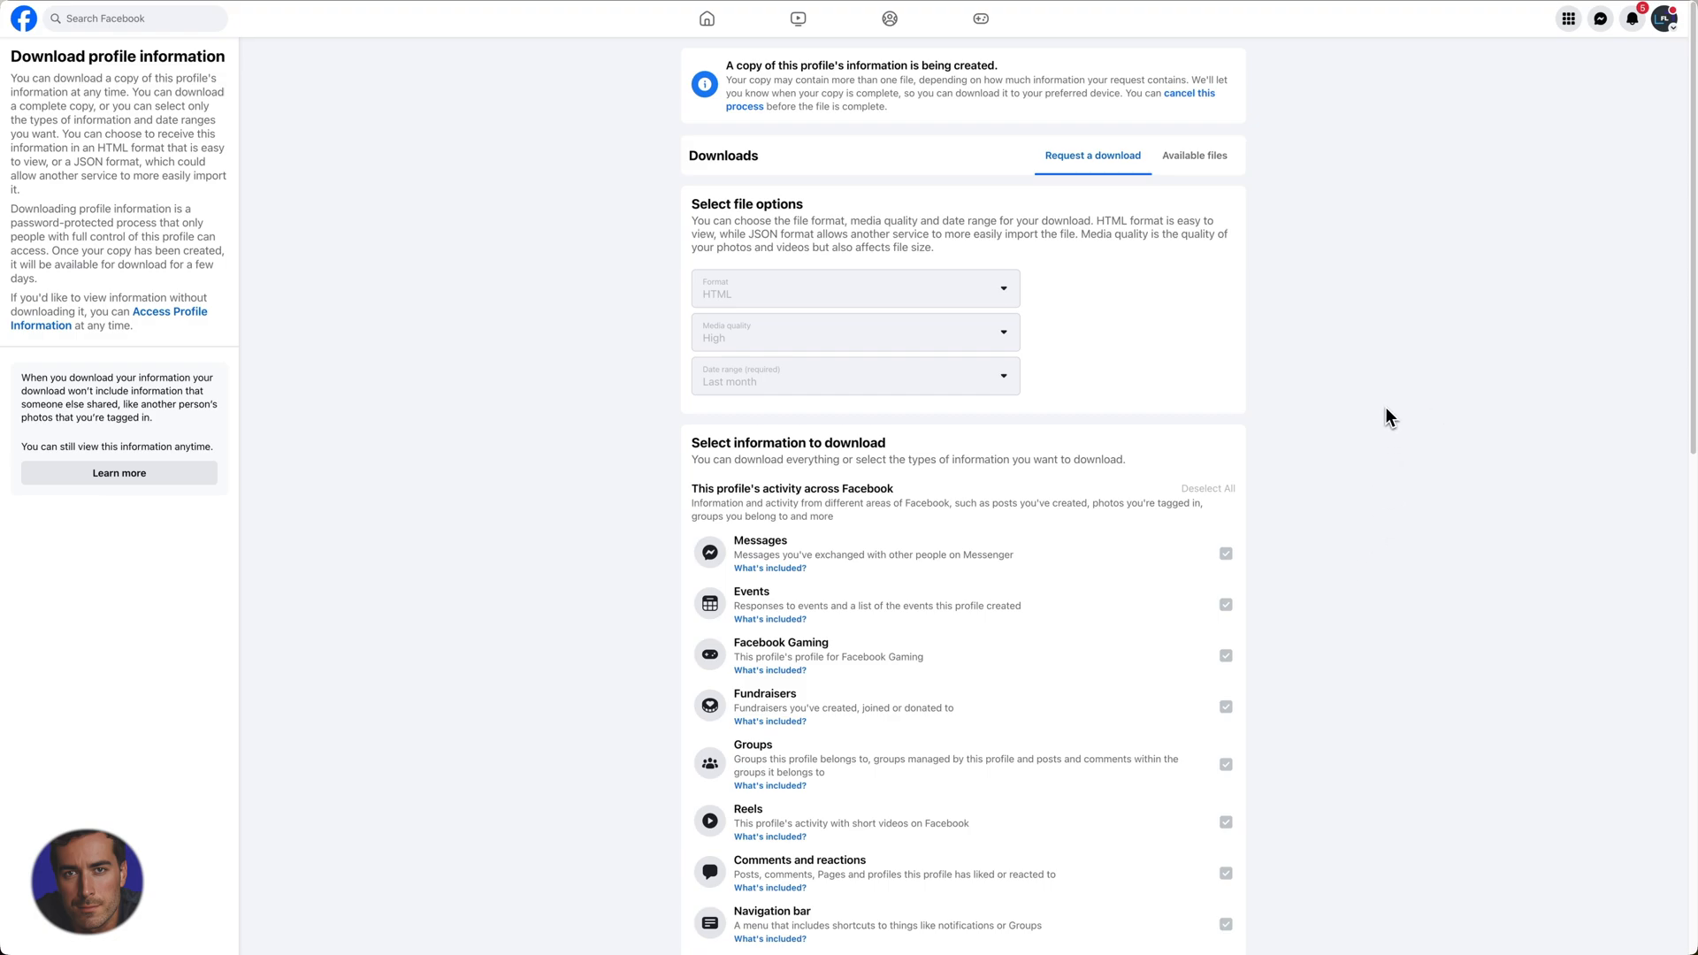